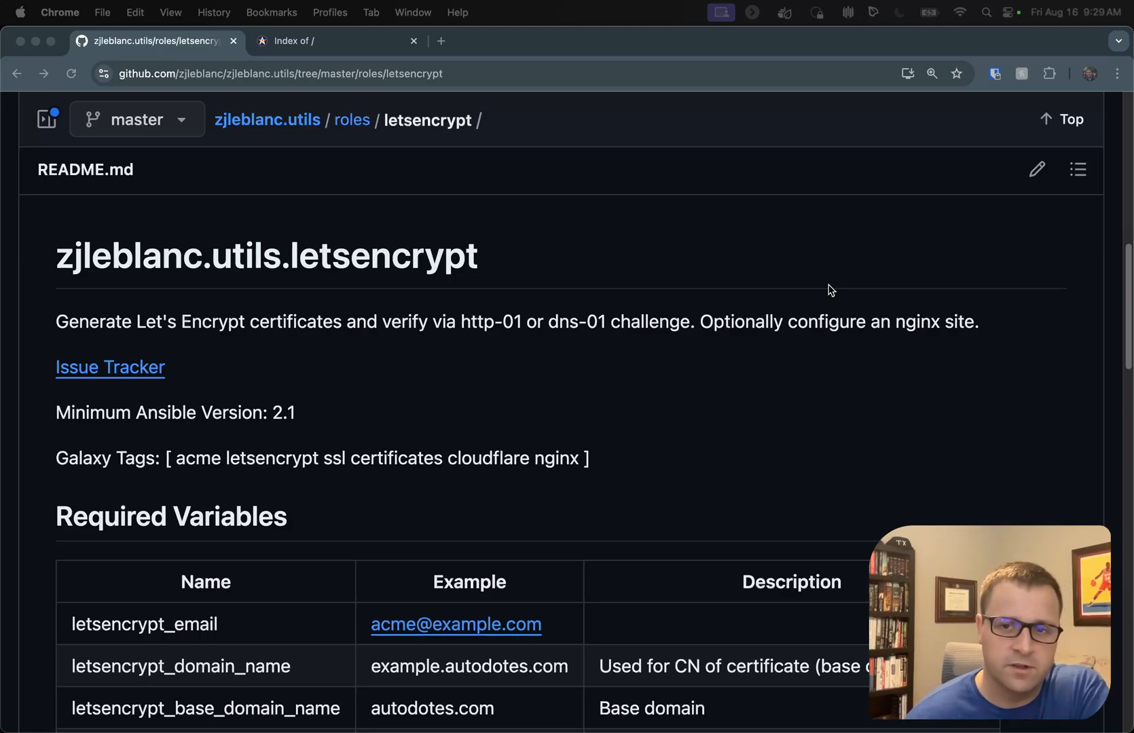
mouse_move(525, 326)
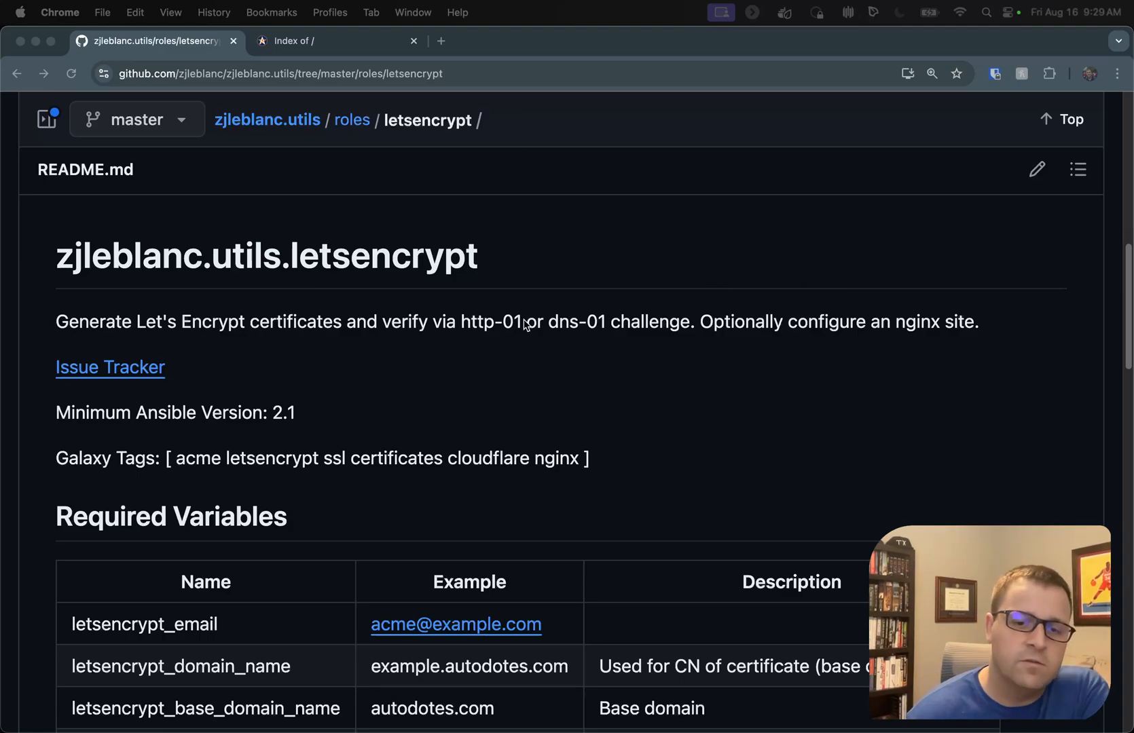
Step: Scroll the playbook down to the roles section with the letsencrypt vars, domain and challenge settings
scroll(down, 3)
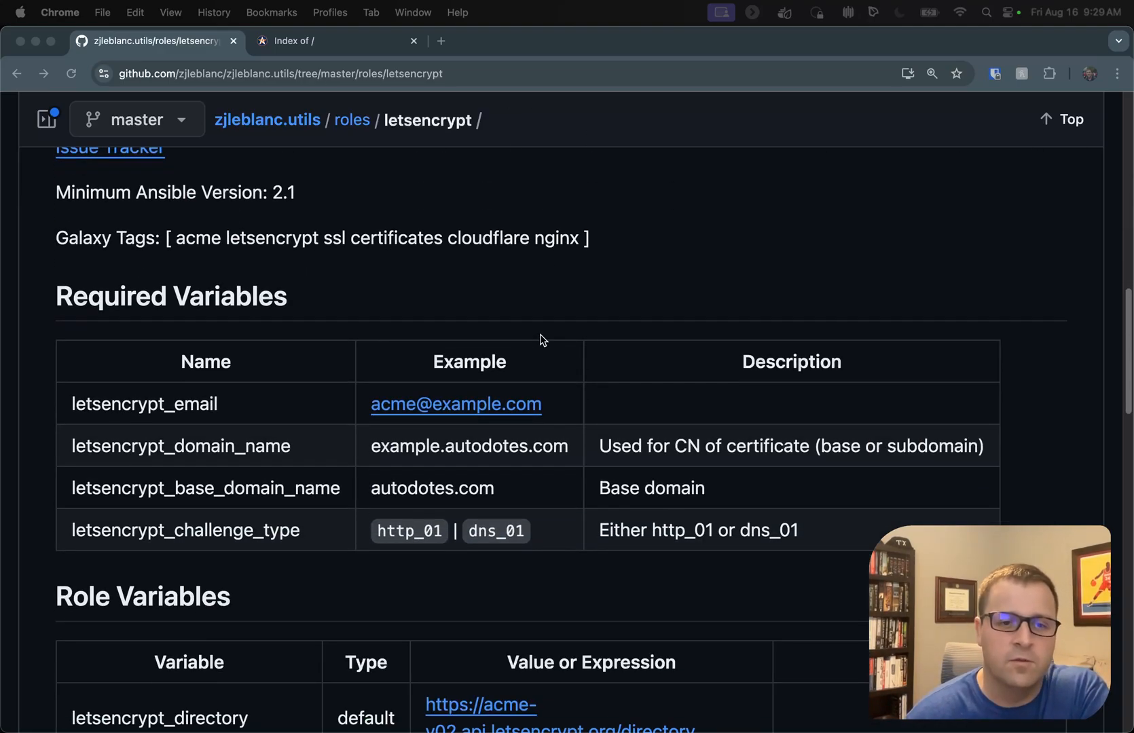
mouse_move(305, 385)
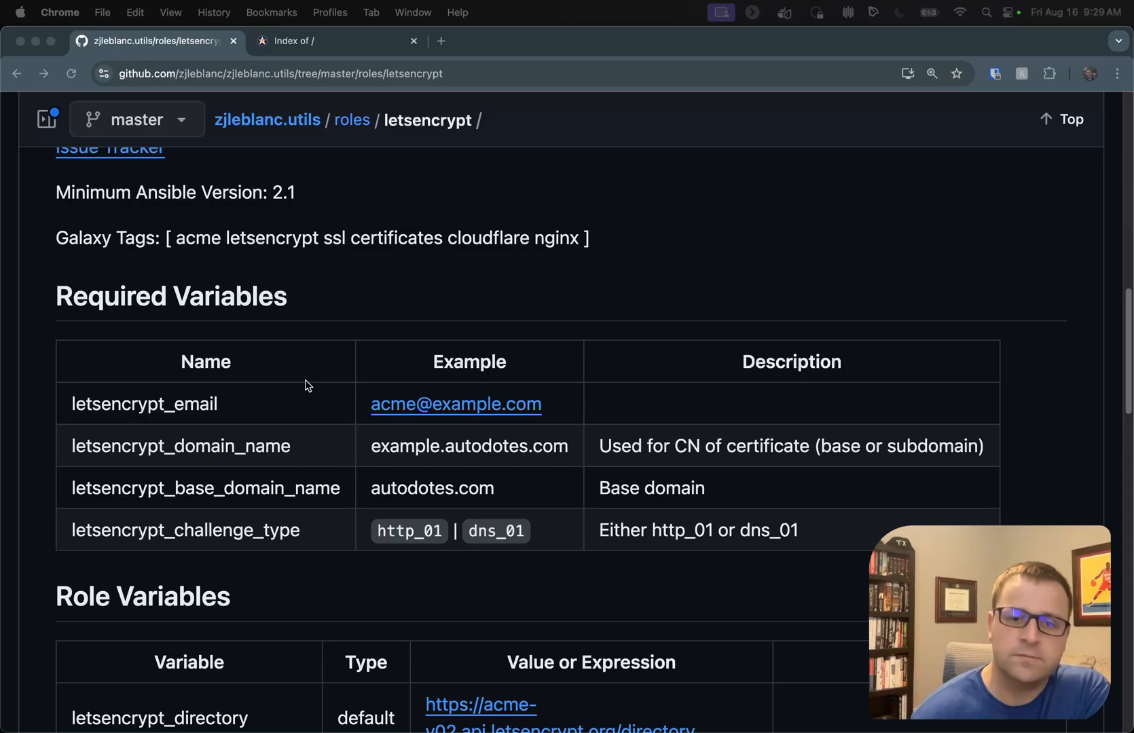
mouse_move(238, 463)
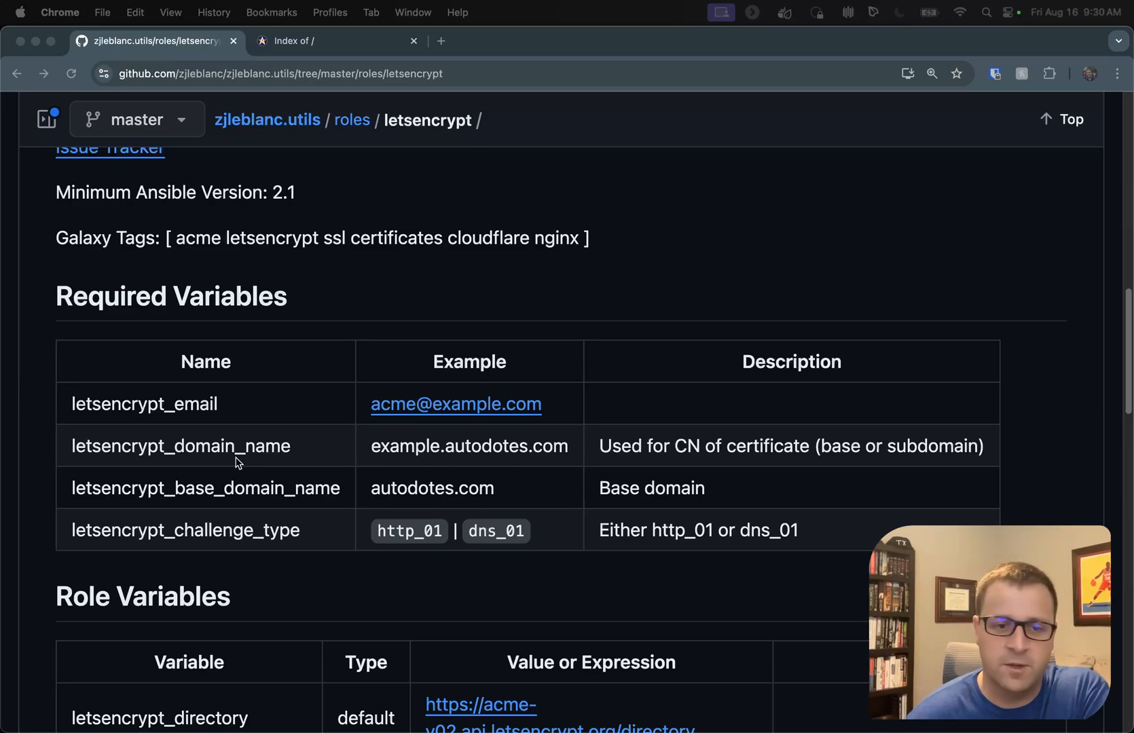
mouse_move(241, 494)
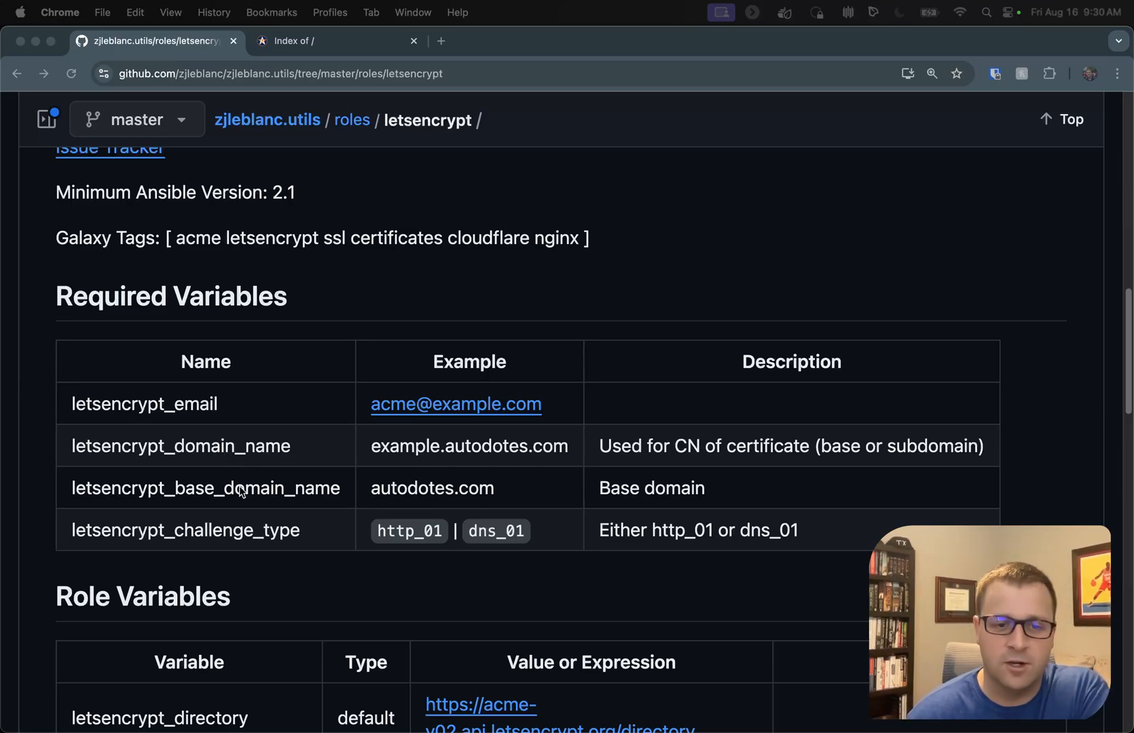
mouse_move(247, 506)
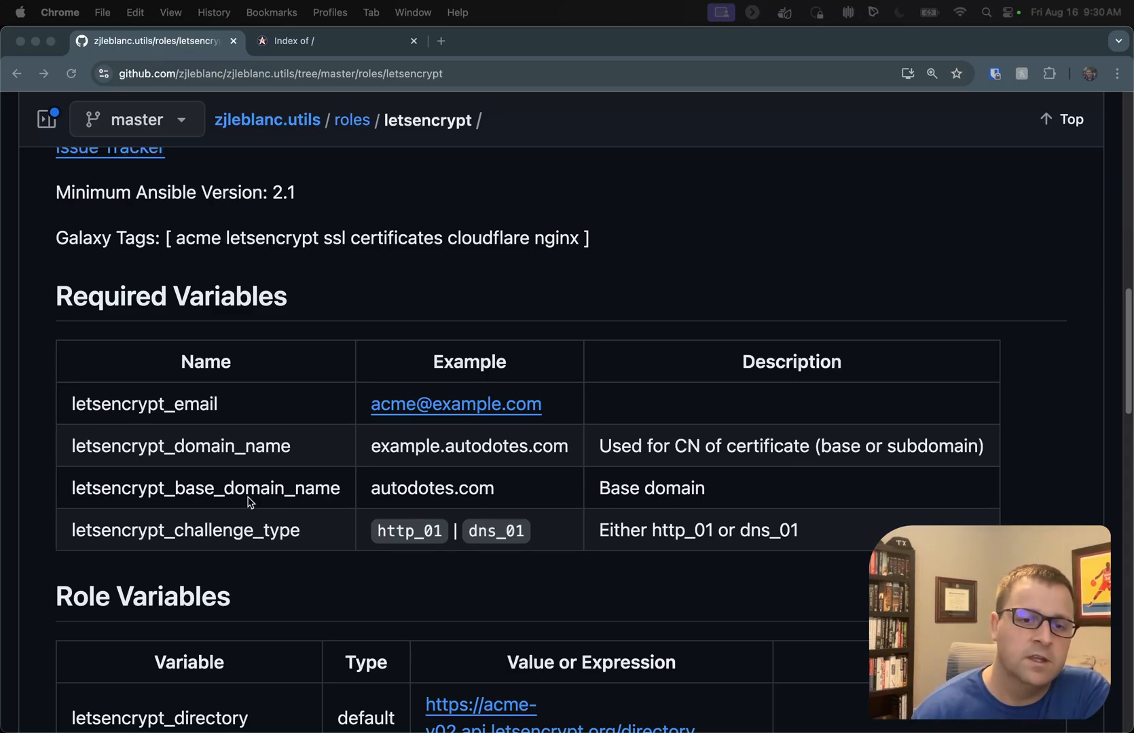
scroll(down, 3)
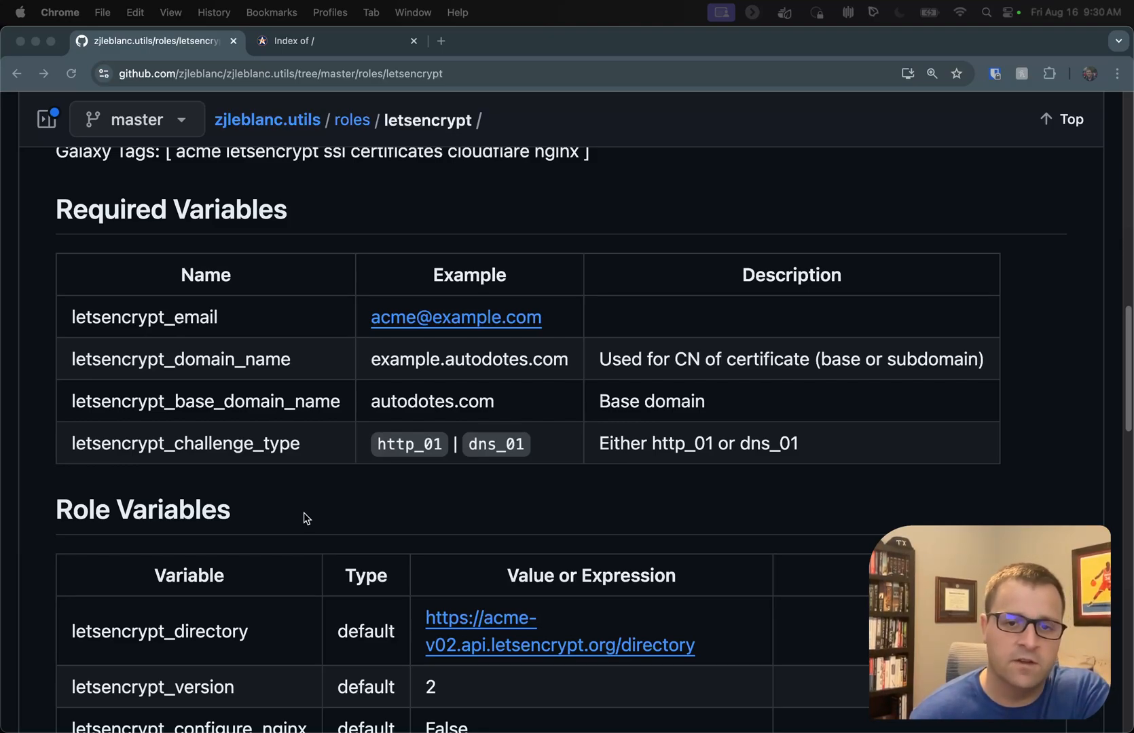
scroll(down, 3)
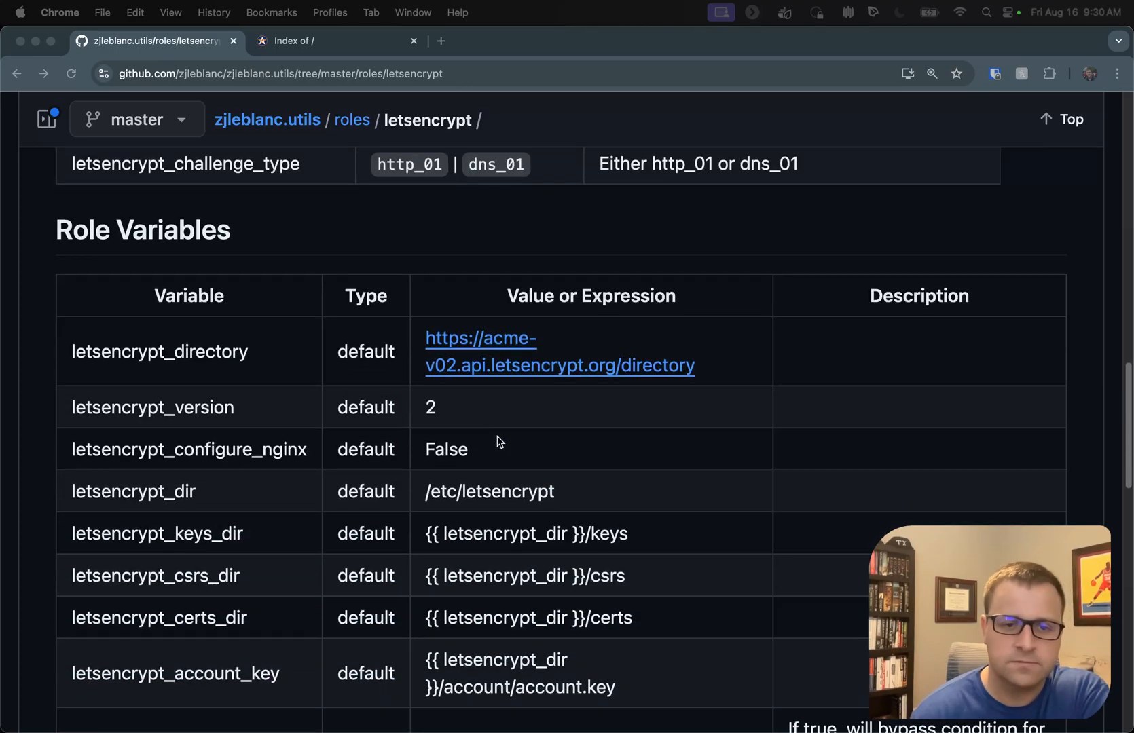
scroll(down, 3)
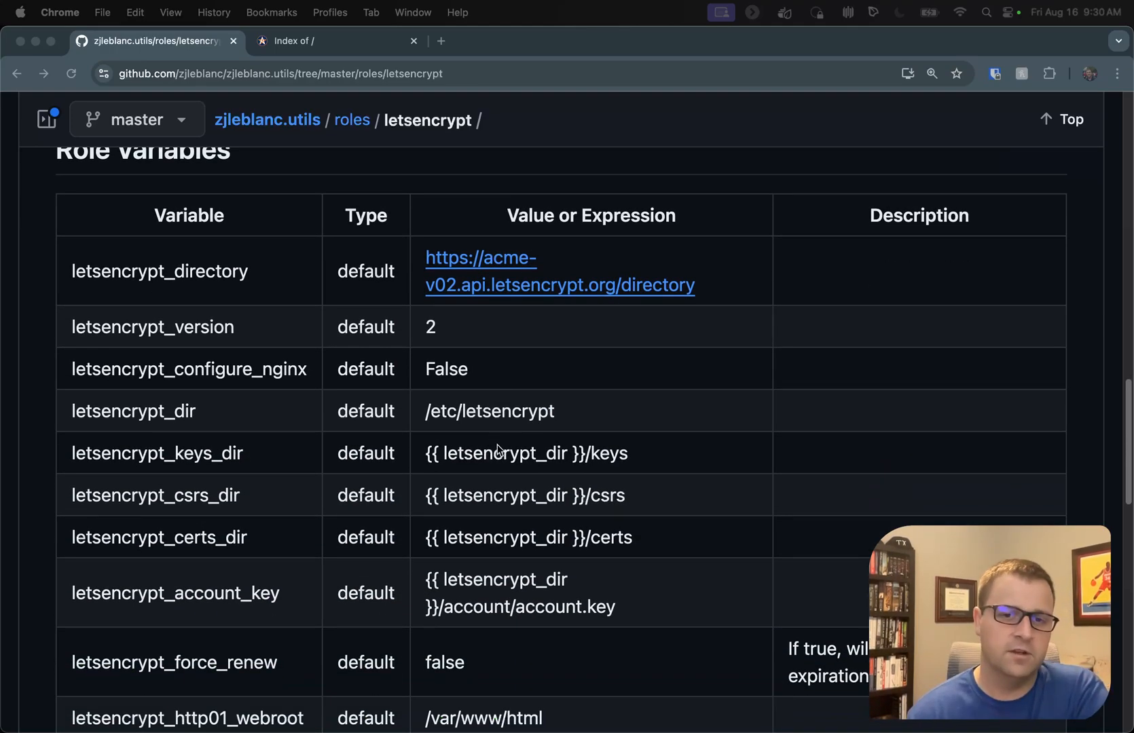
scroll(down, 3)
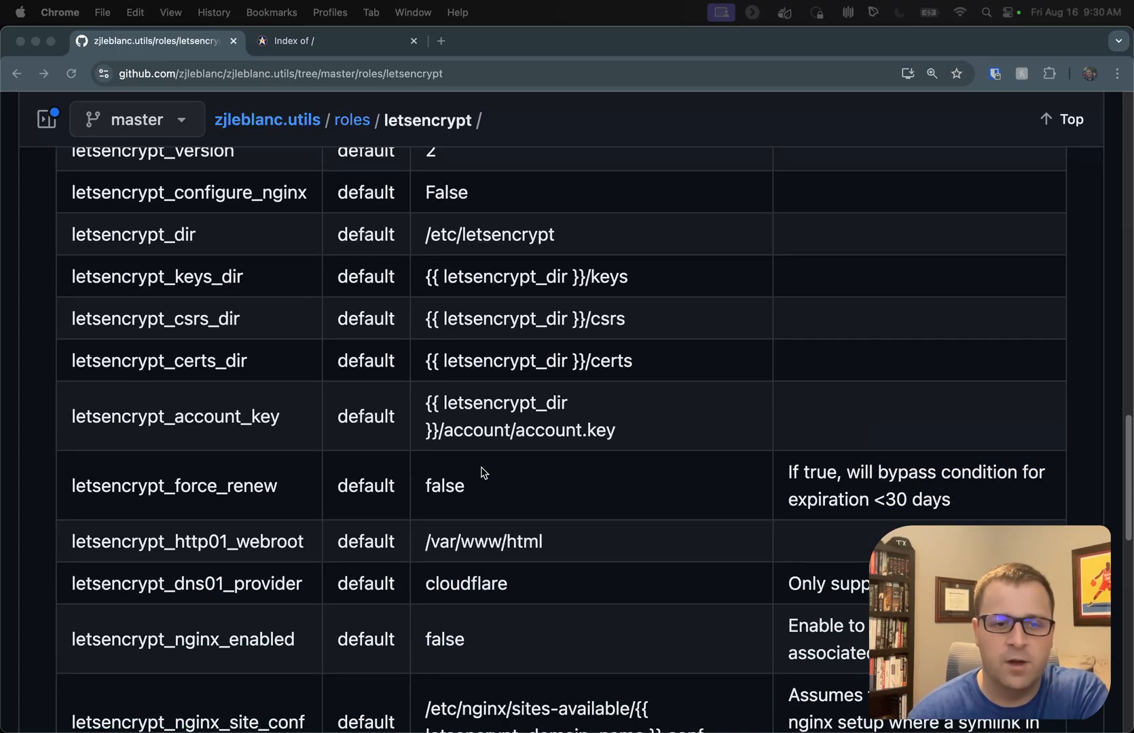
mouse_move(179, 199)
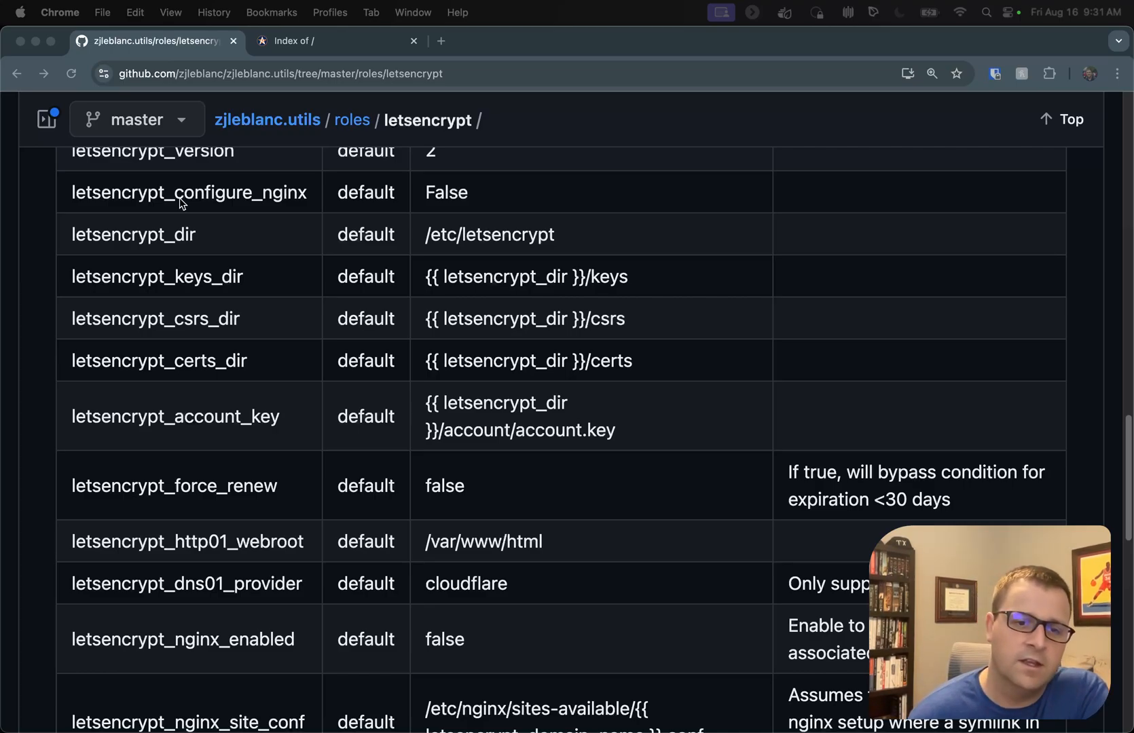
scroll(down, 3)
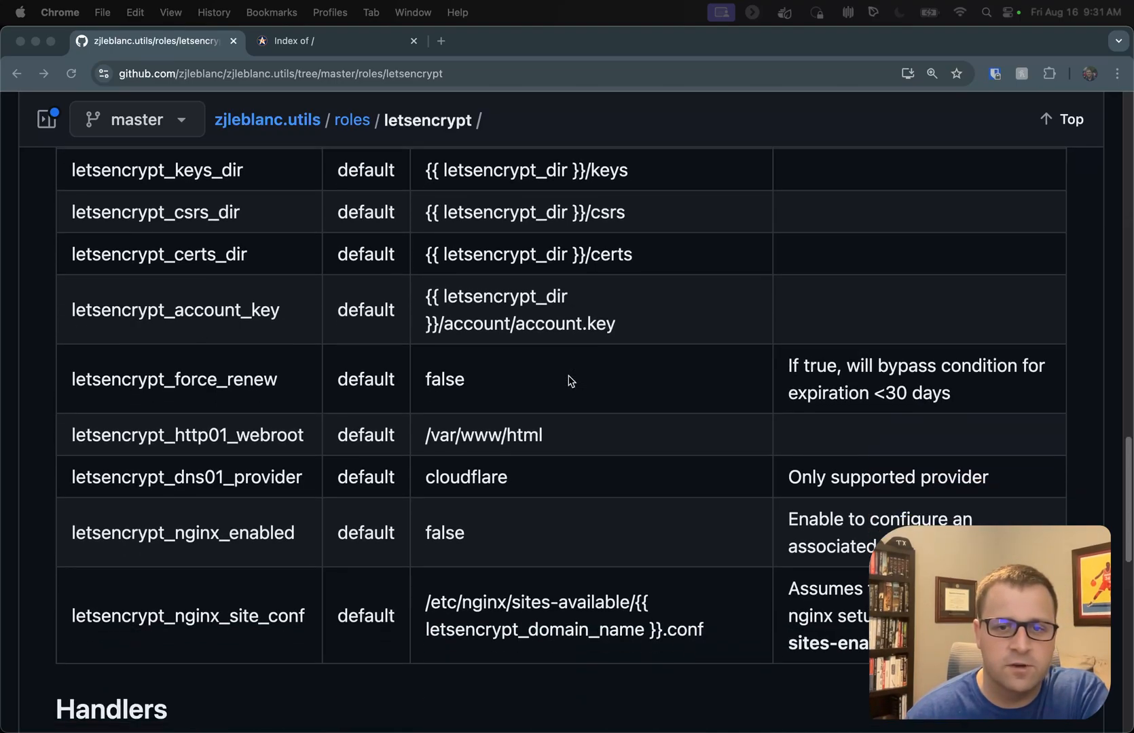
scroll(up, 3)
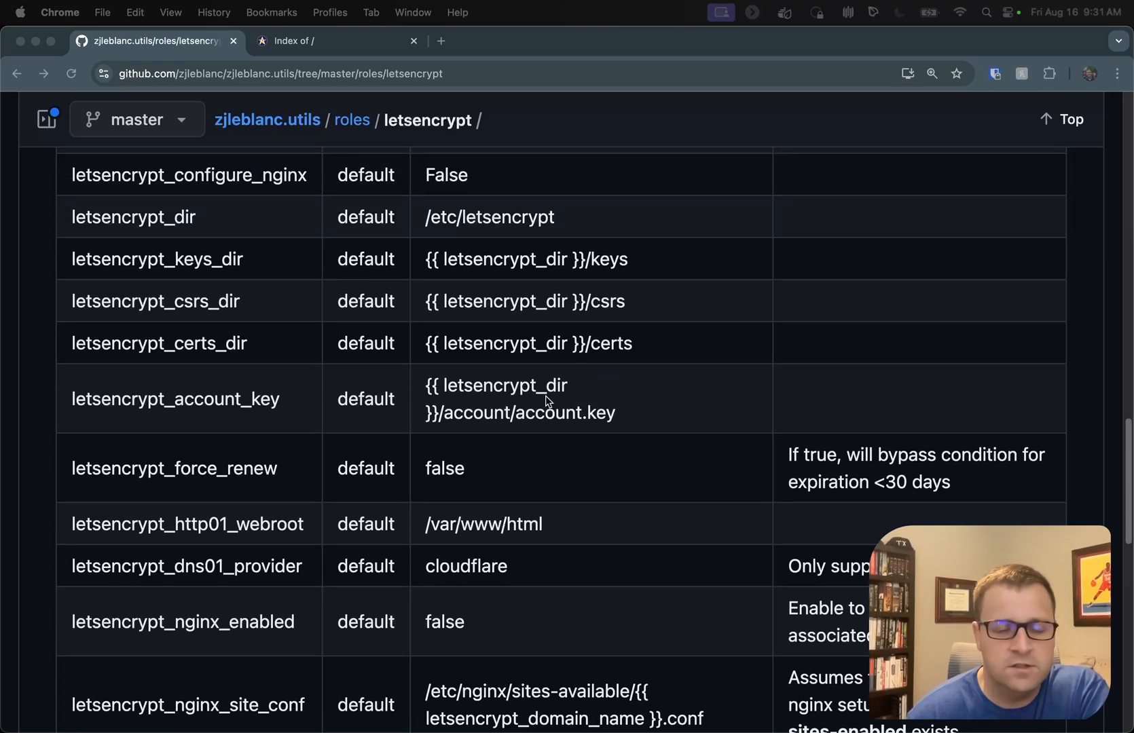
scroll(down, 3)
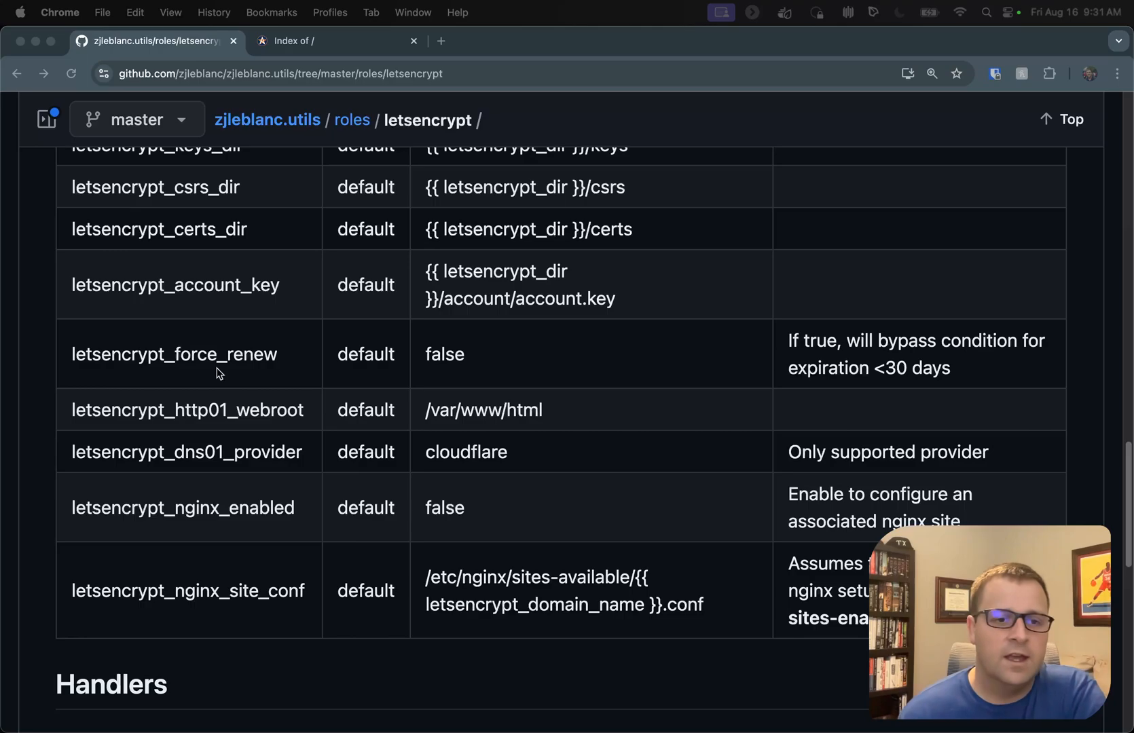
scroll(down, 3)
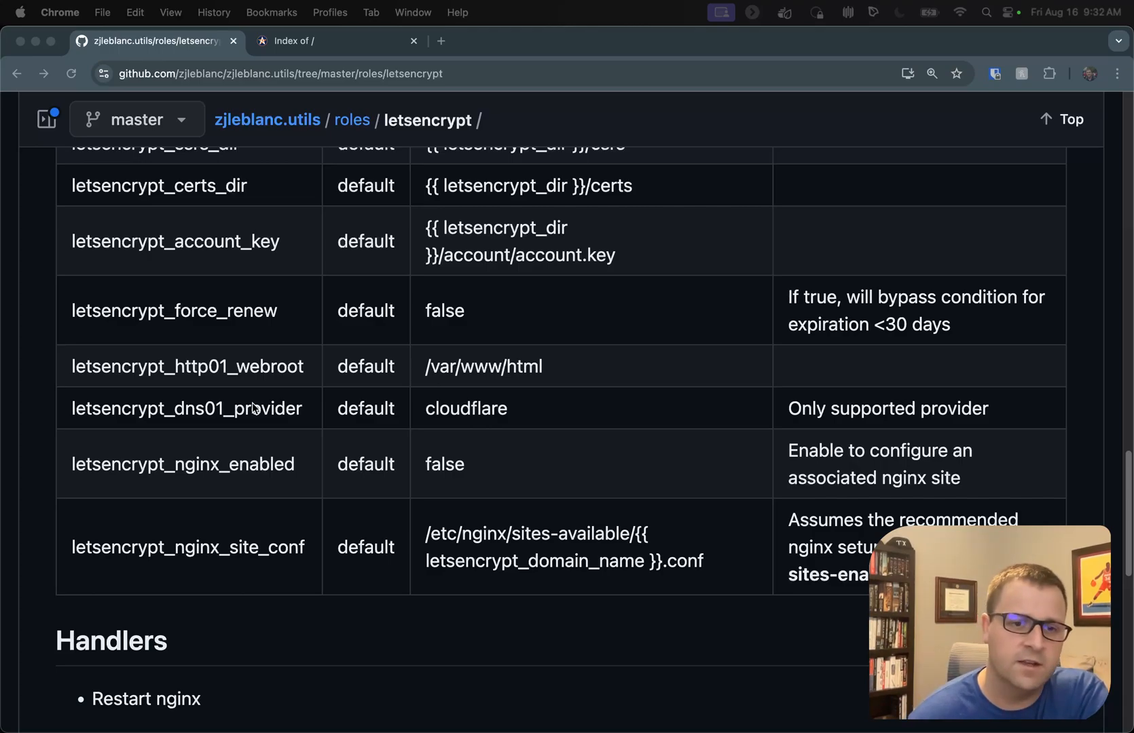
scroll(up, 3)
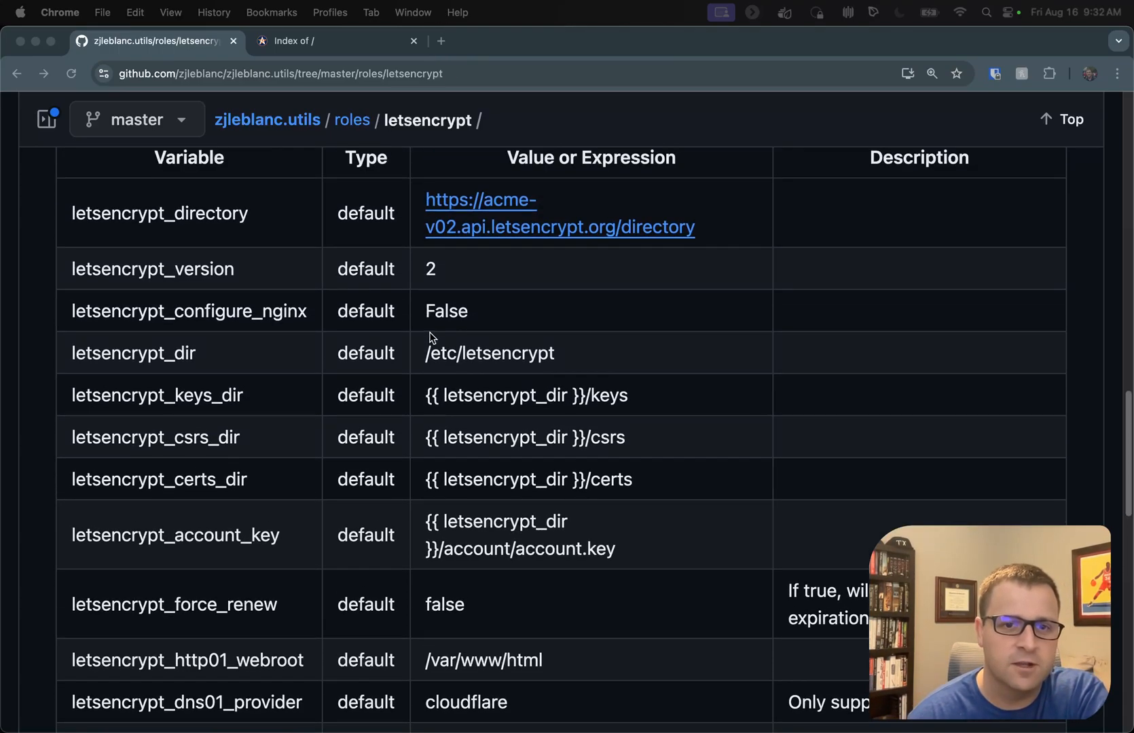
scroll(up, 3)
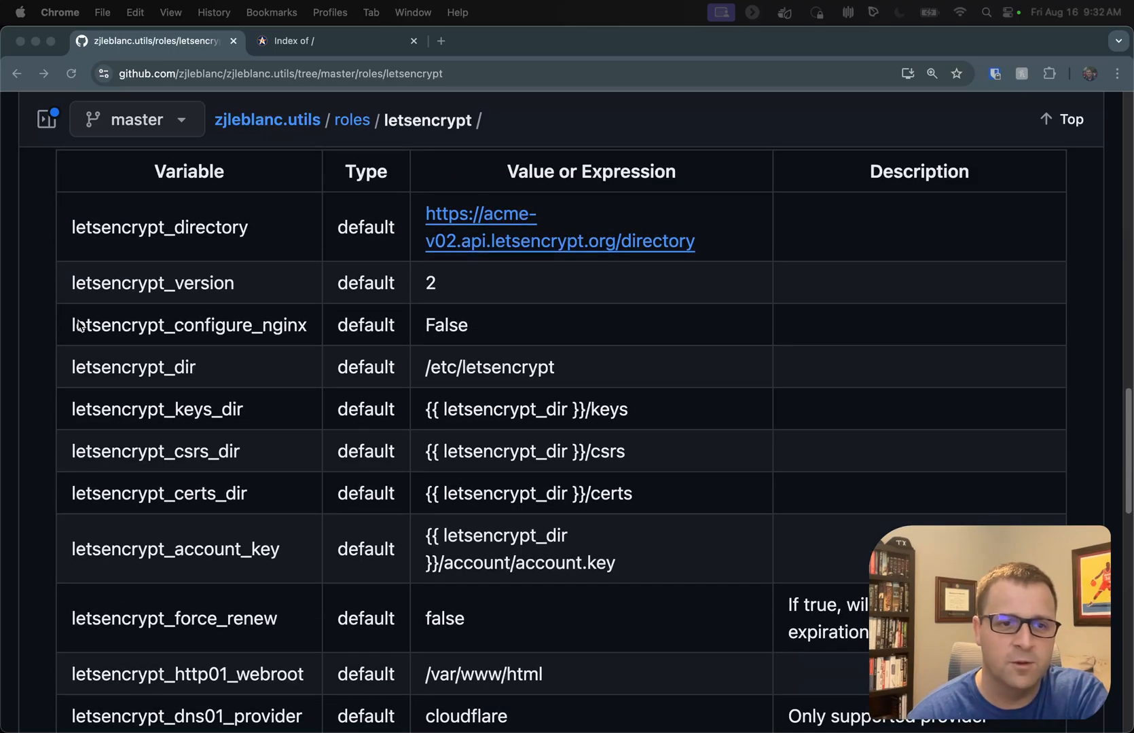
mouse_move(423, 326)
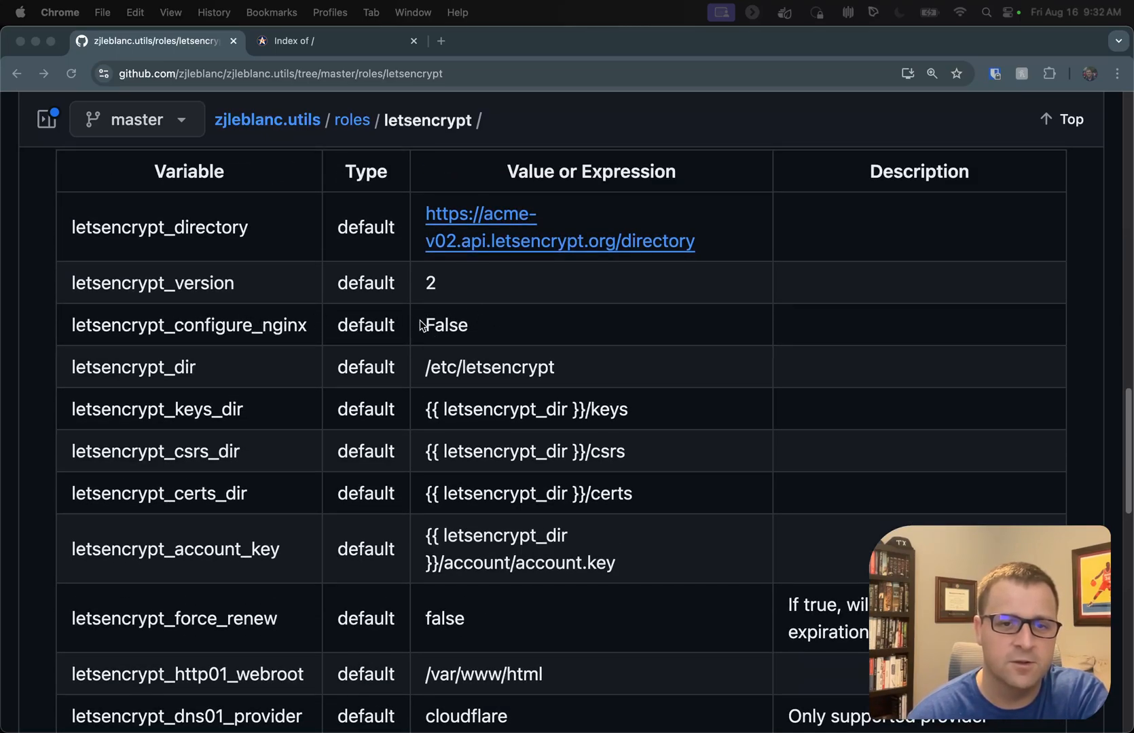
scroll(down, 3)
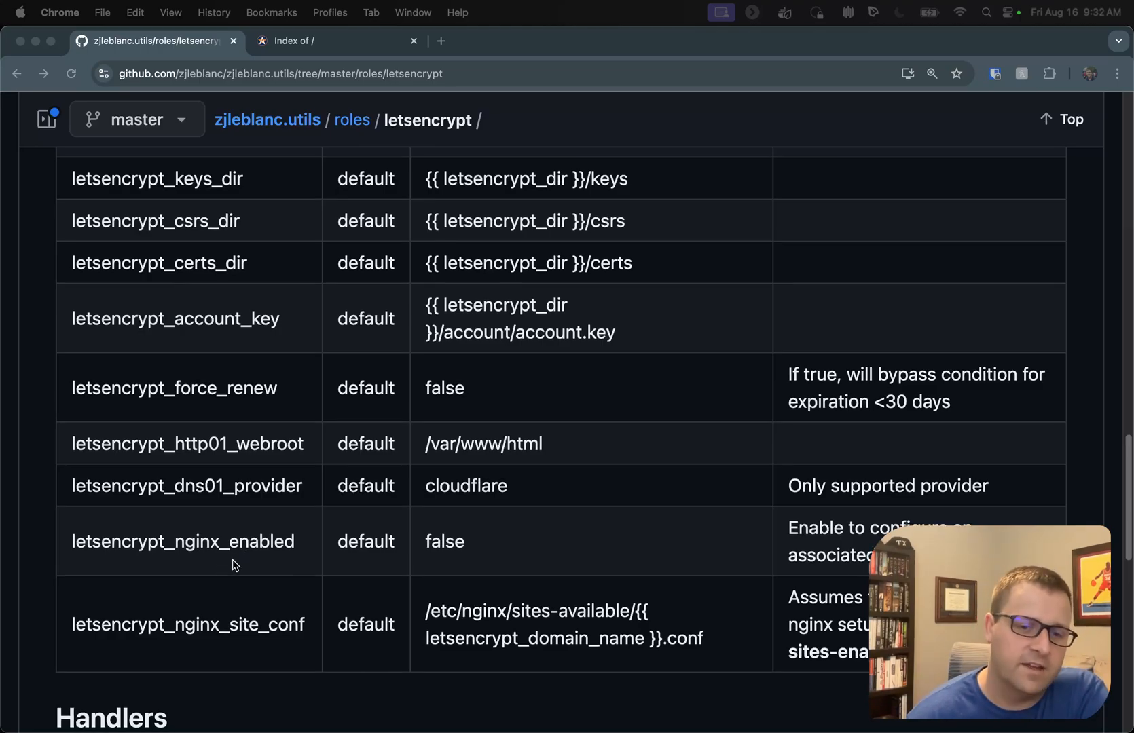
scroll(down, 3)
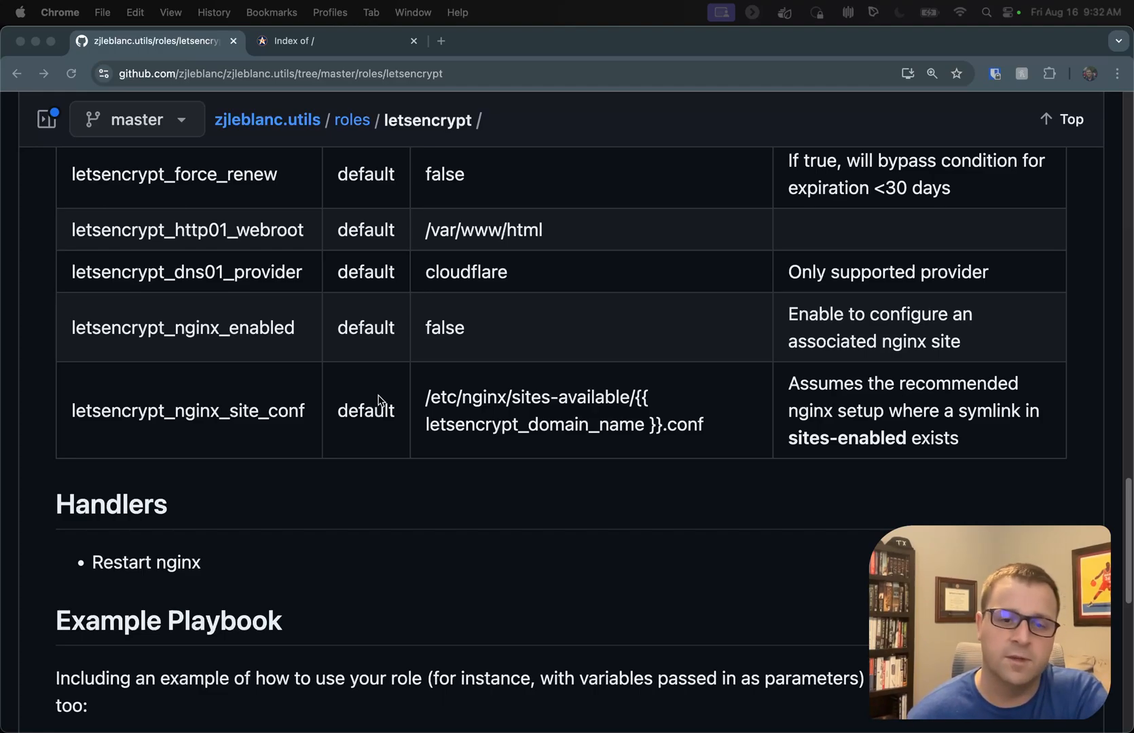
mouse_move(346, 364)
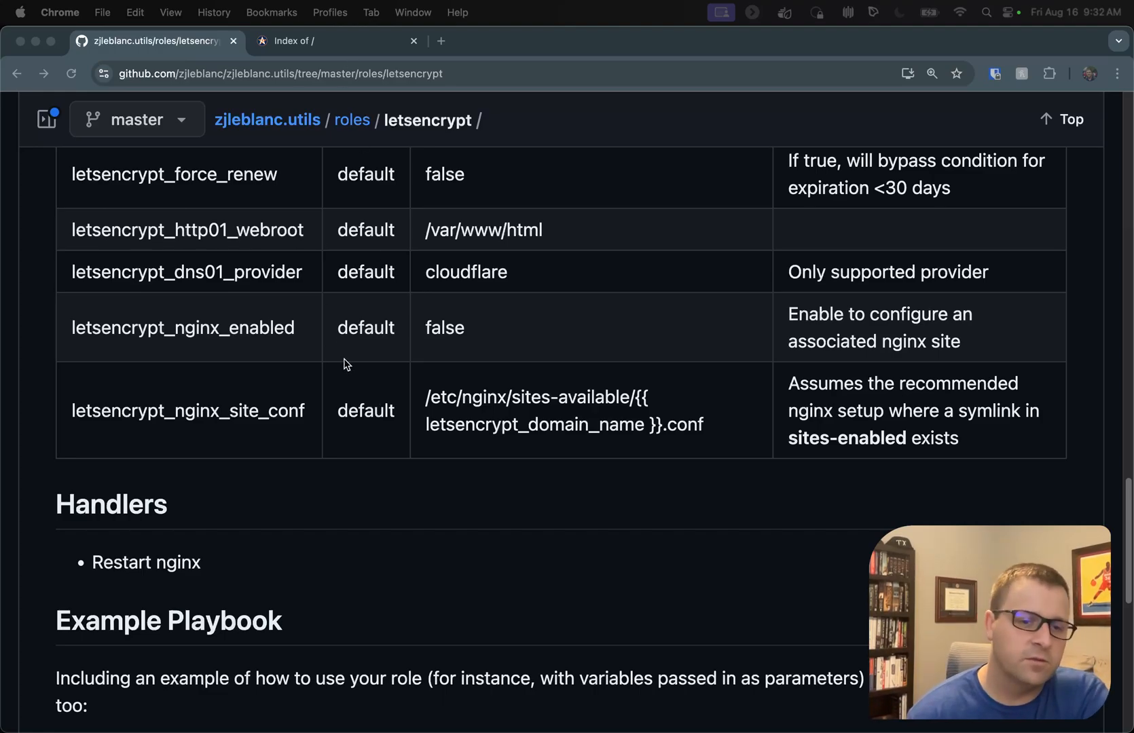
scroll(down, 3)
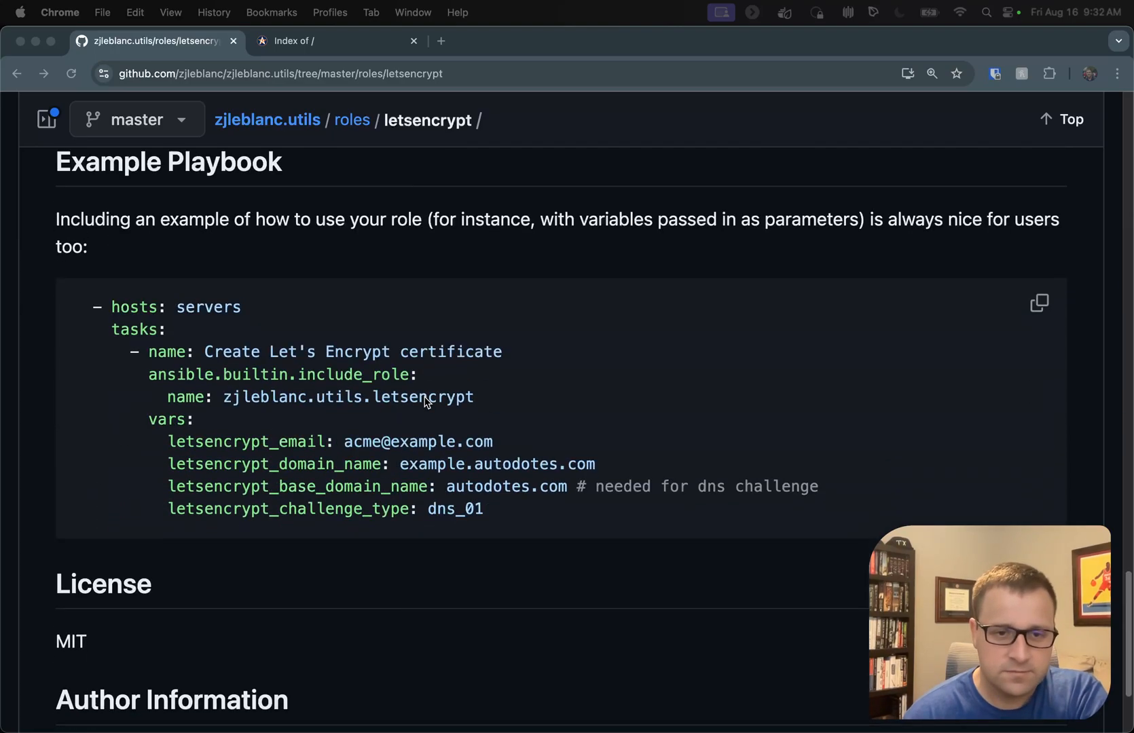
scroll(down, 3)
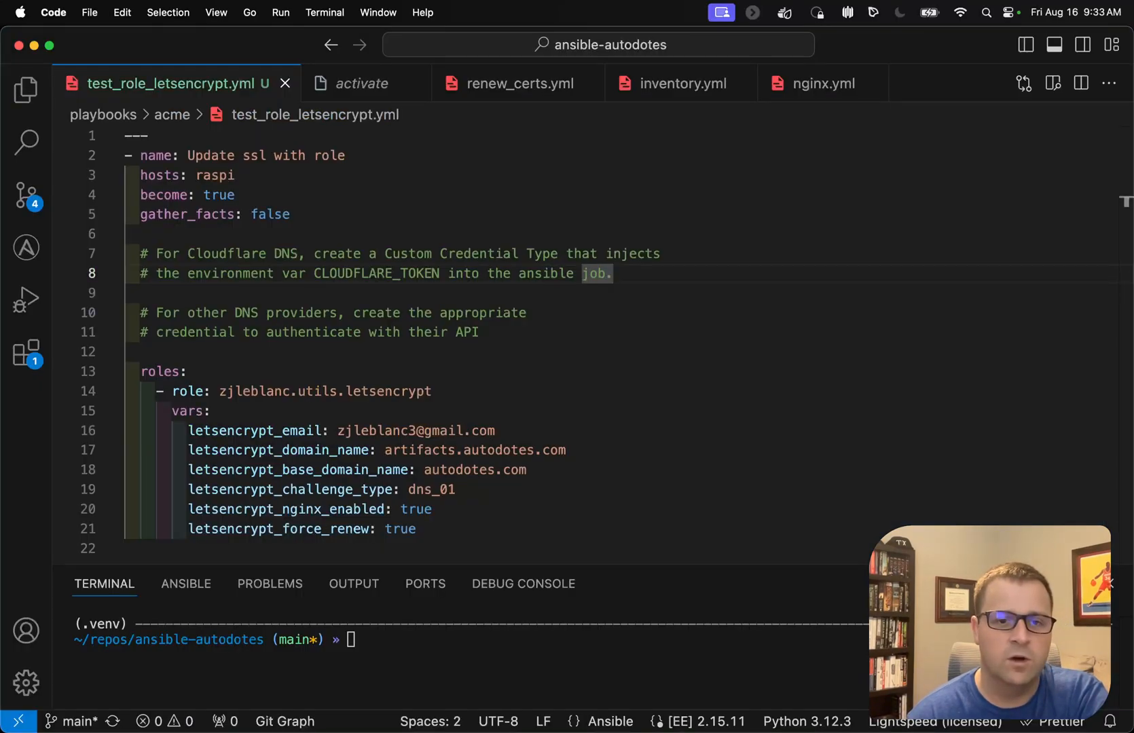
mouse_move(480, 412)
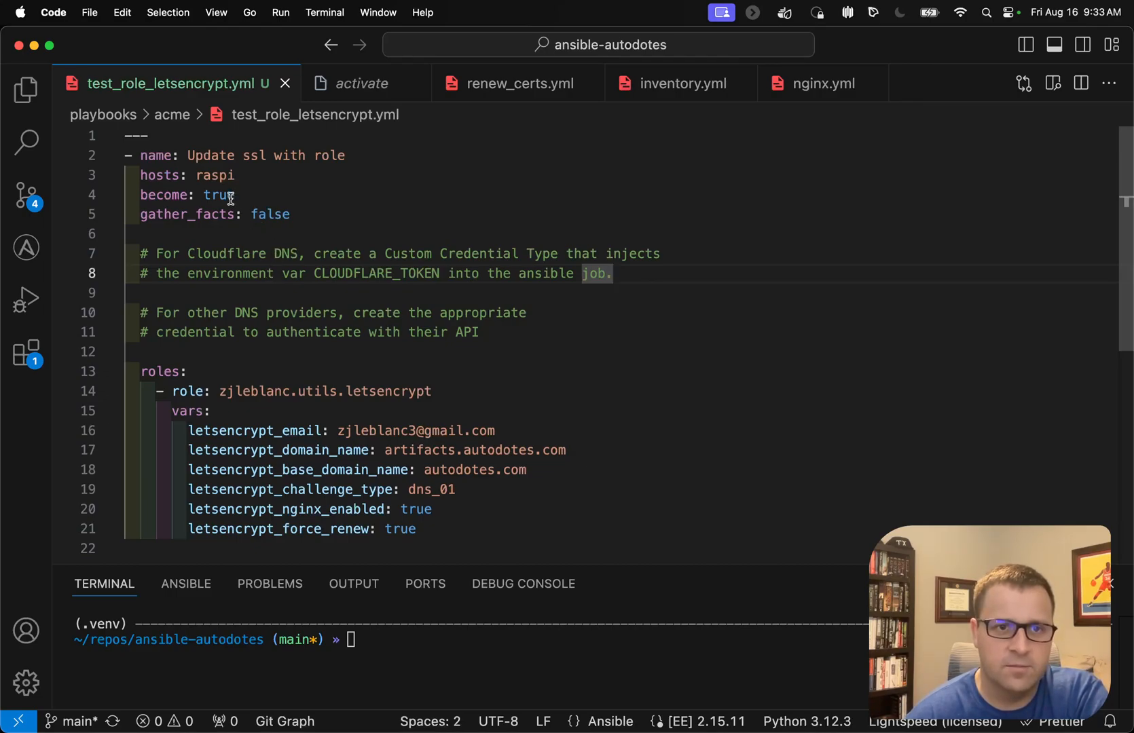
mouse_move(342, 155)
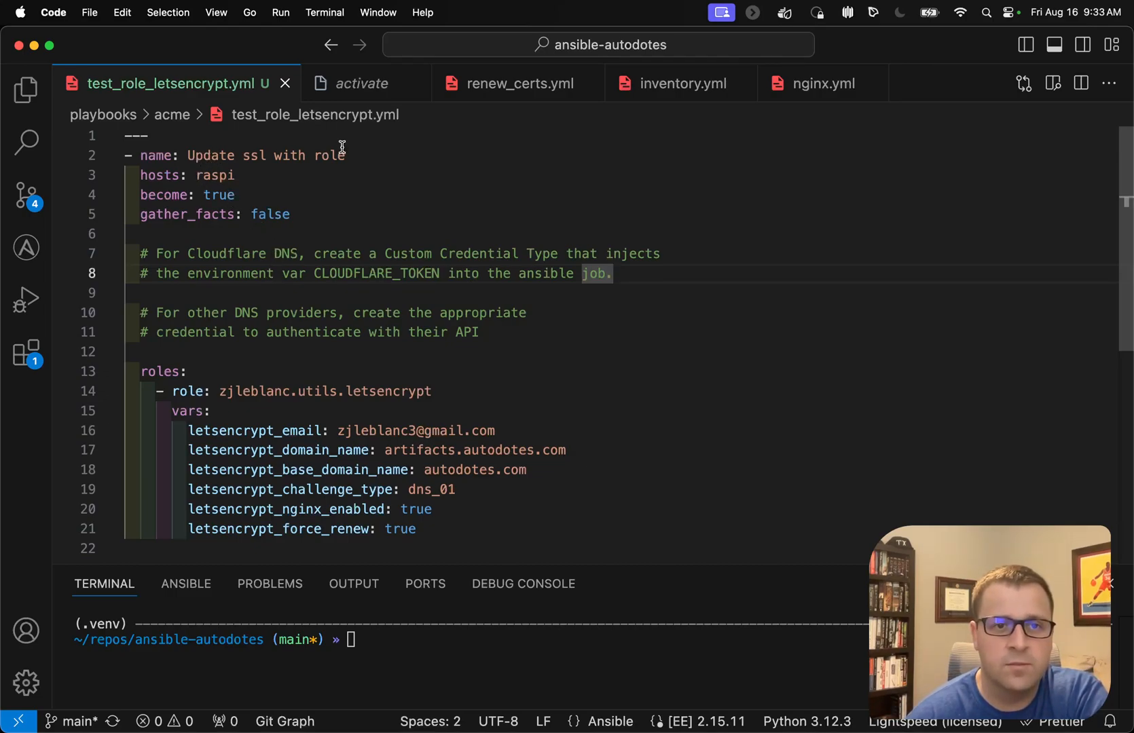
mouse_move(400, 167)
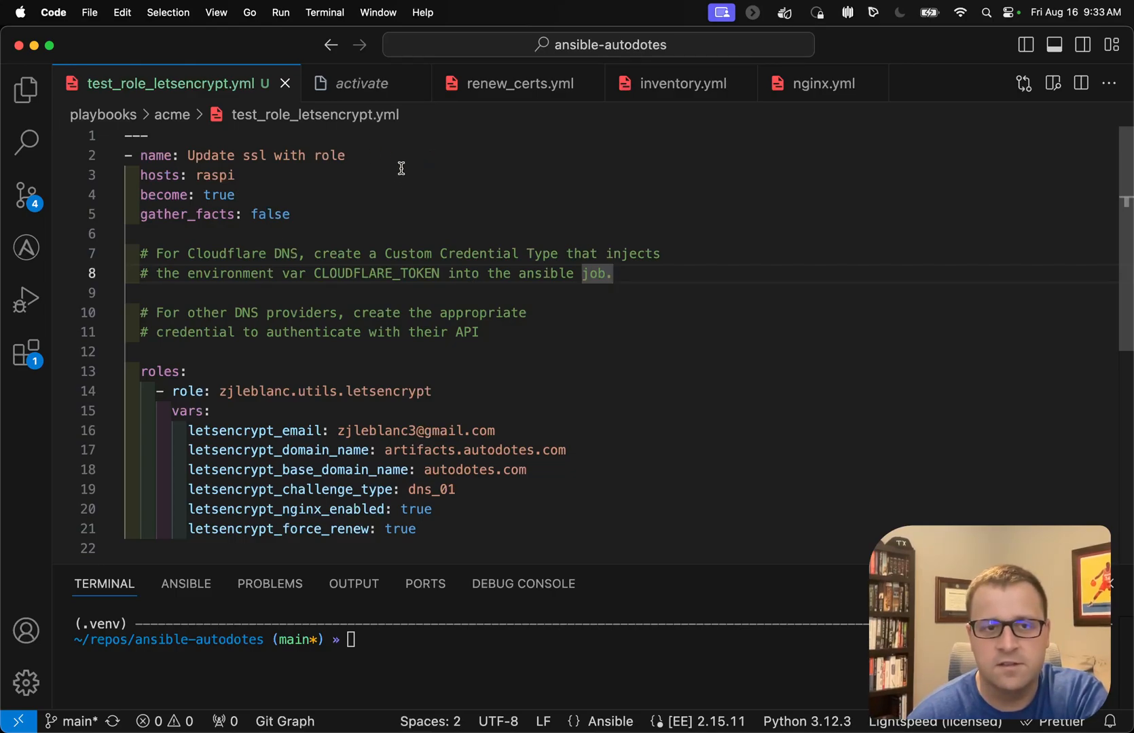
mouse_move(344, 166)
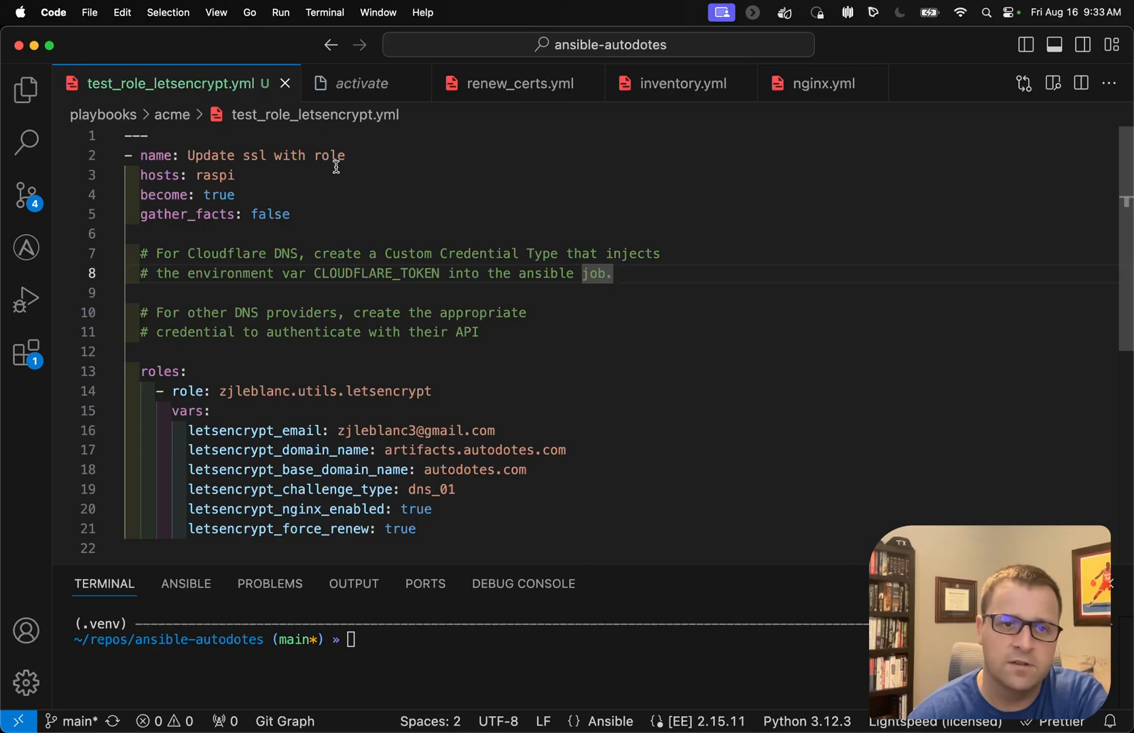
mouse_move(172, 201)
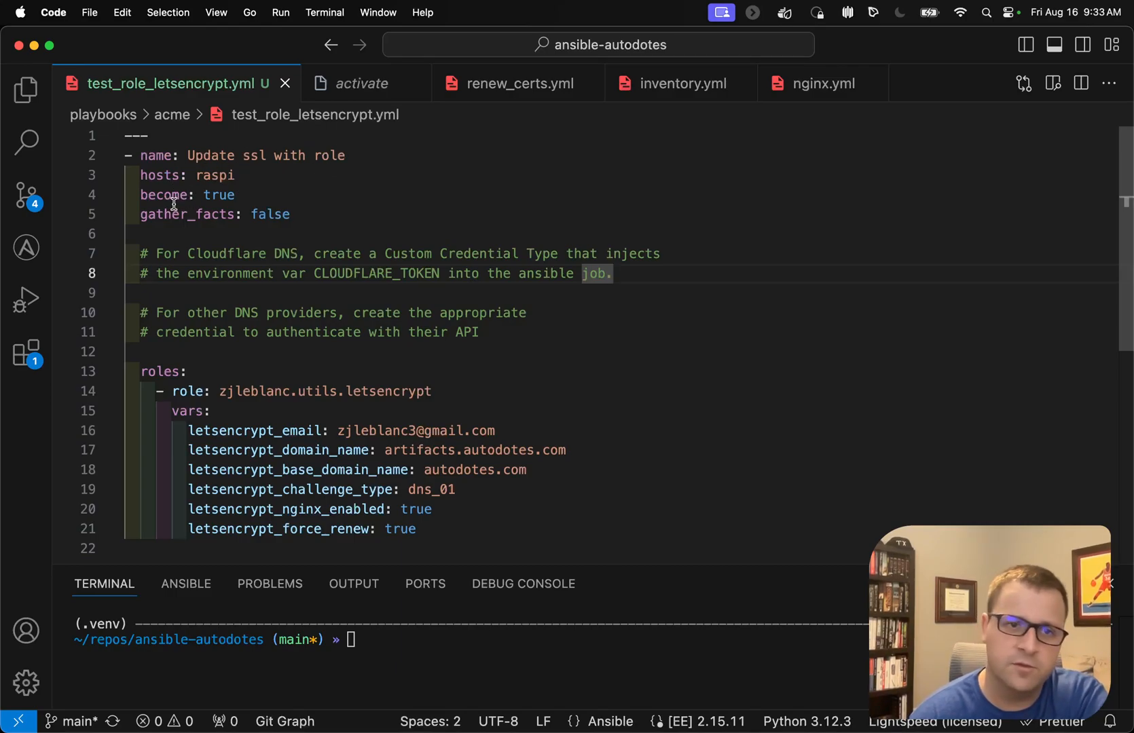
mouse_move(415, 223)
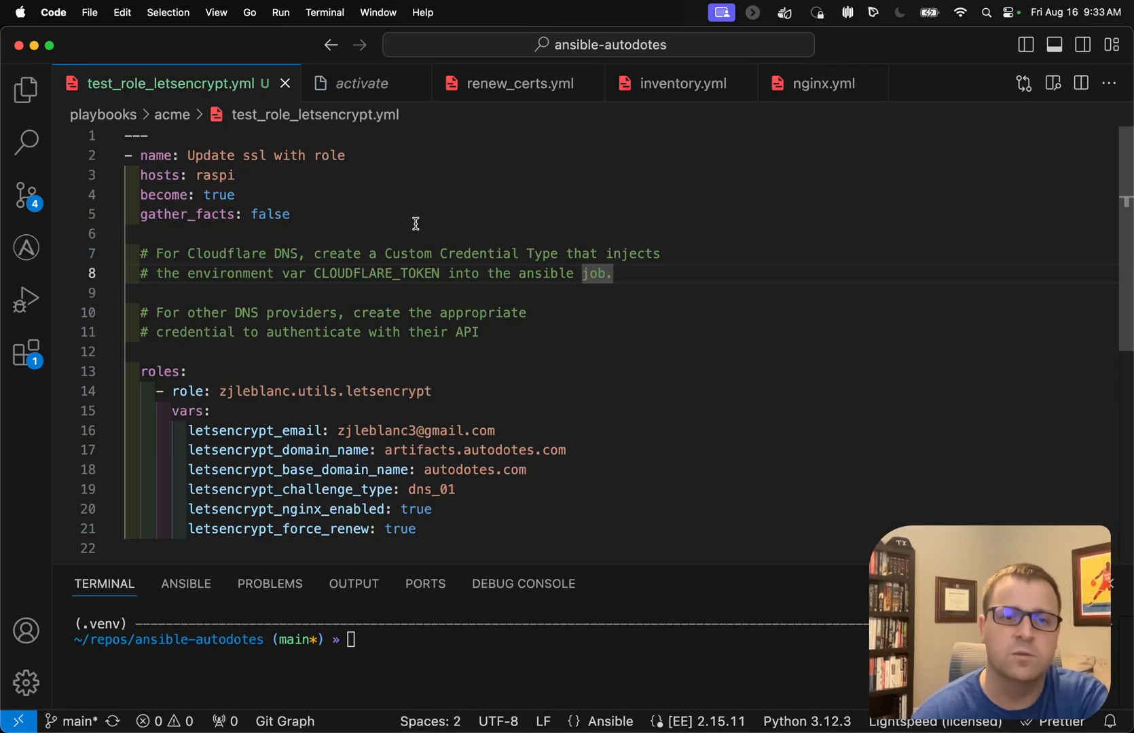
mouse_move(426, 216)
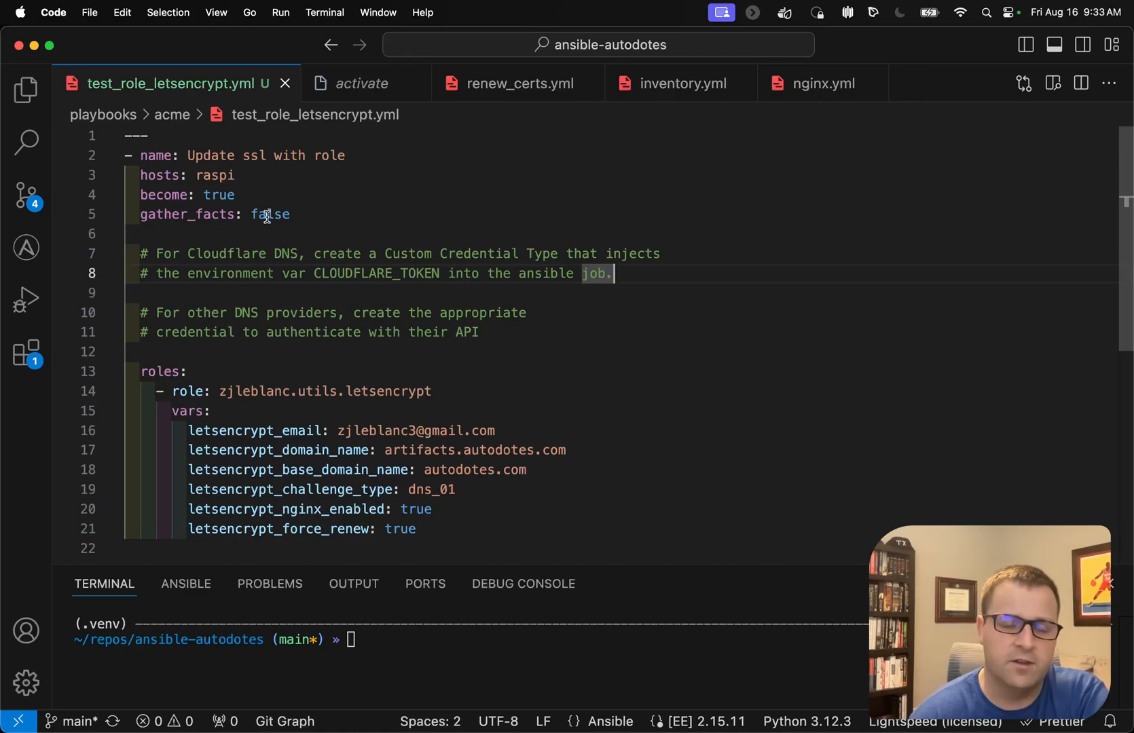
mouse_move(355, 235)
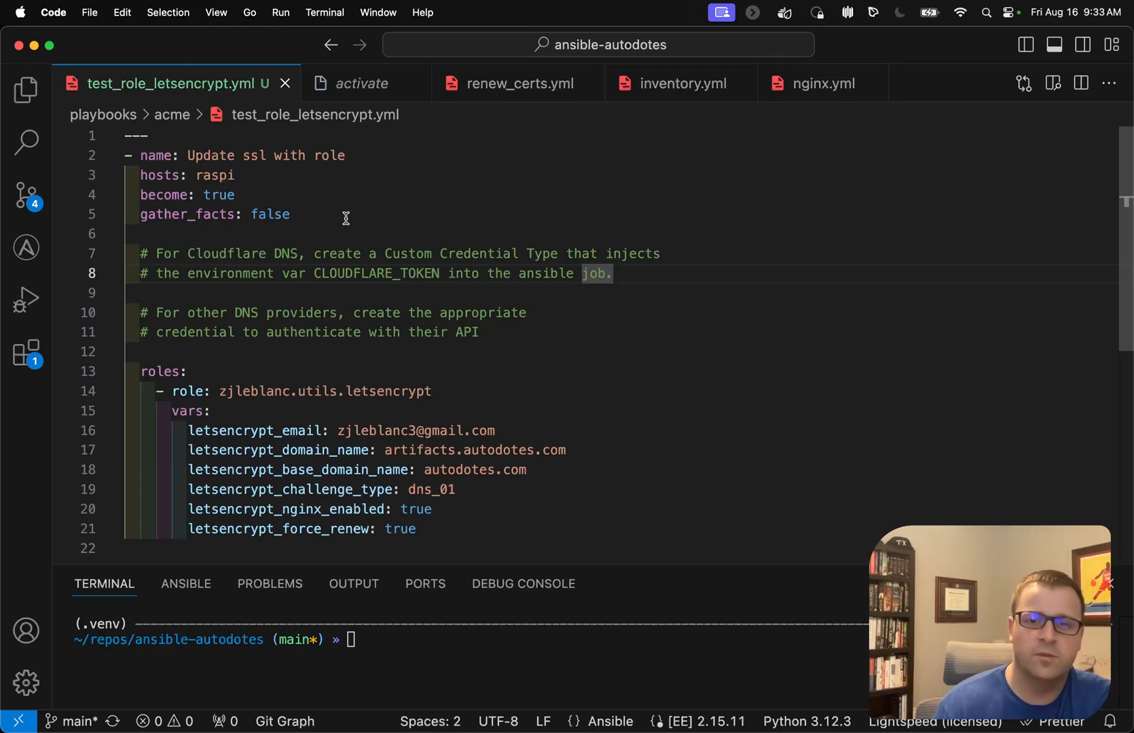
scroll(down, 3)
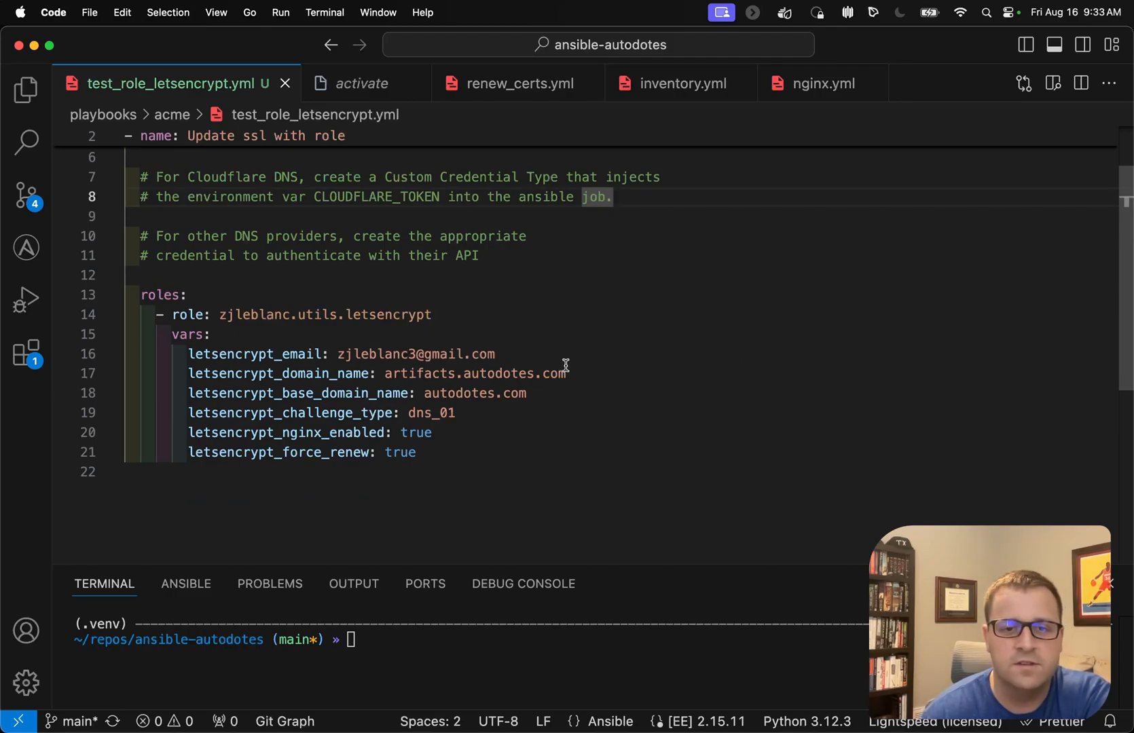
mouse_move(362, 456)
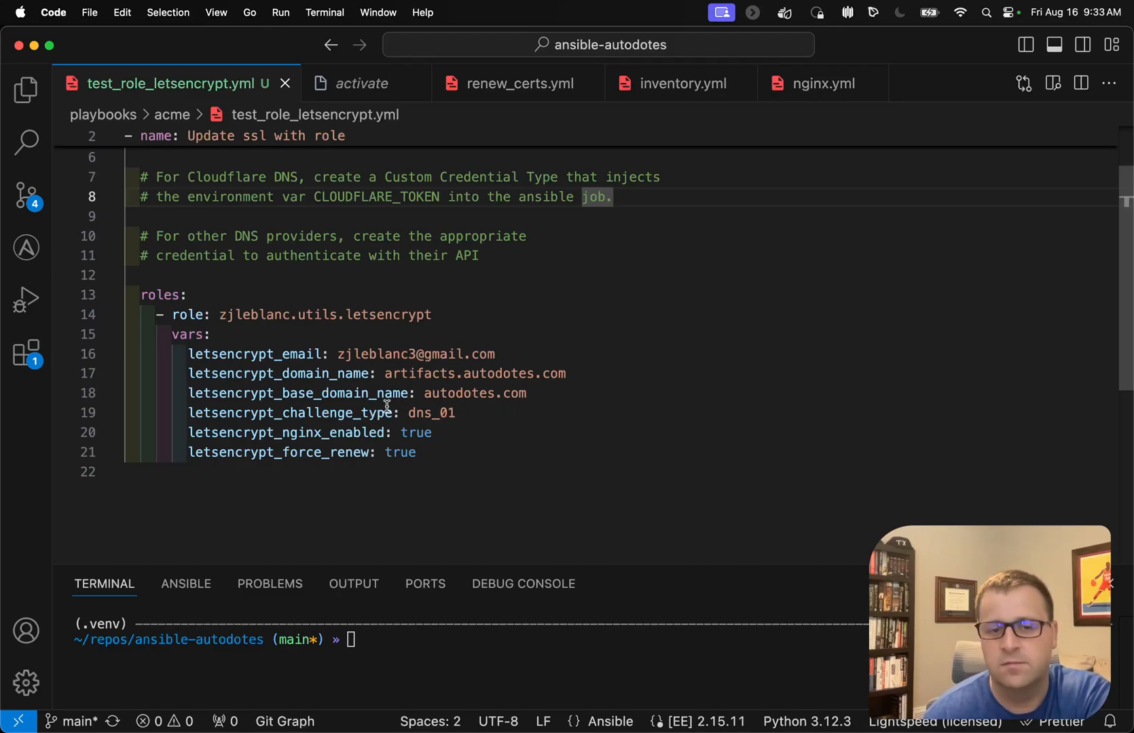
mouse_move(335, 444)
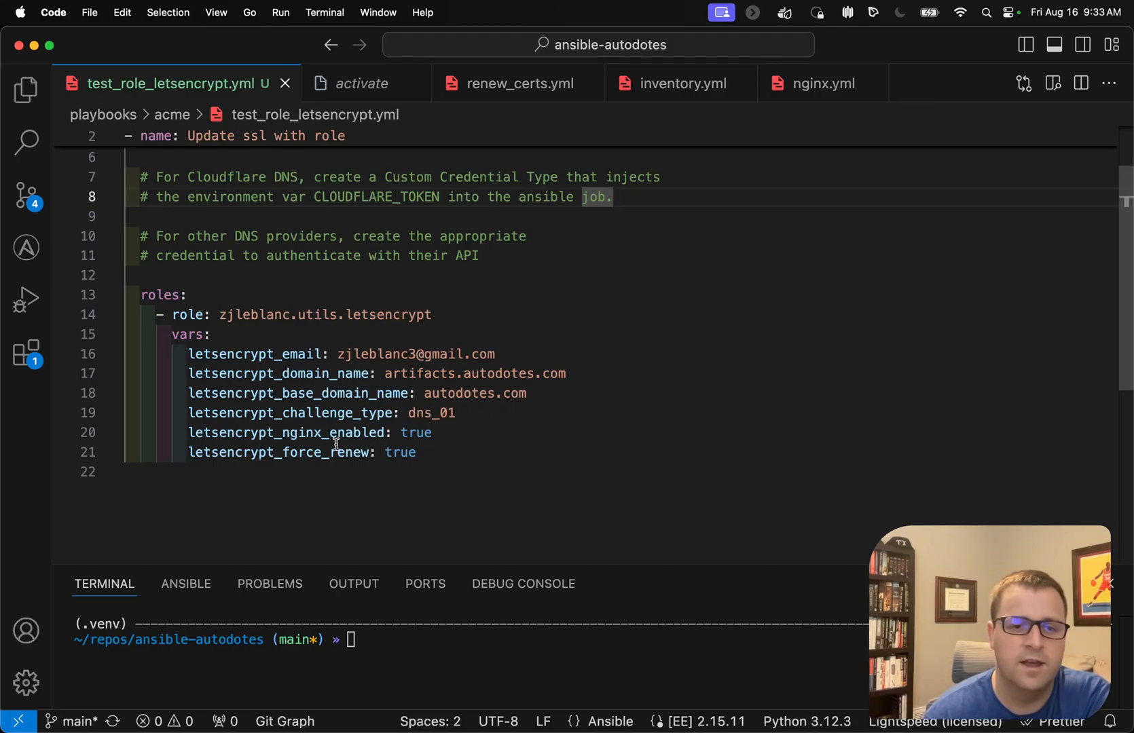
mouse_move(347, 526)
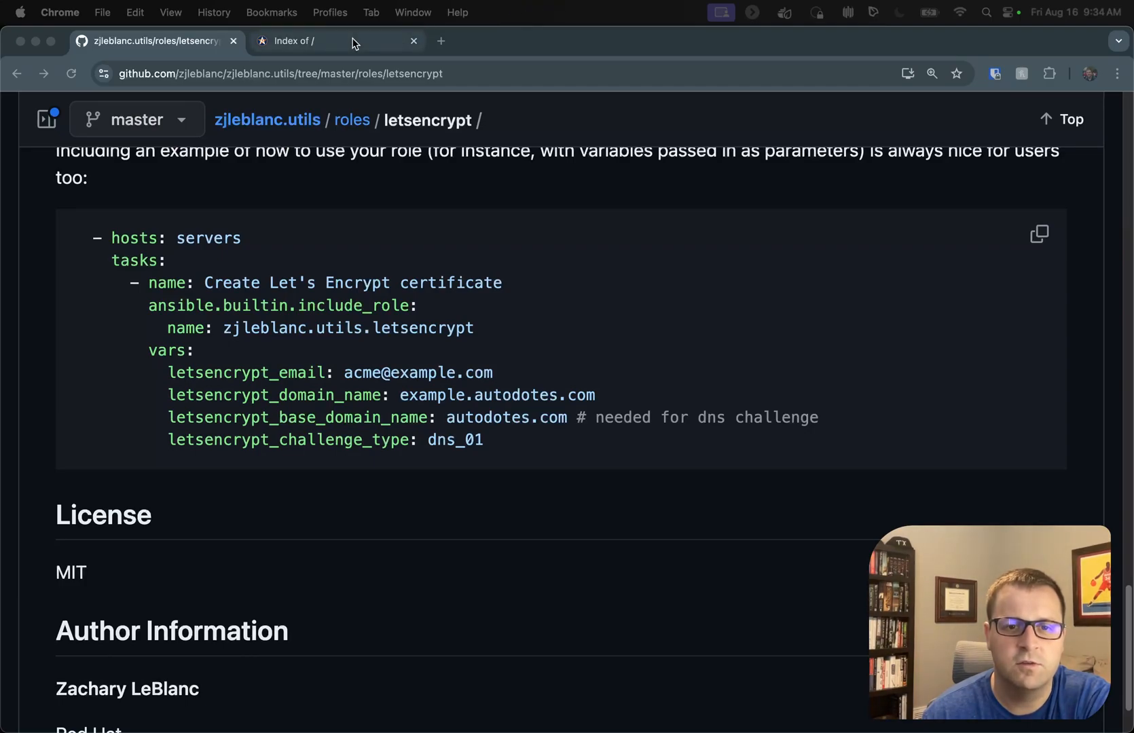
Step: View the reports.autodotes.com certificate in Chrome: Let's Encrypt, issued July 8, expiring October 6, 2024
click(336, 41)
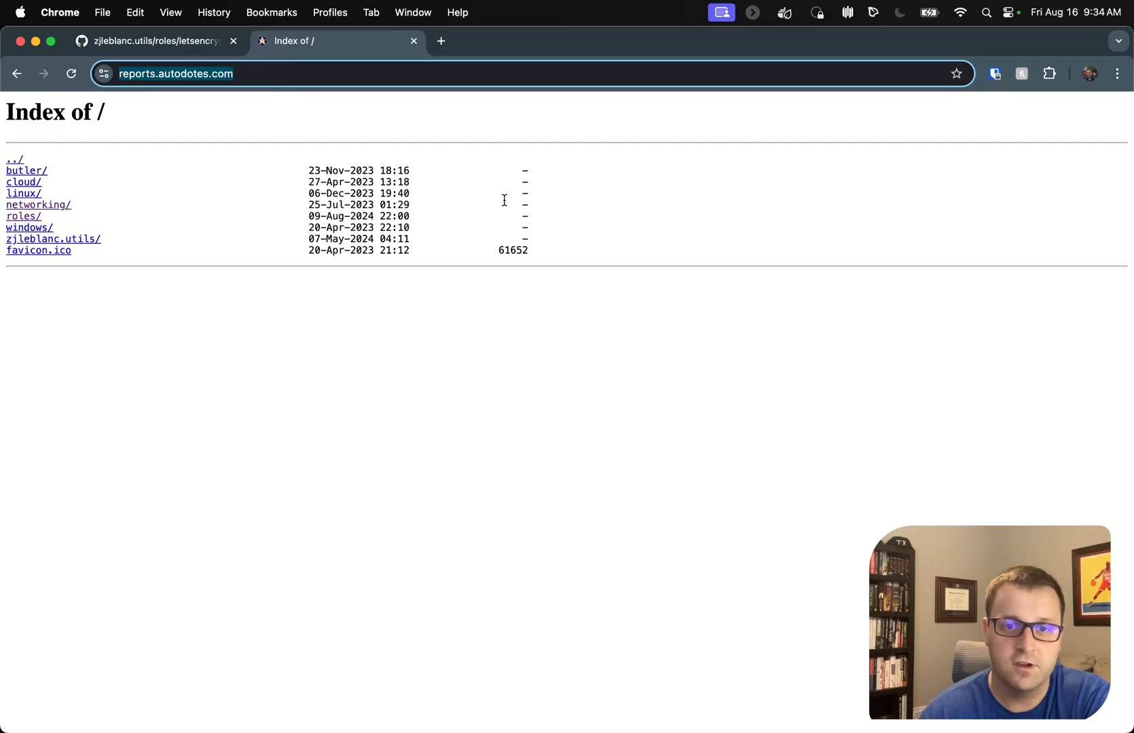
mouse_move(392, 201)
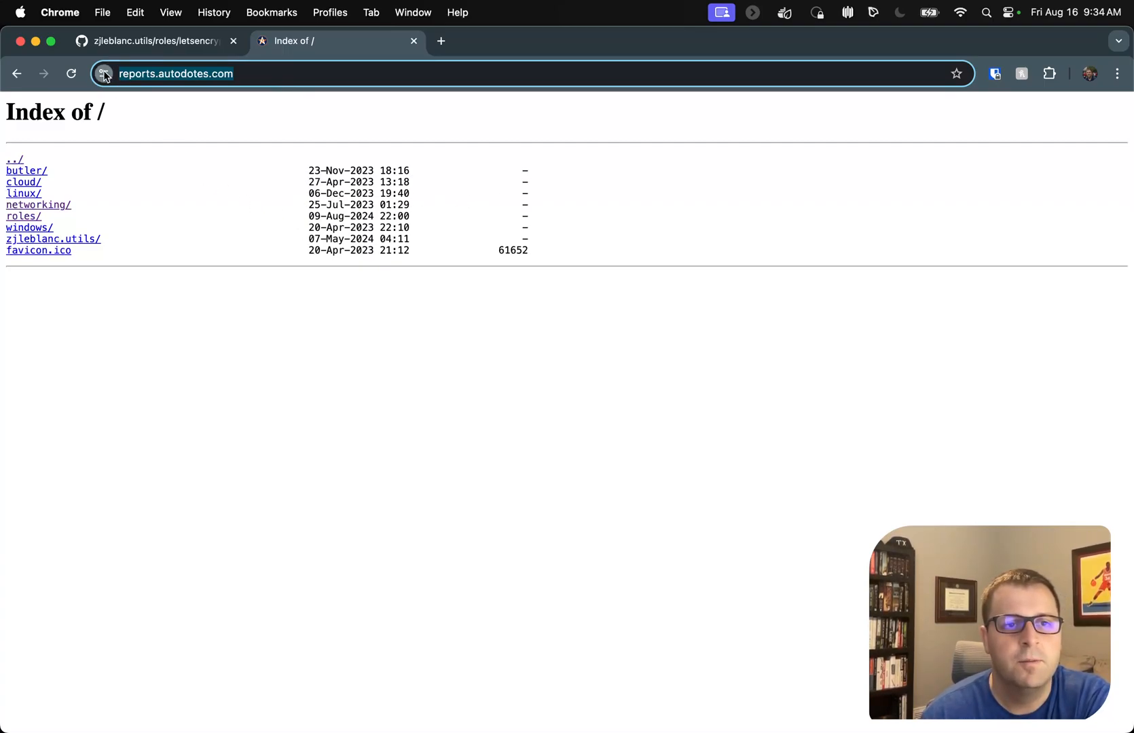
click(104, 73)
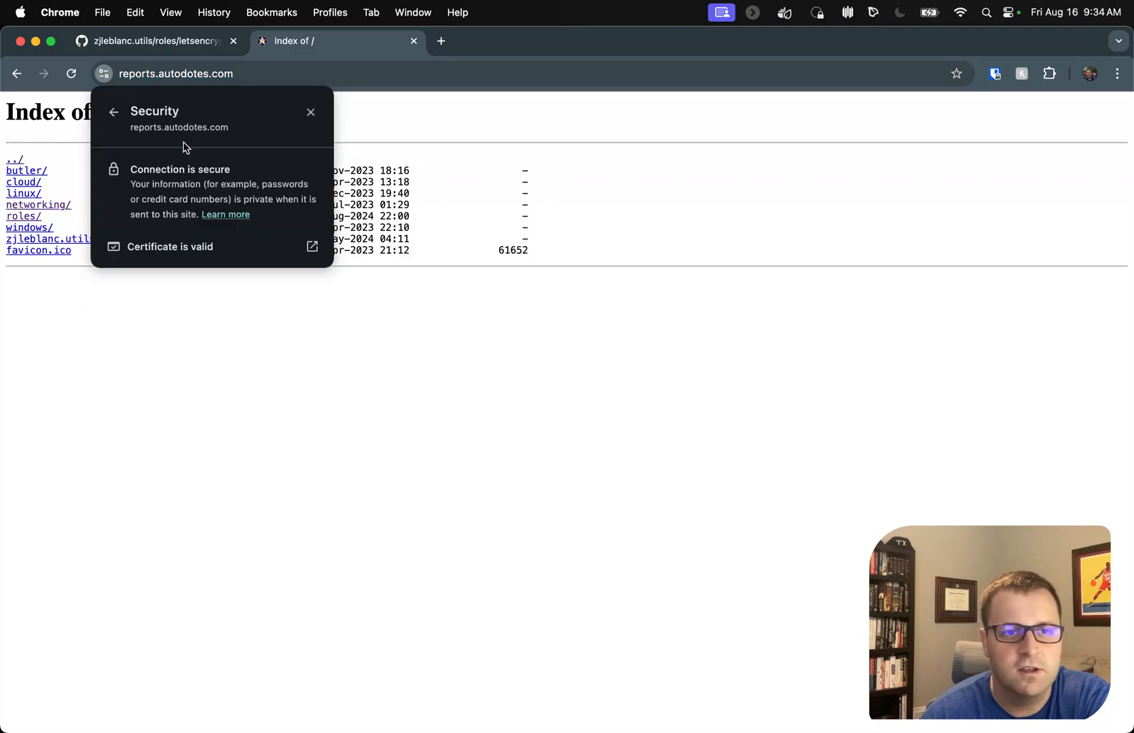
click(311, 246)
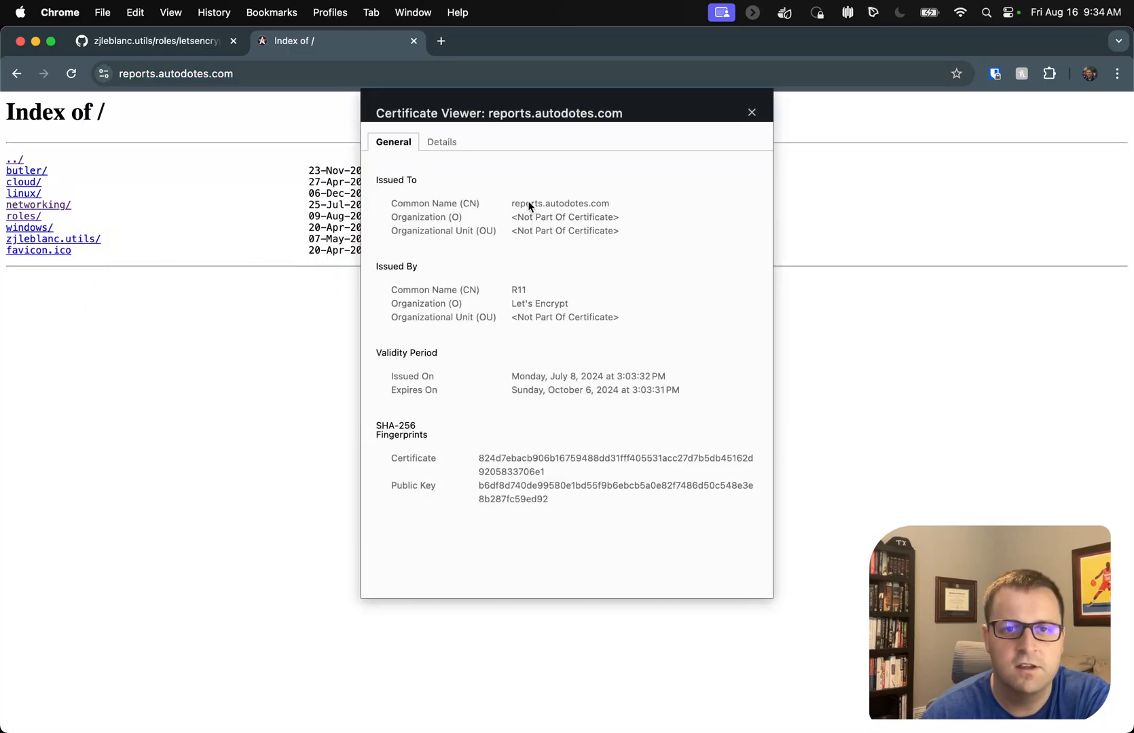
mouse_move(511, 407)
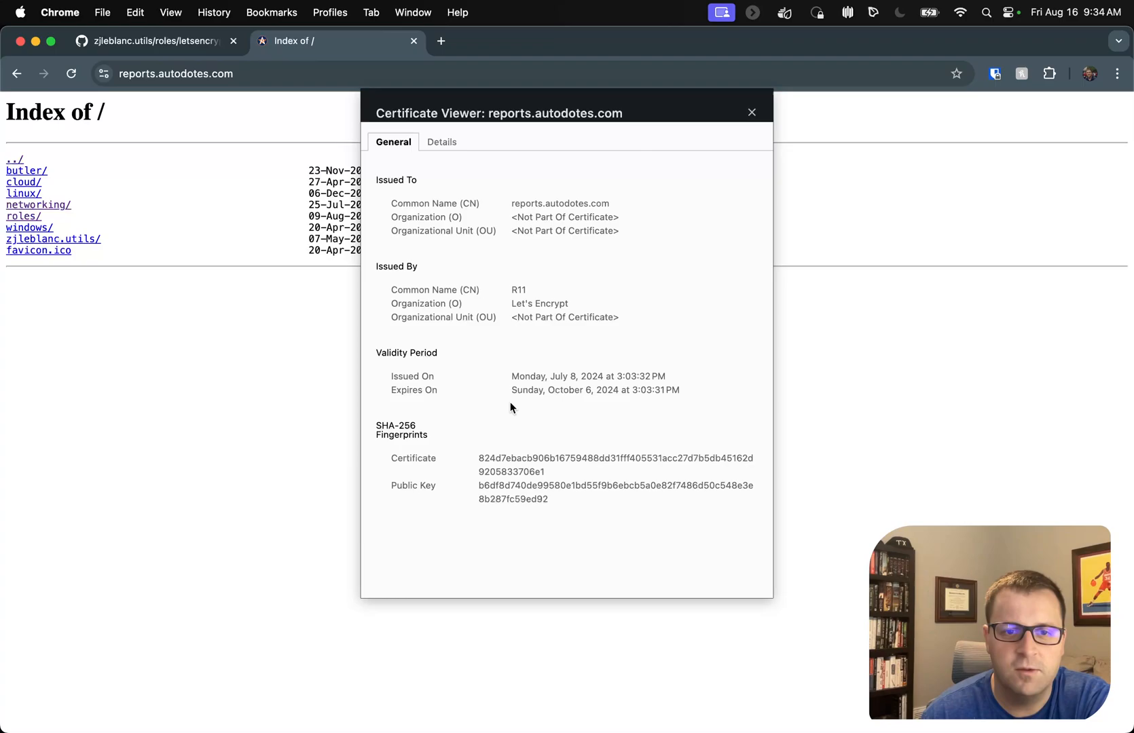
mouse_move(575, 378)
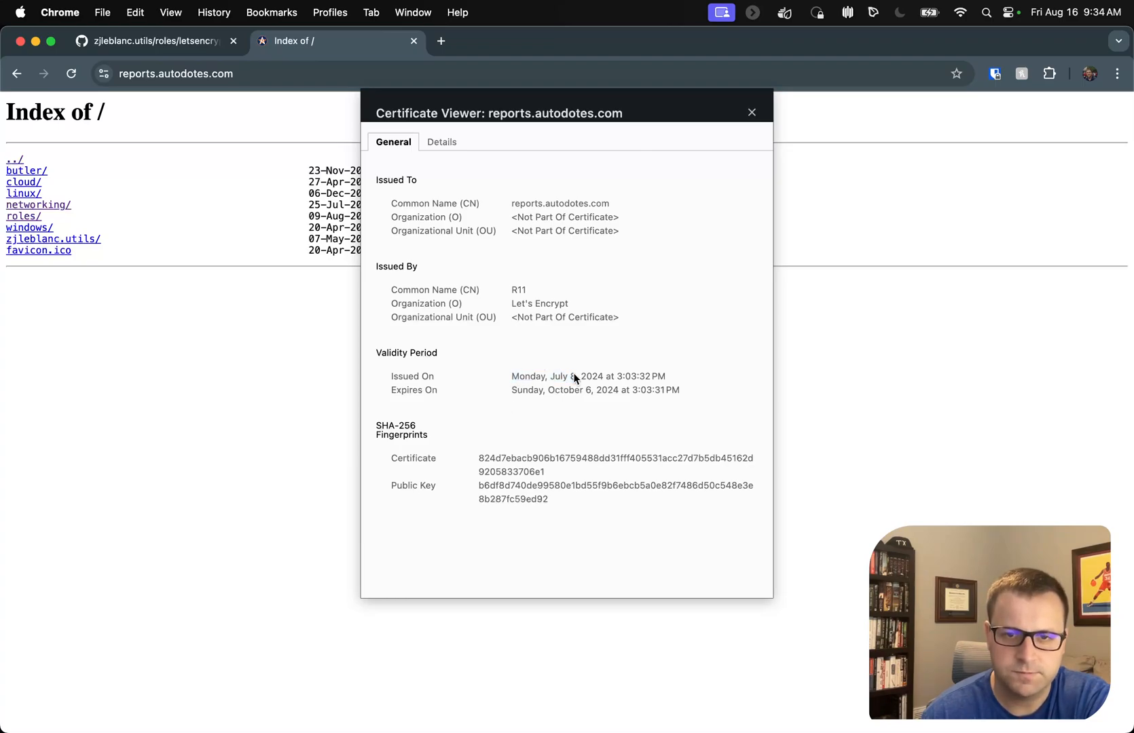
mouse_move(536, 379)
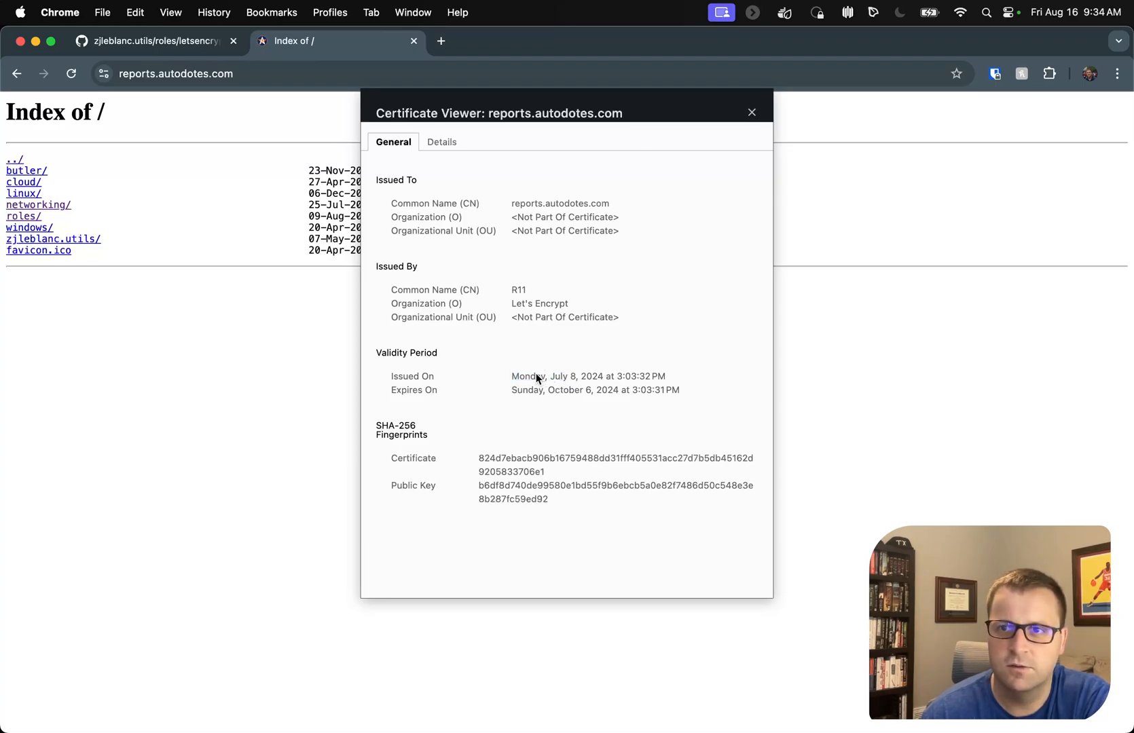
mouse_move(505, 408)
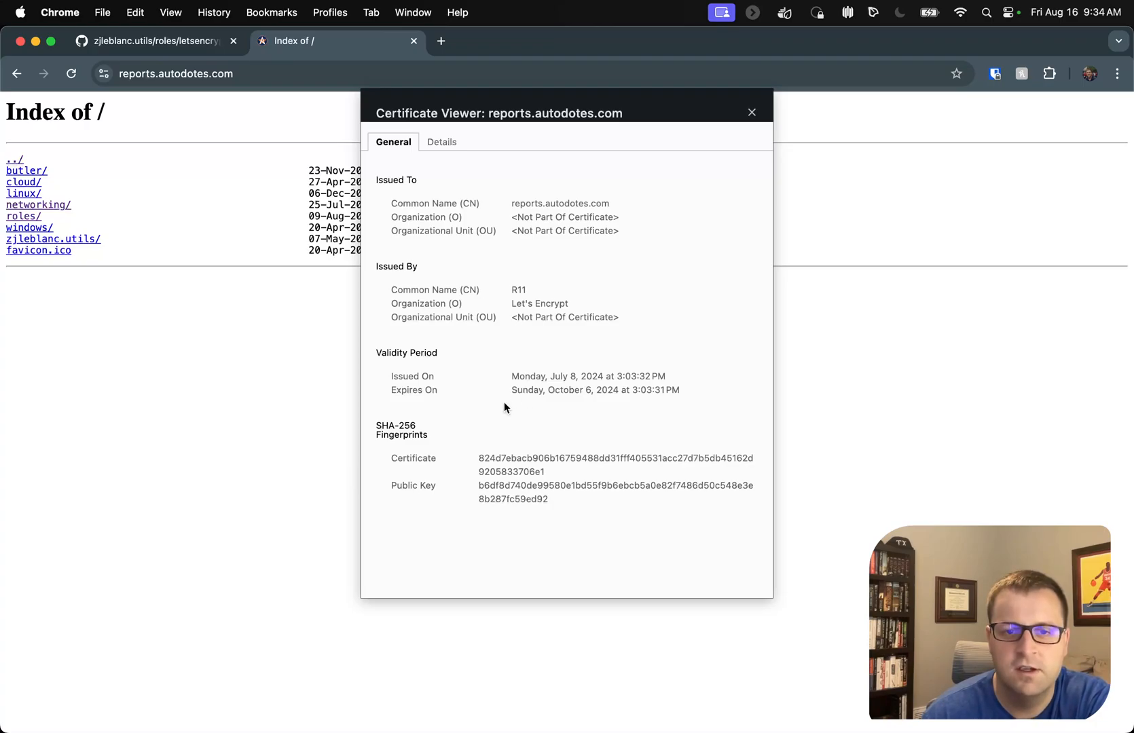
mouse_move(593, 400)
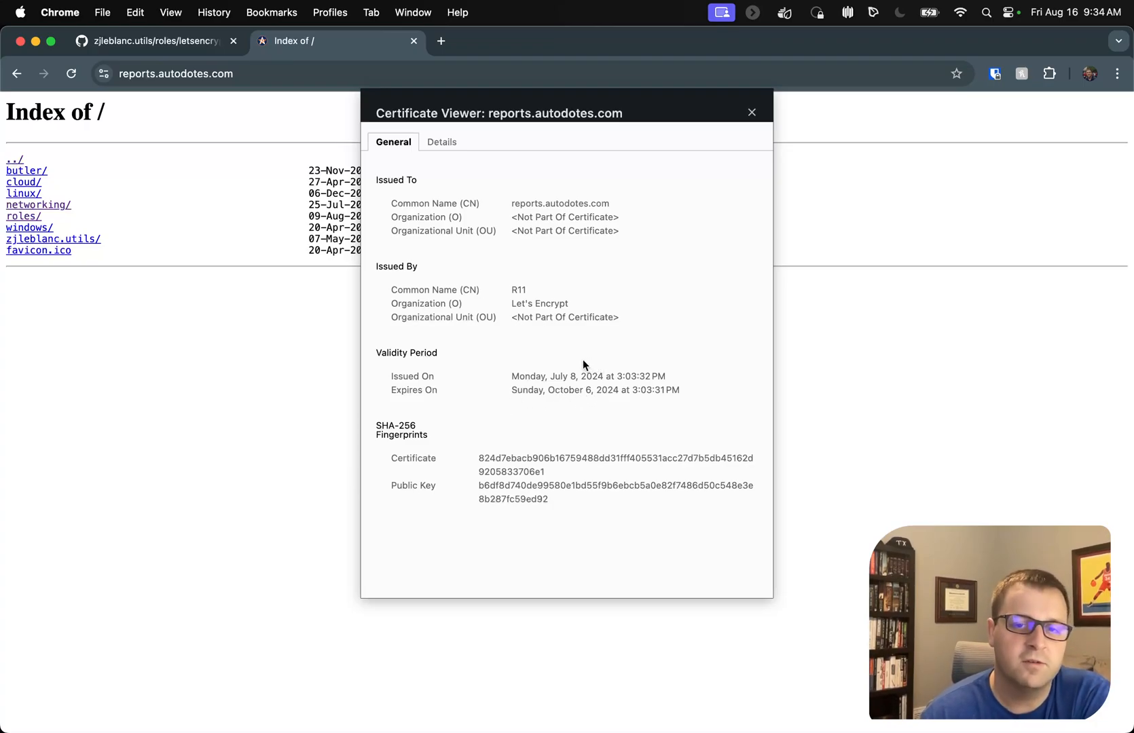
mouse_move(578, 413)
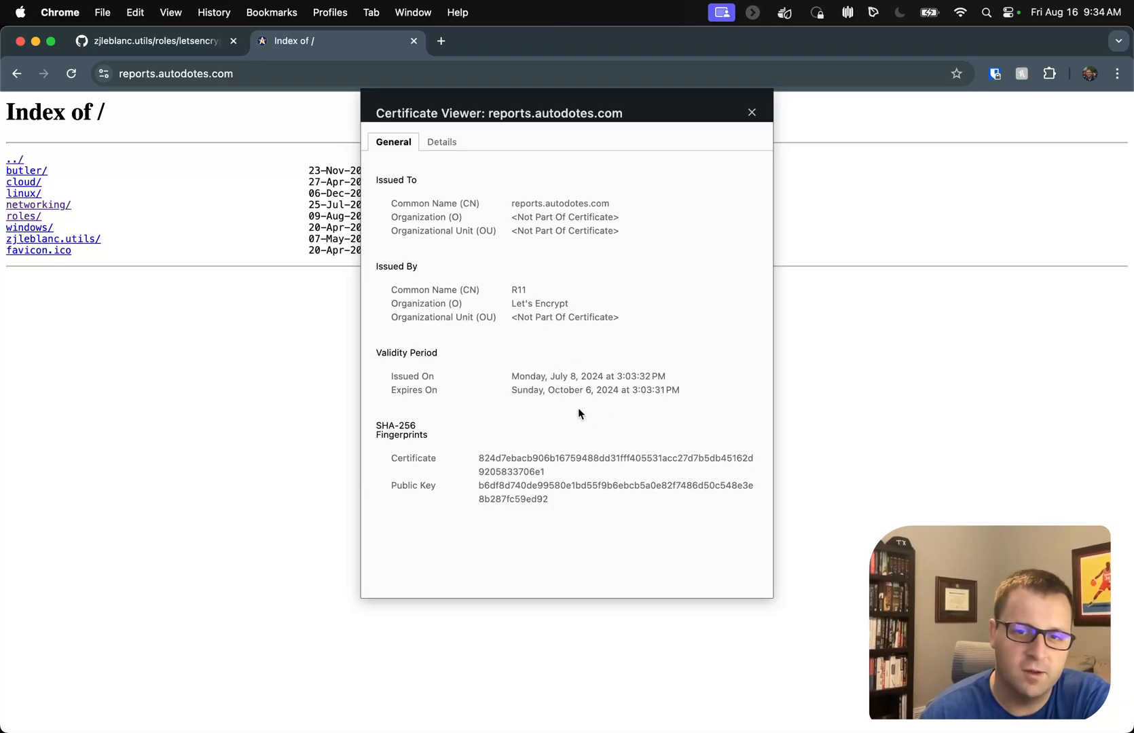
mouse_move(533, 288)
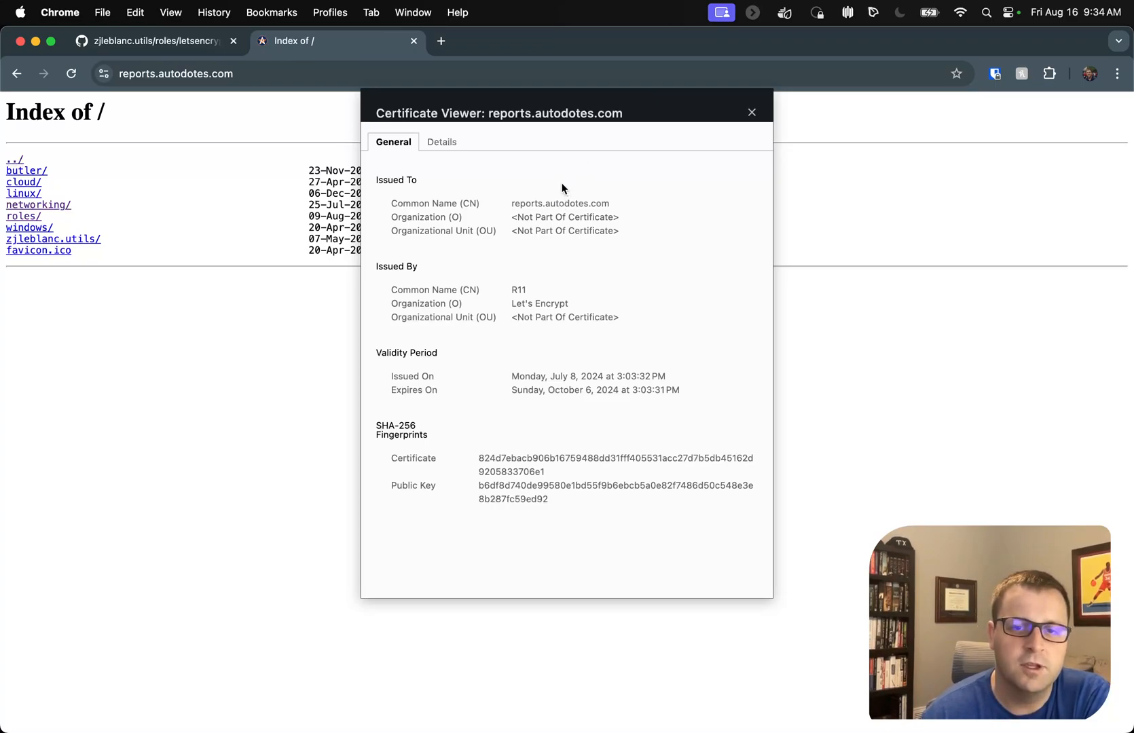
mouse_move(659, 160)
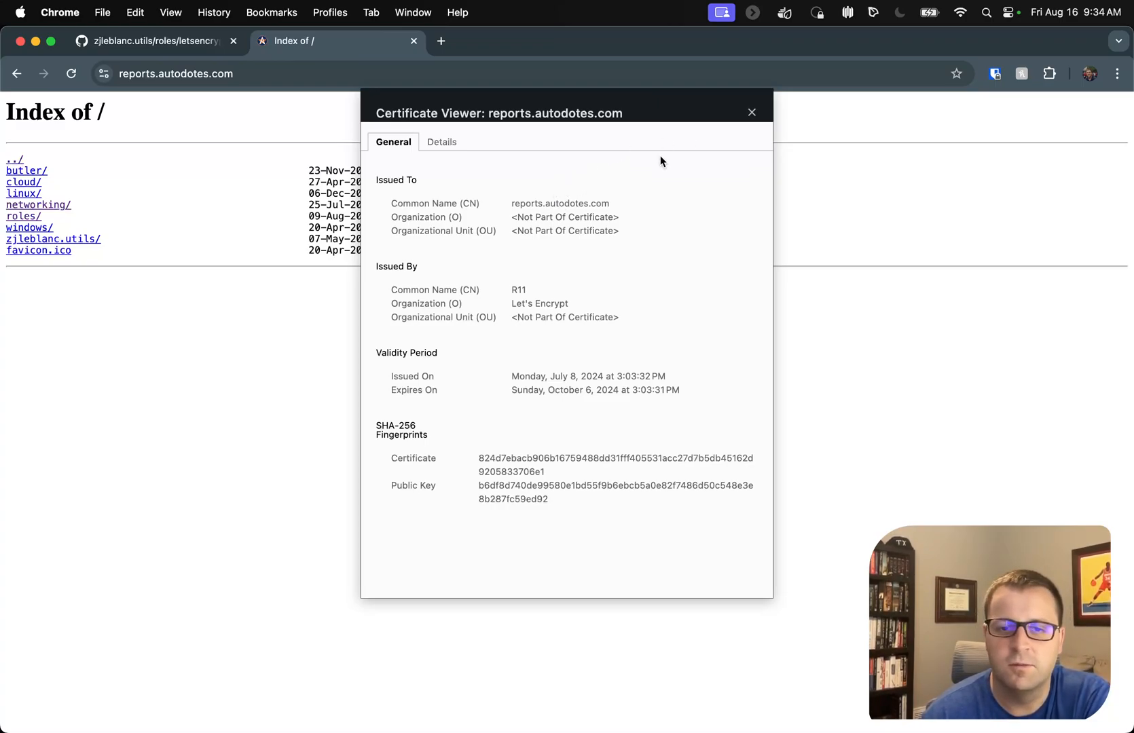
click(752, 112)
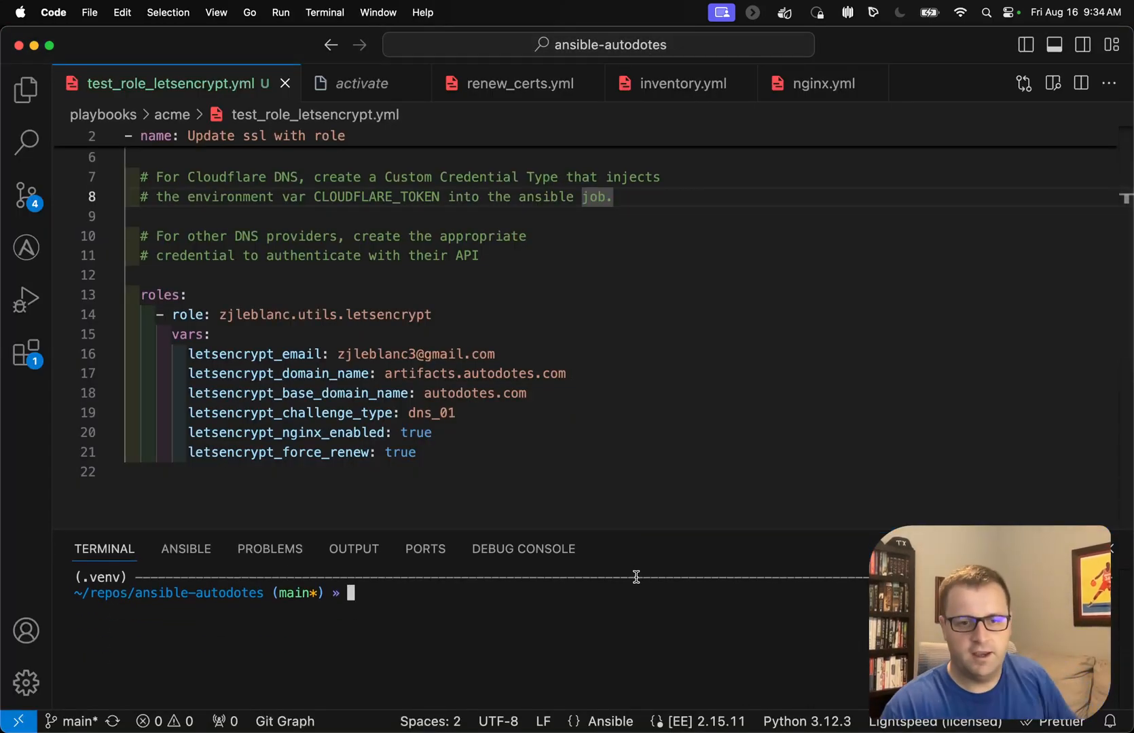
Step: Run ansible-playbook playbooks/acme/test_role_letsencrypt.yml -v in the integrated terminal, then interrupt it
text(ansible-playbook playbooks/acme/test_role_letsencrypt.yml -v)
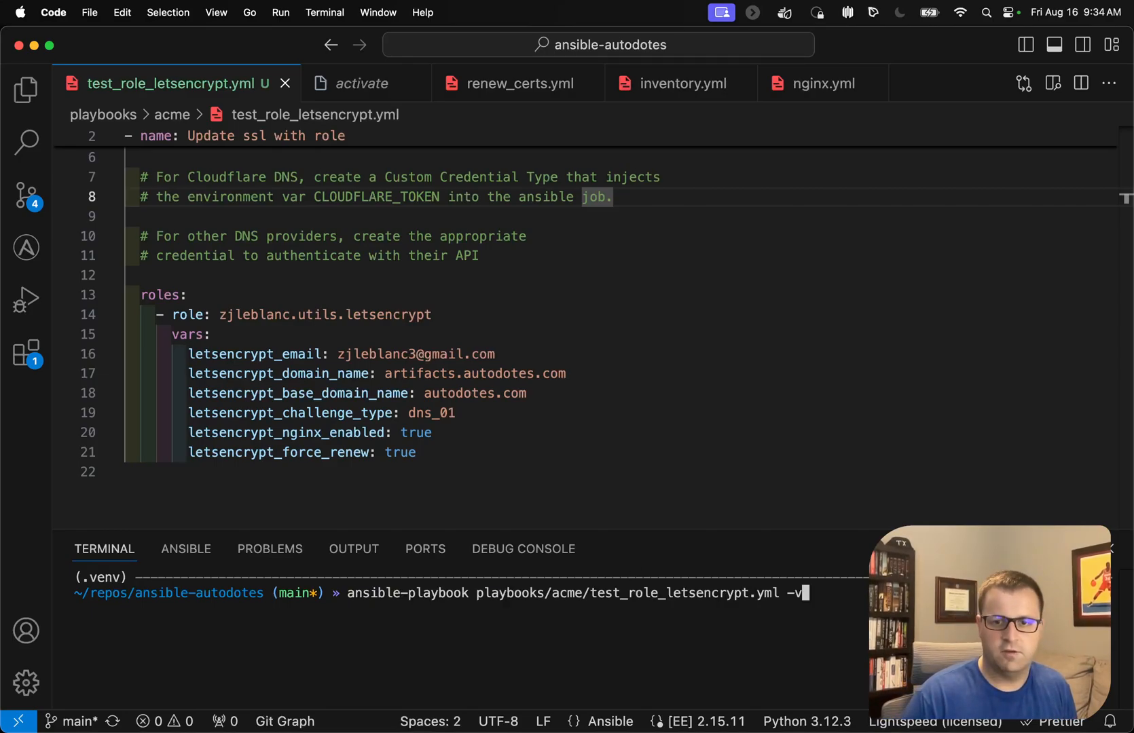
key(Return)
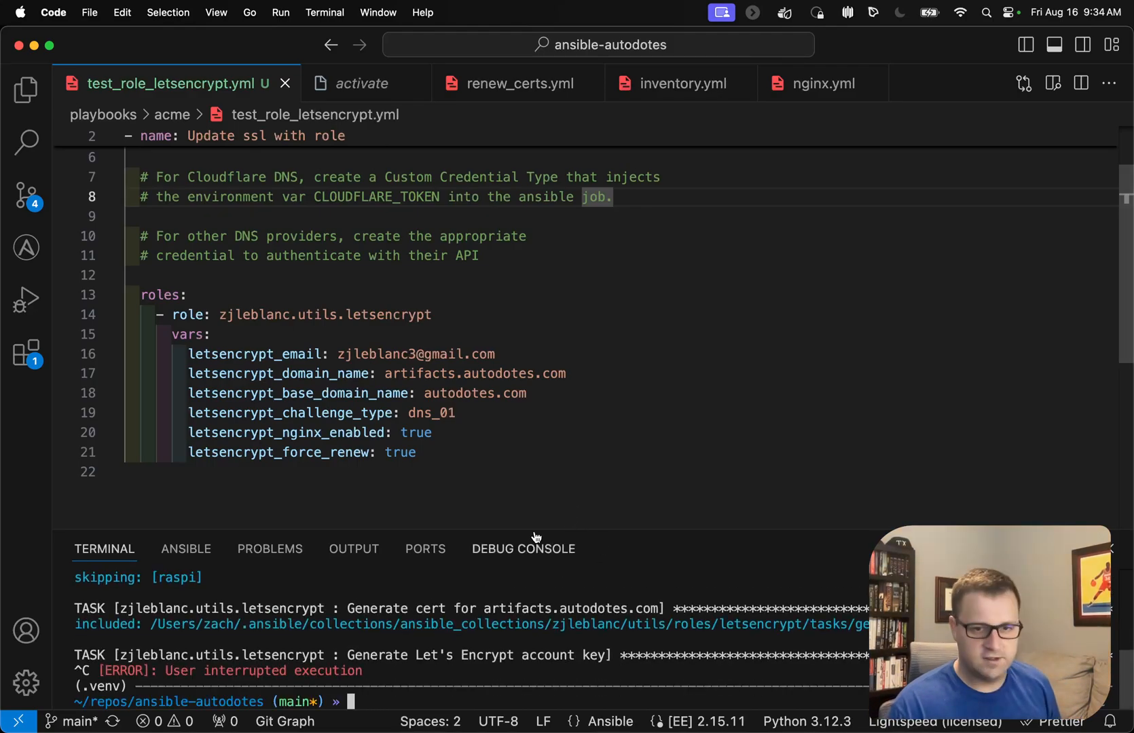
double_click(475, 374)
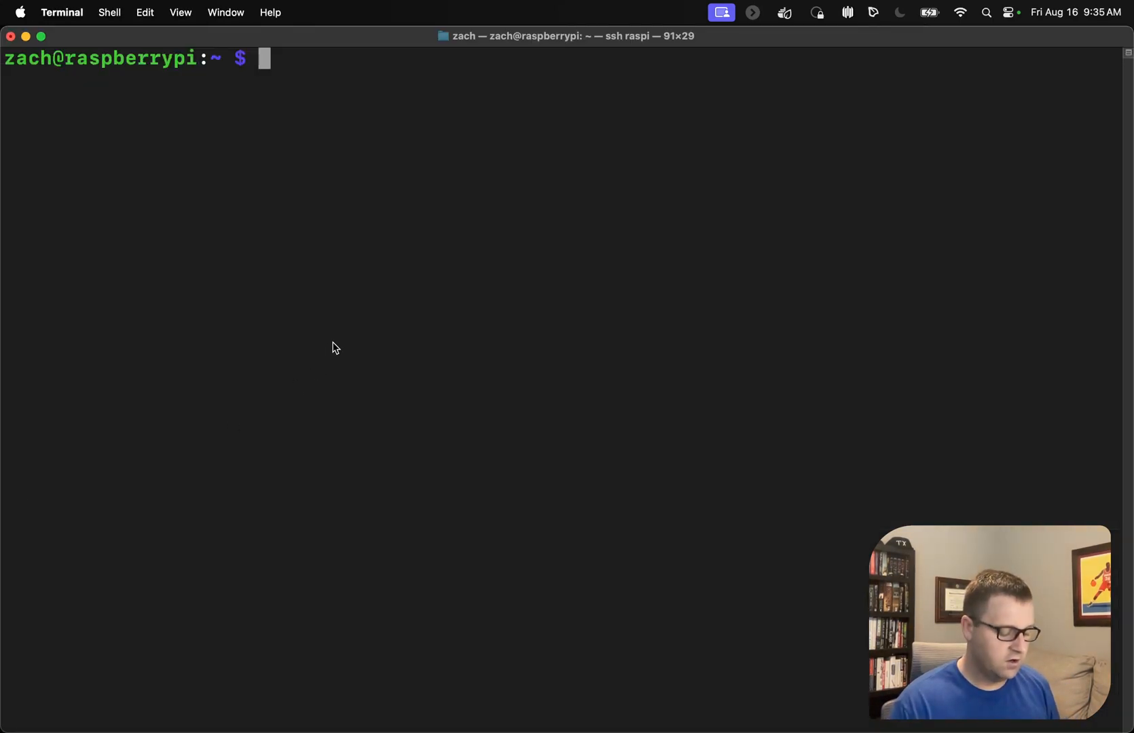
text(curl)
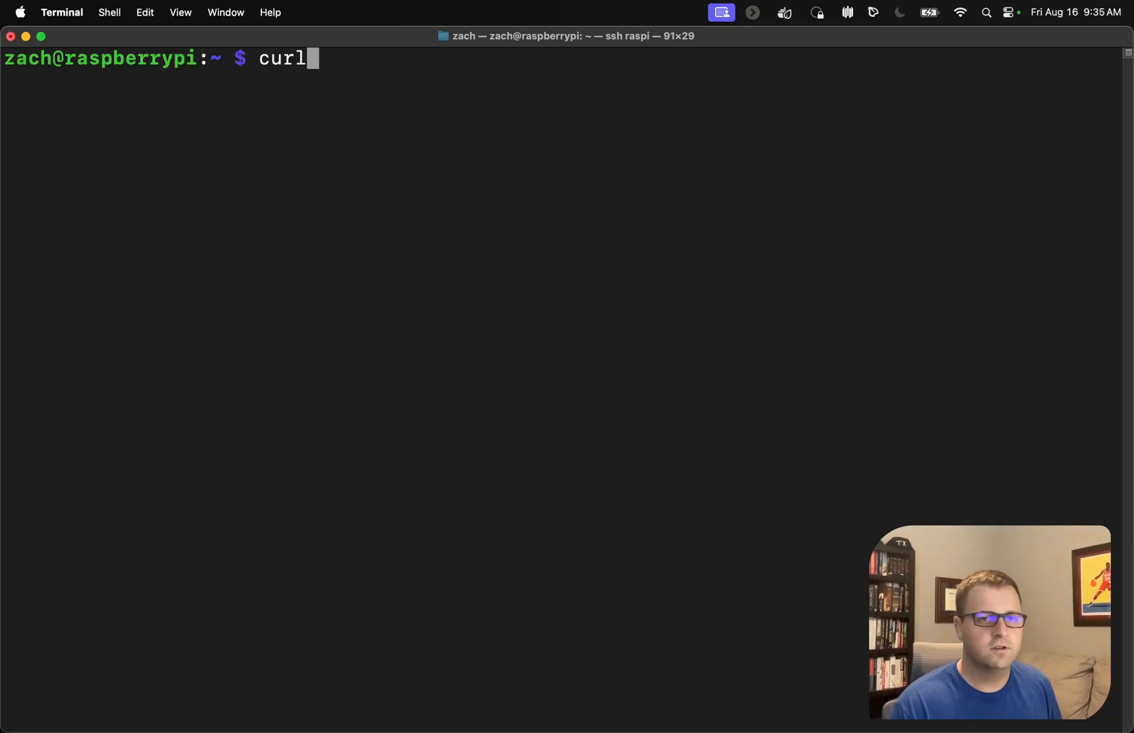
text(https:/)
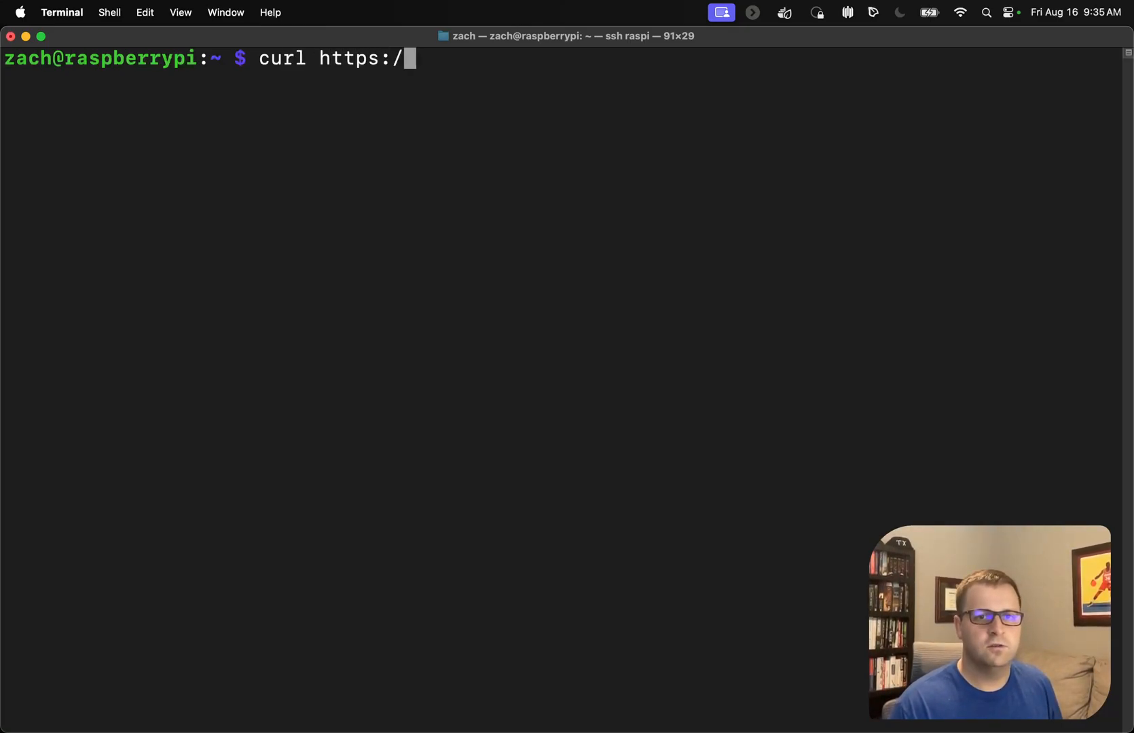
text(/reports.autodot)
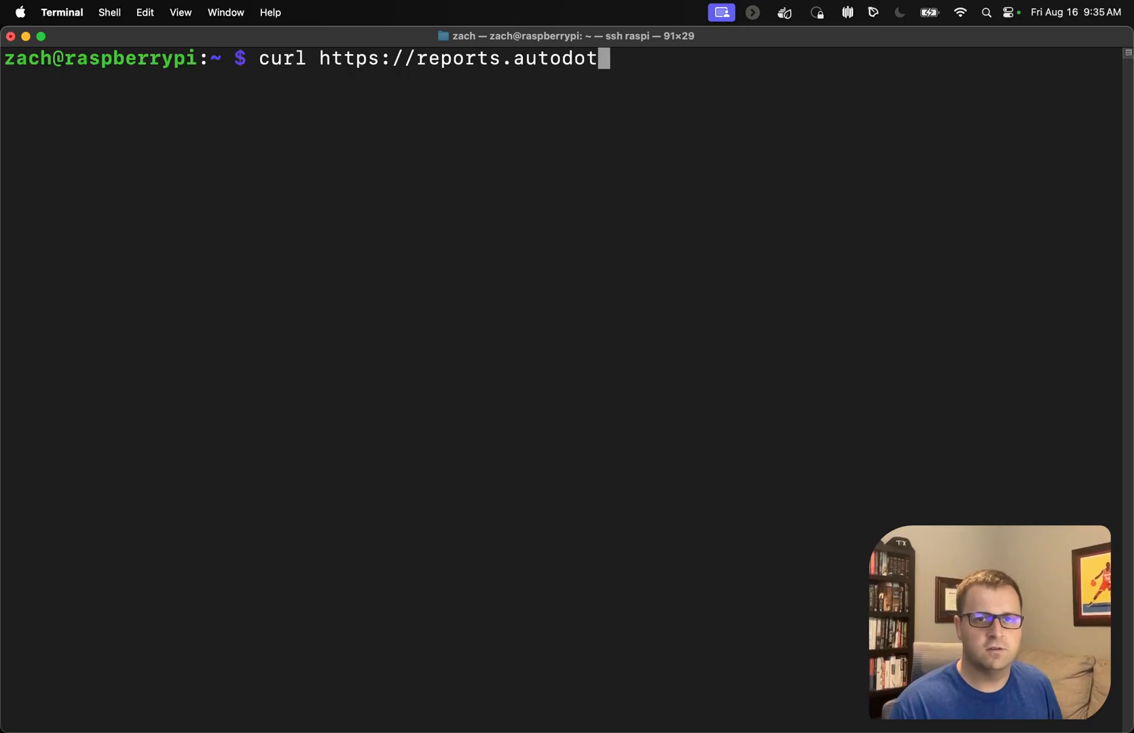
text(es.com -vI)
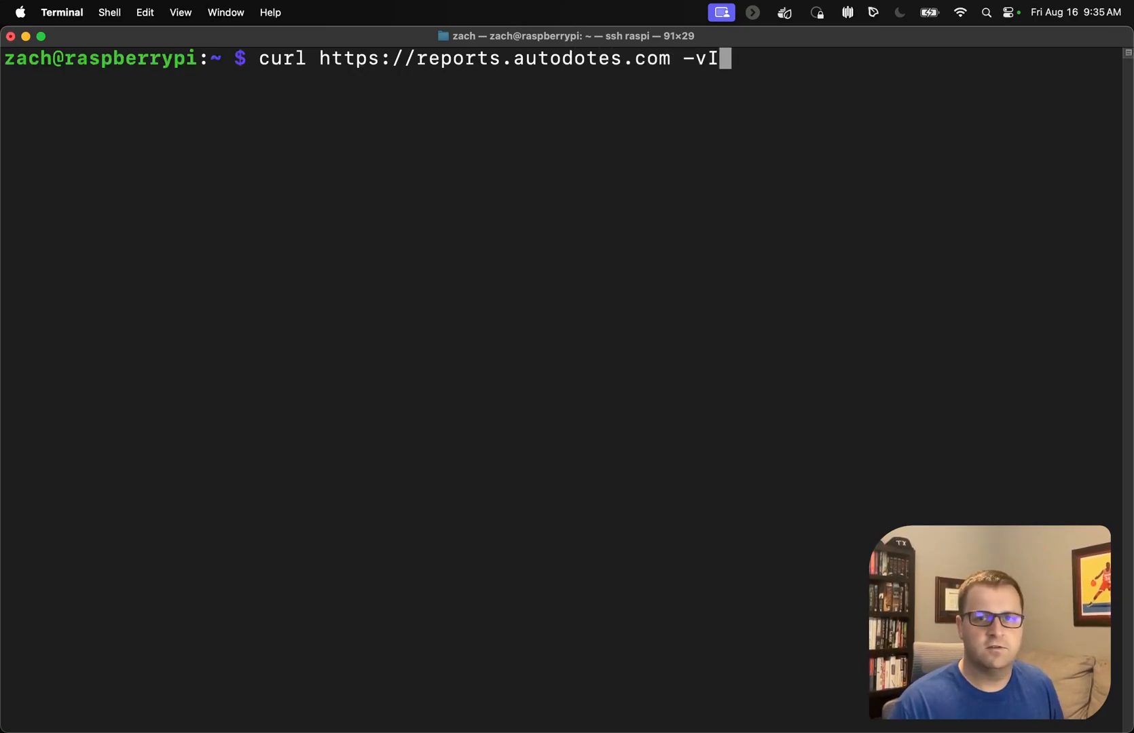
key(Return)
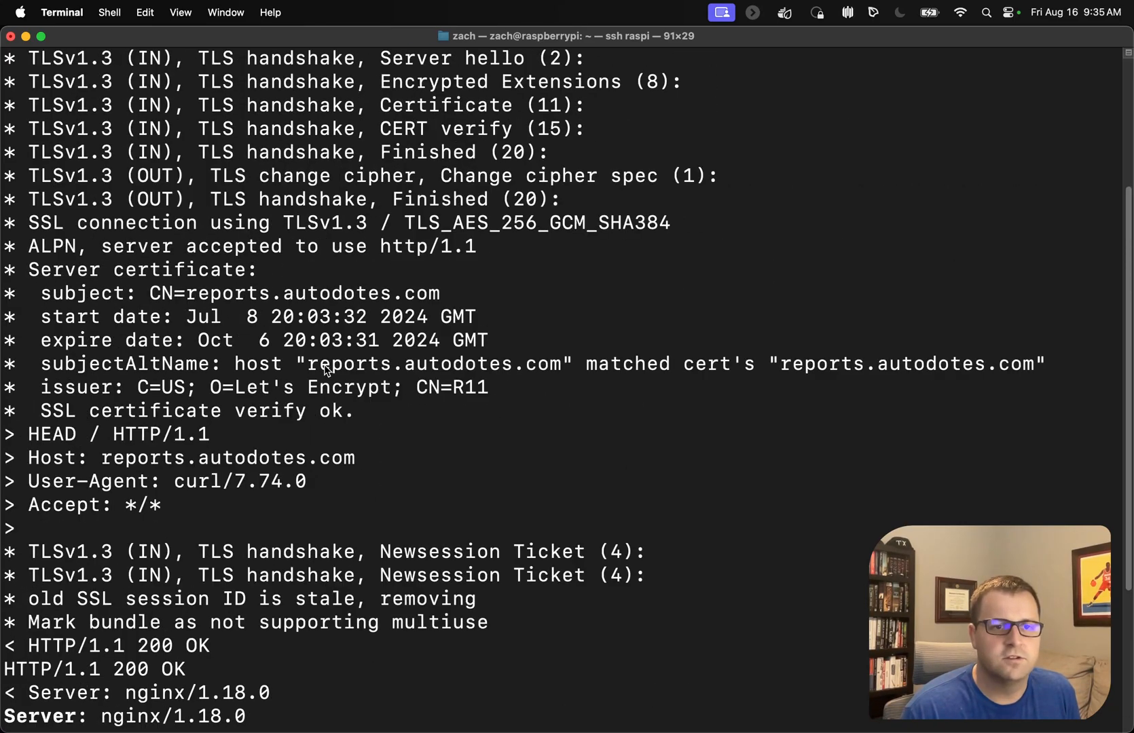
scroll(down, 3)
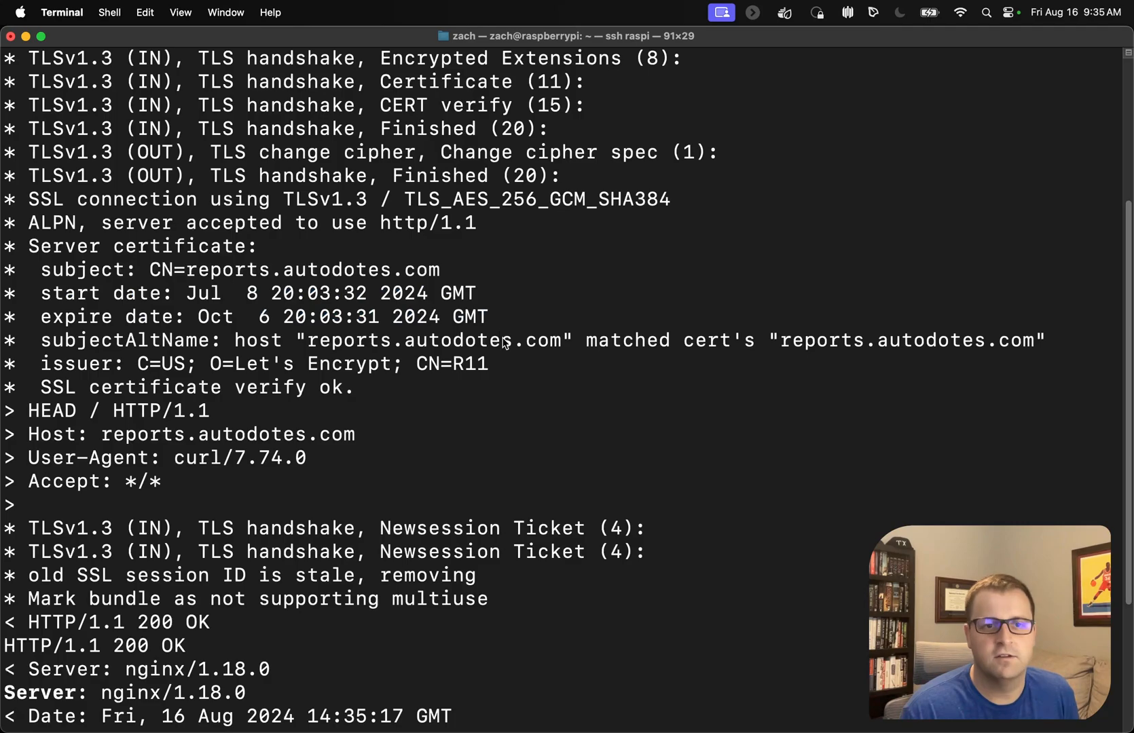
mouse_move(430, 292)
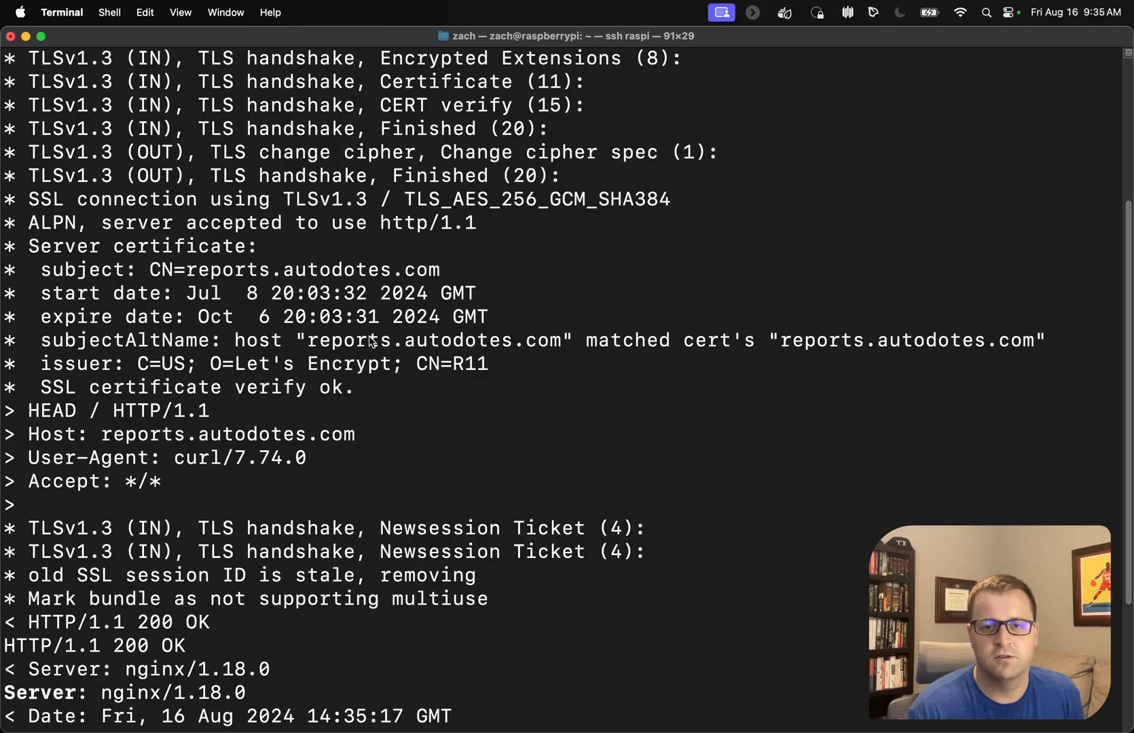
mouse_move(437, 278)
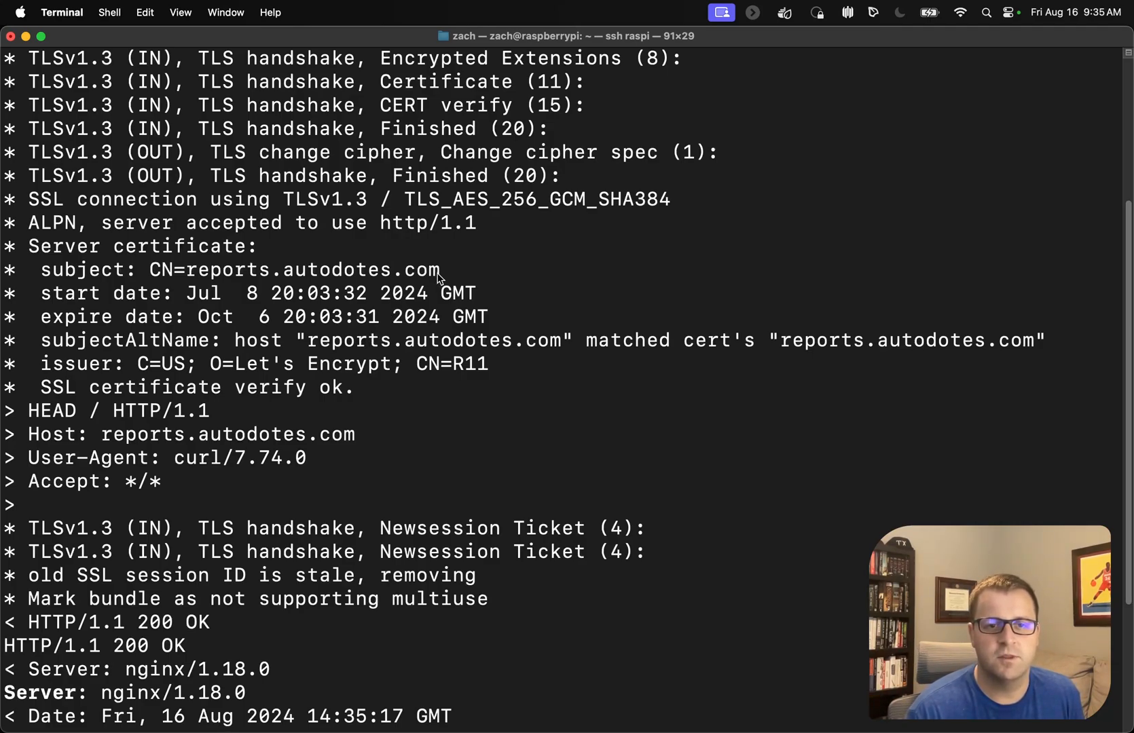
mouse_move(542, 252)
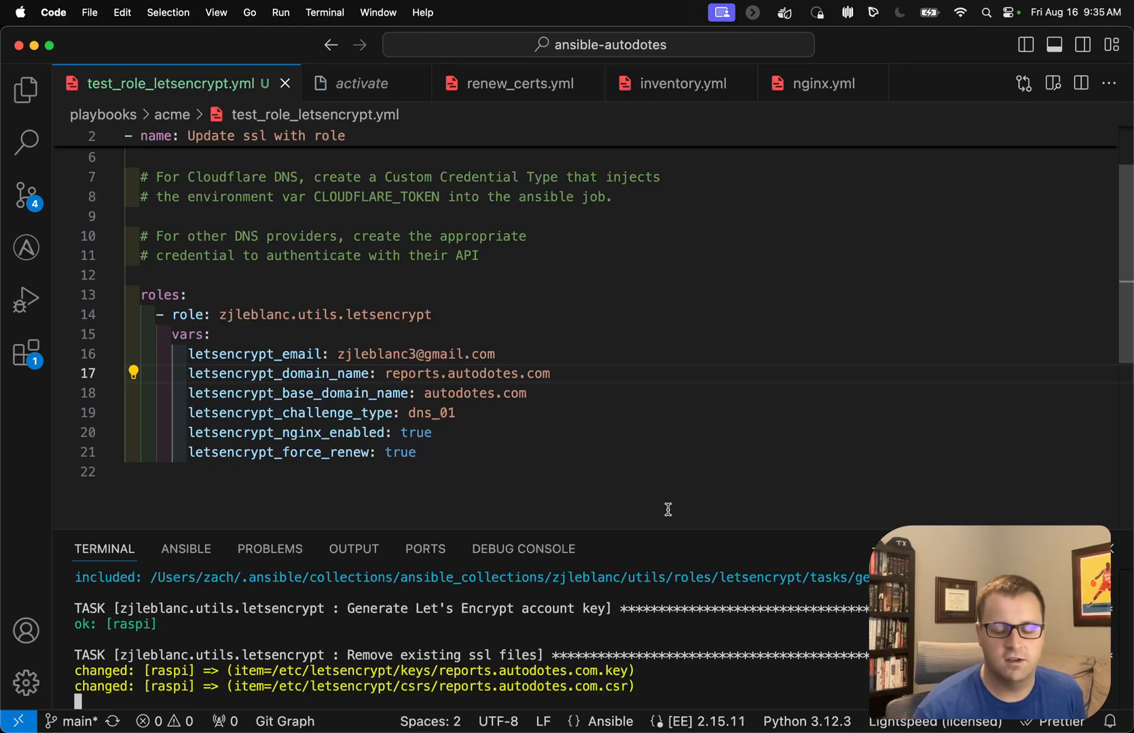
Step: Follow the playbook output as it removes the old SSL files and generates a new private key
scroll(down, 3)
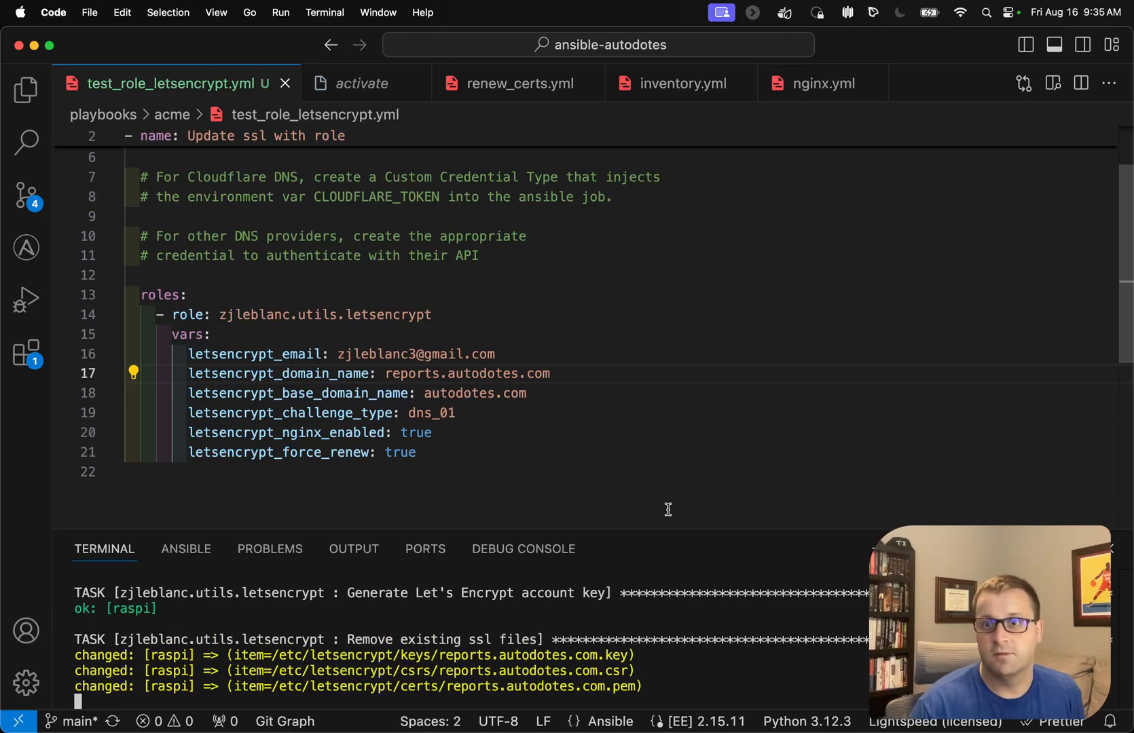
scroll(down, 3)
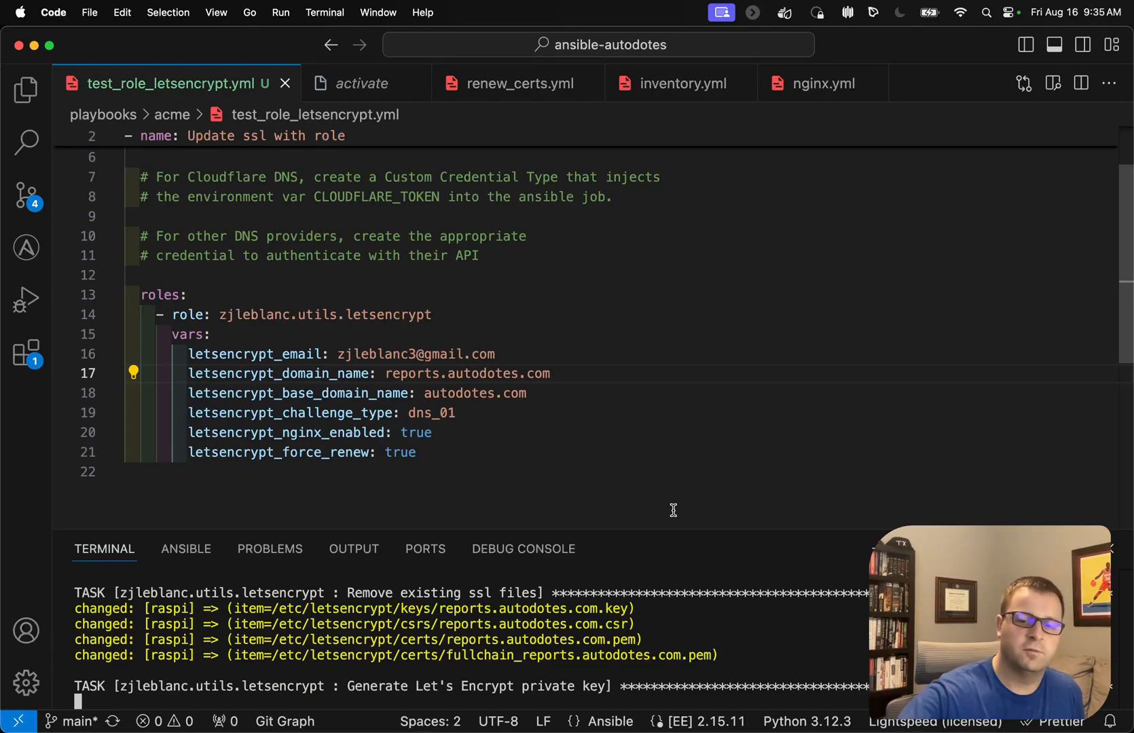
mouse_move(709, 541)
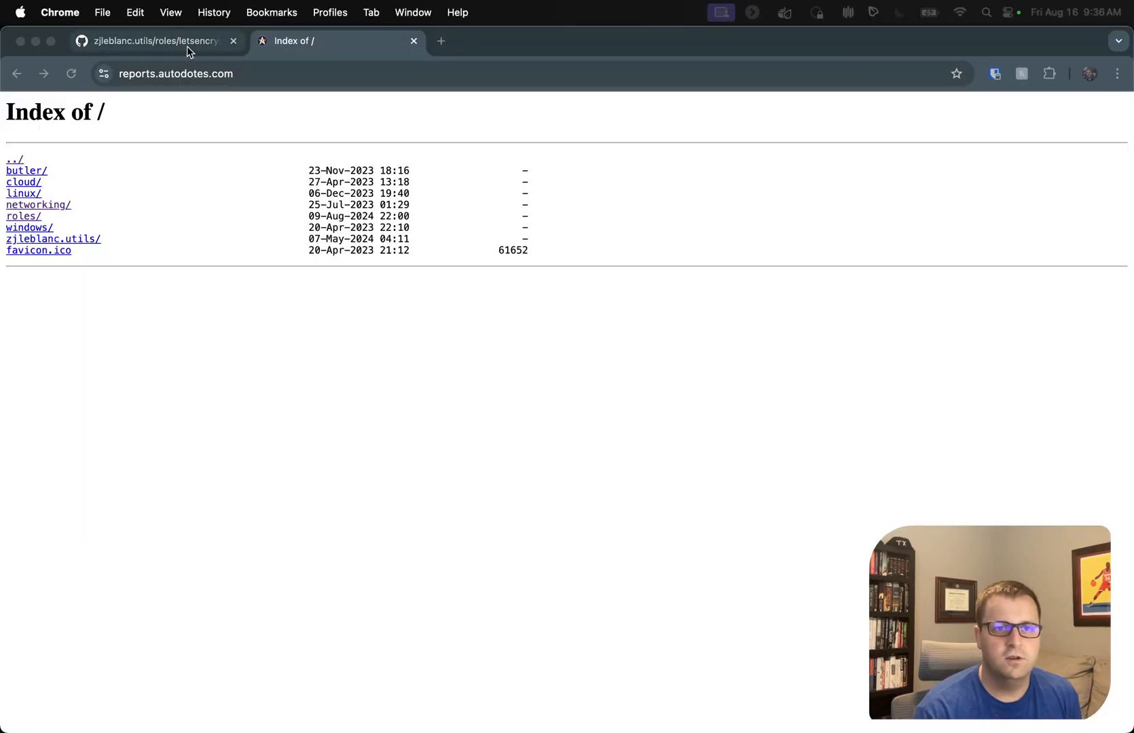
Step: Browse the letsencrypt role's tasks folder on GitHub and read through main.yml
click(152, 41)
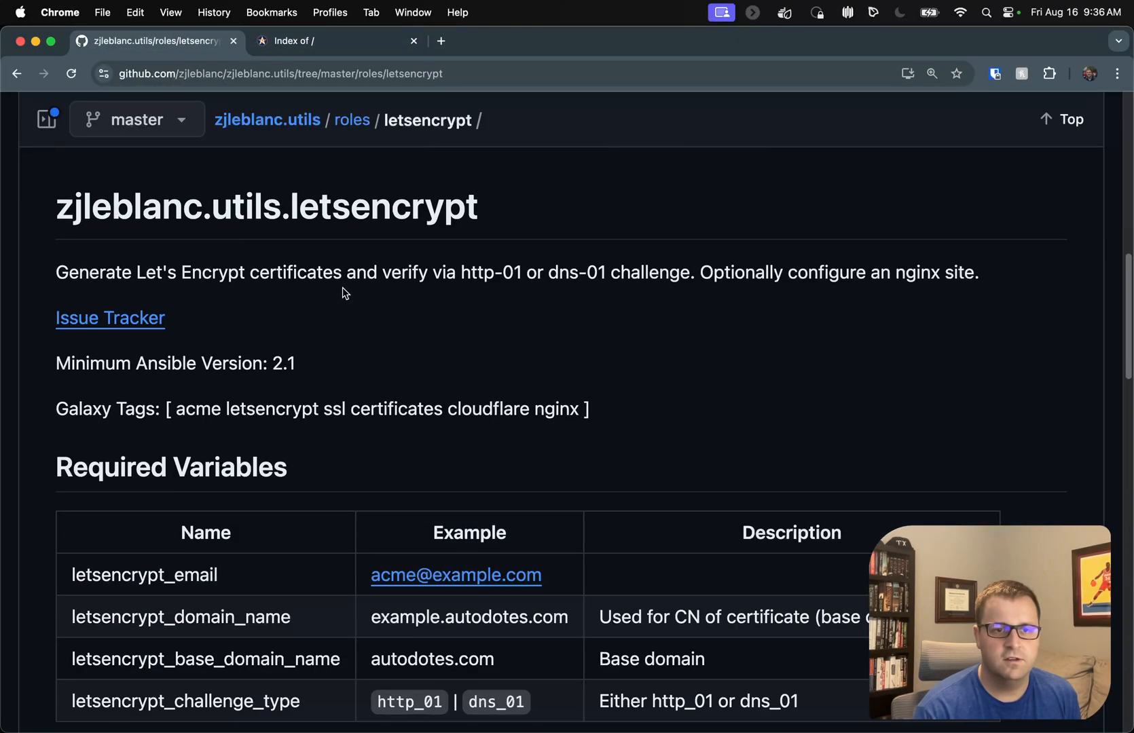
scroll(up, 3)
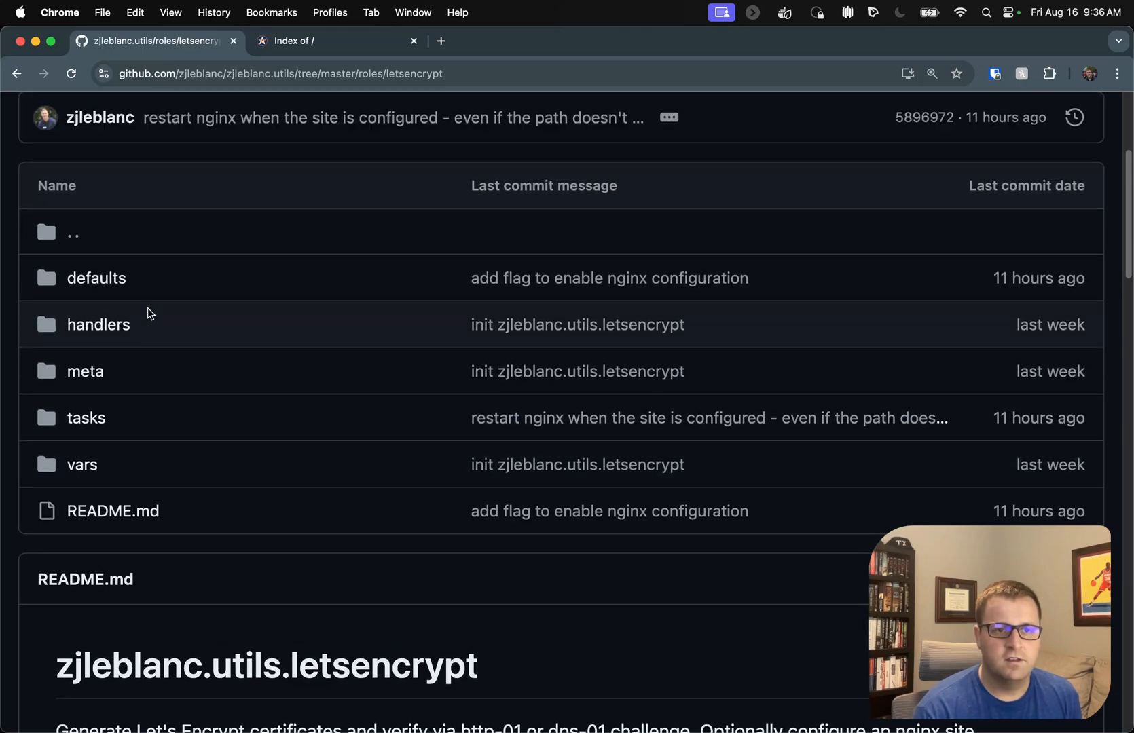
click(86, 418)
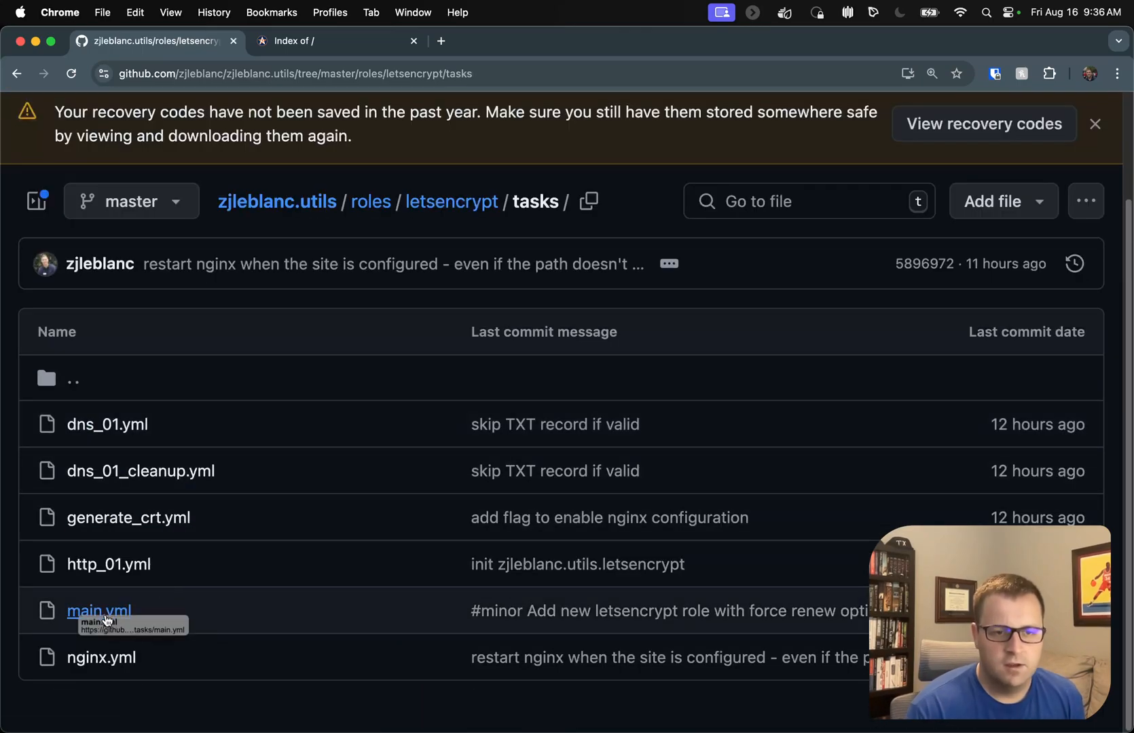
click(99, 611)
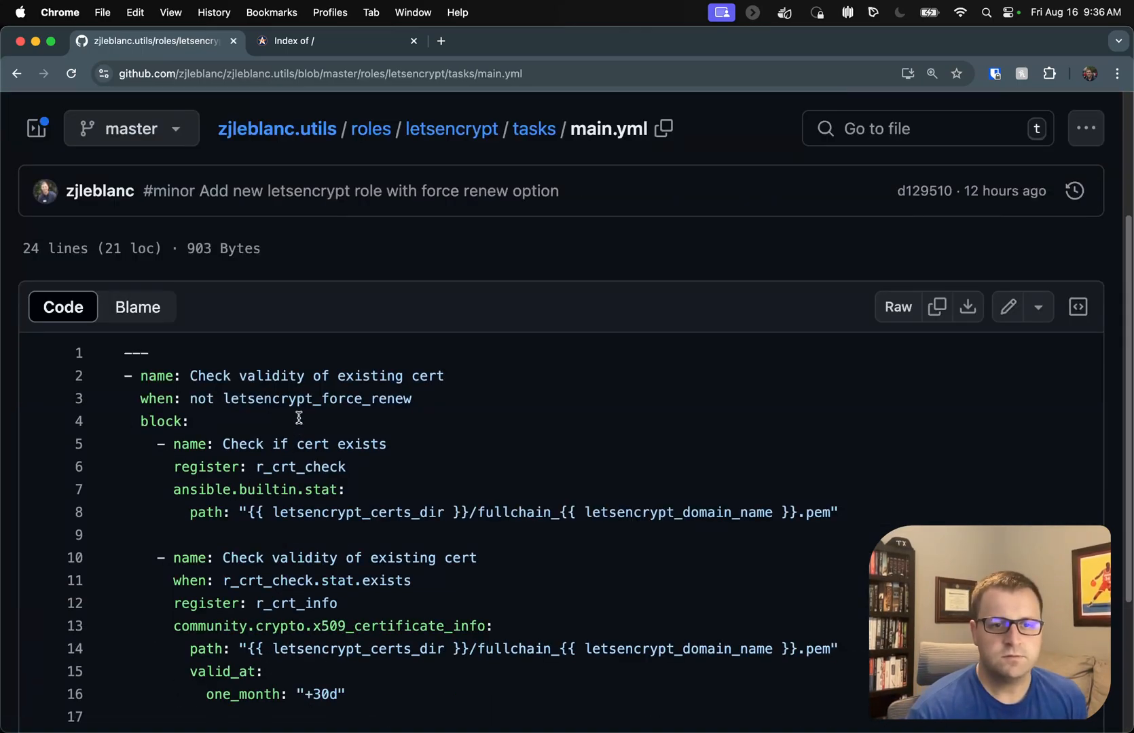
scroll(down, 3)
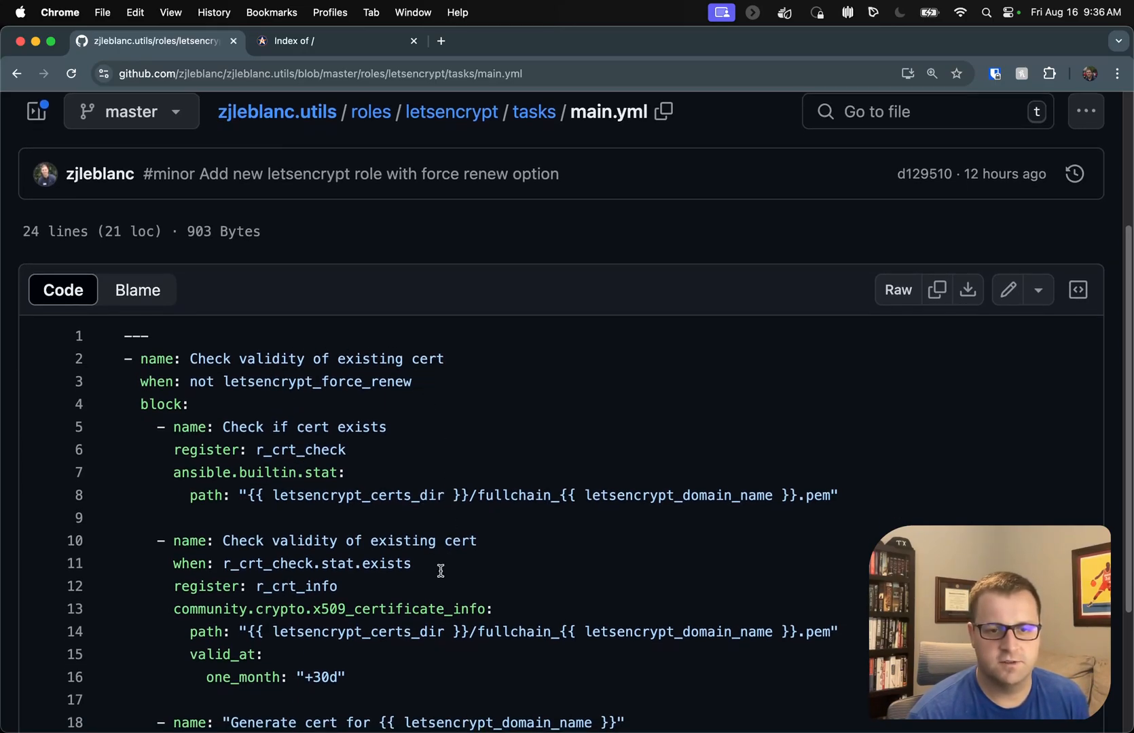
mouse_move(668, 522)
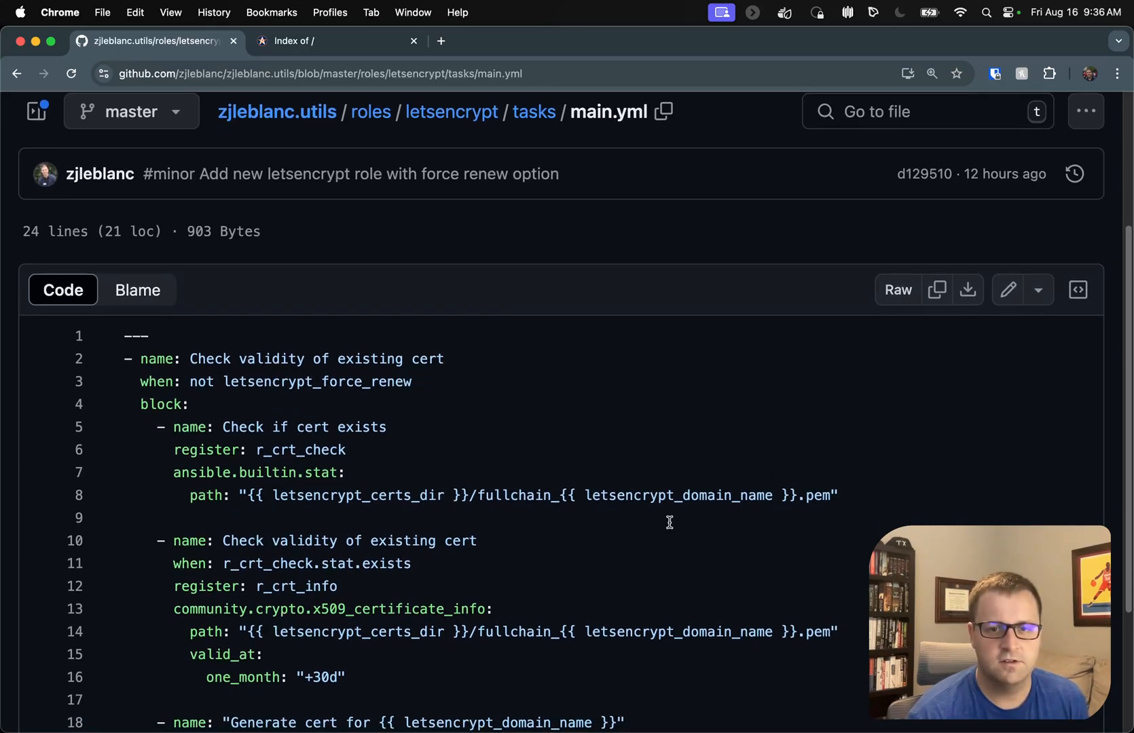
mouse_move(397, 528)
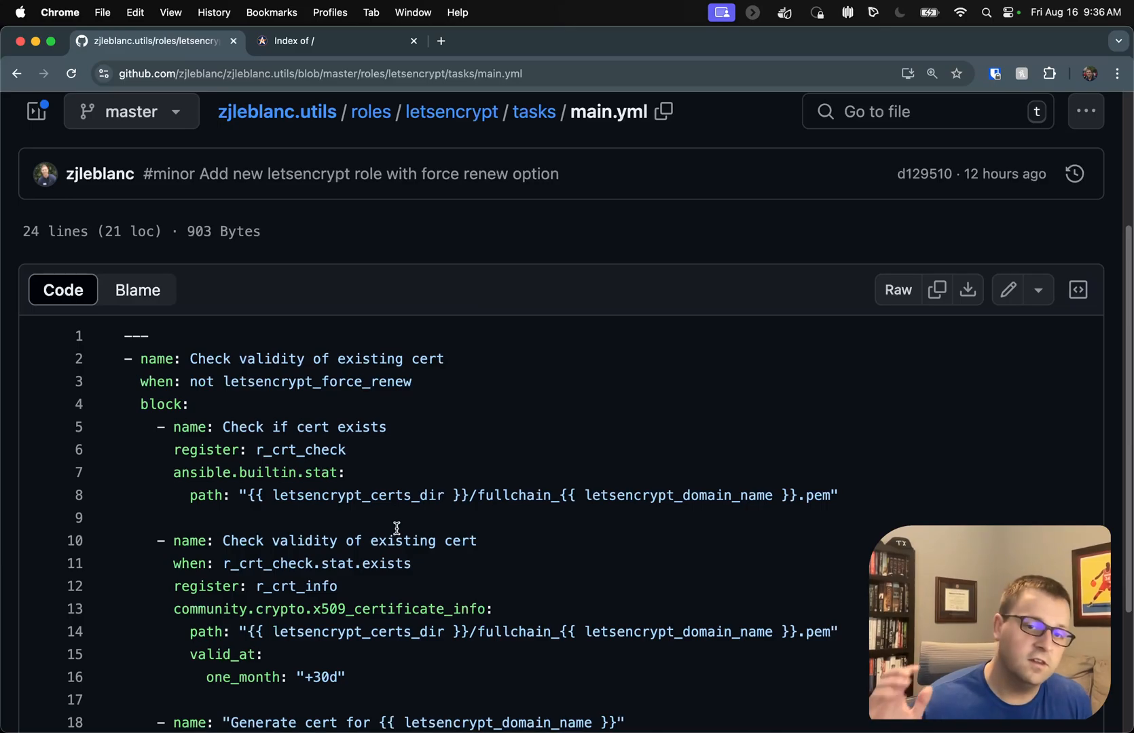
mouse_move(269, 604)
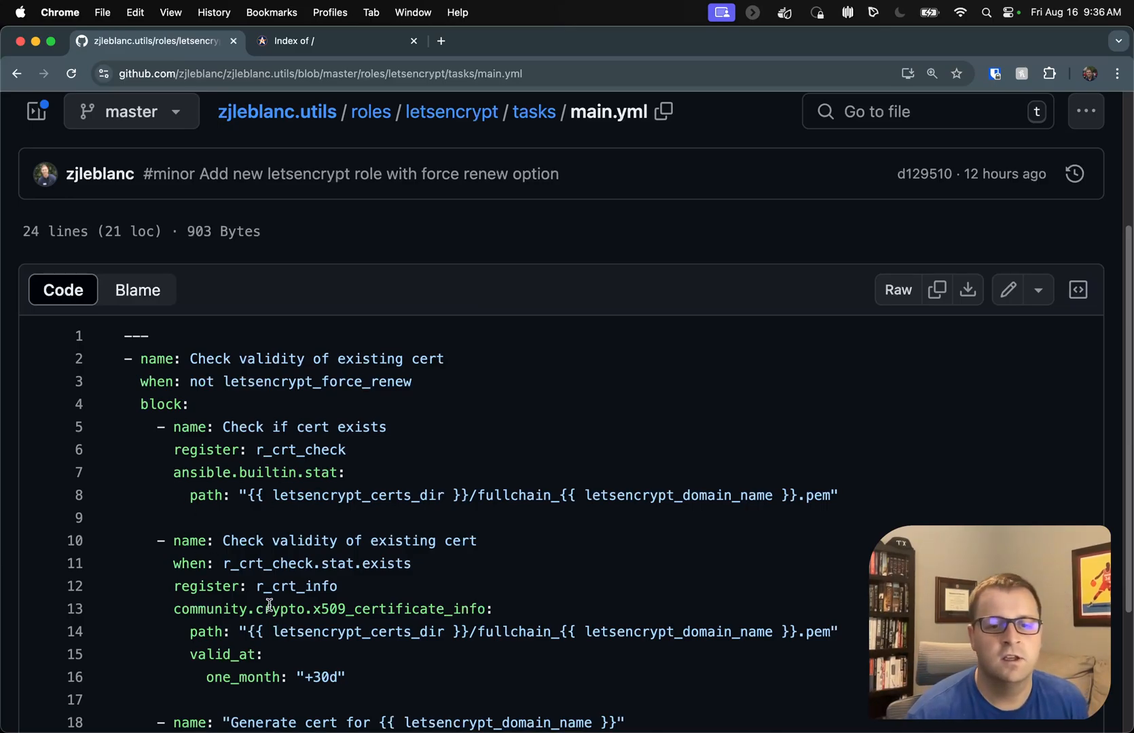
scroll(down, 3)
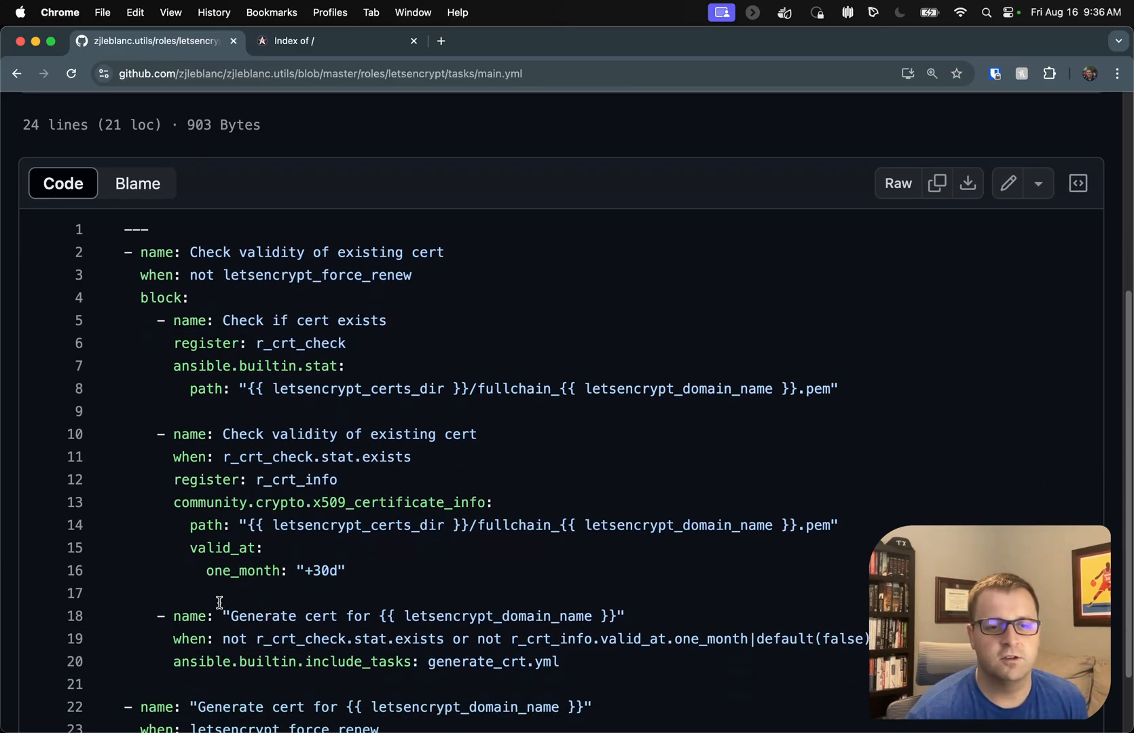
mouse_move(956, 308)
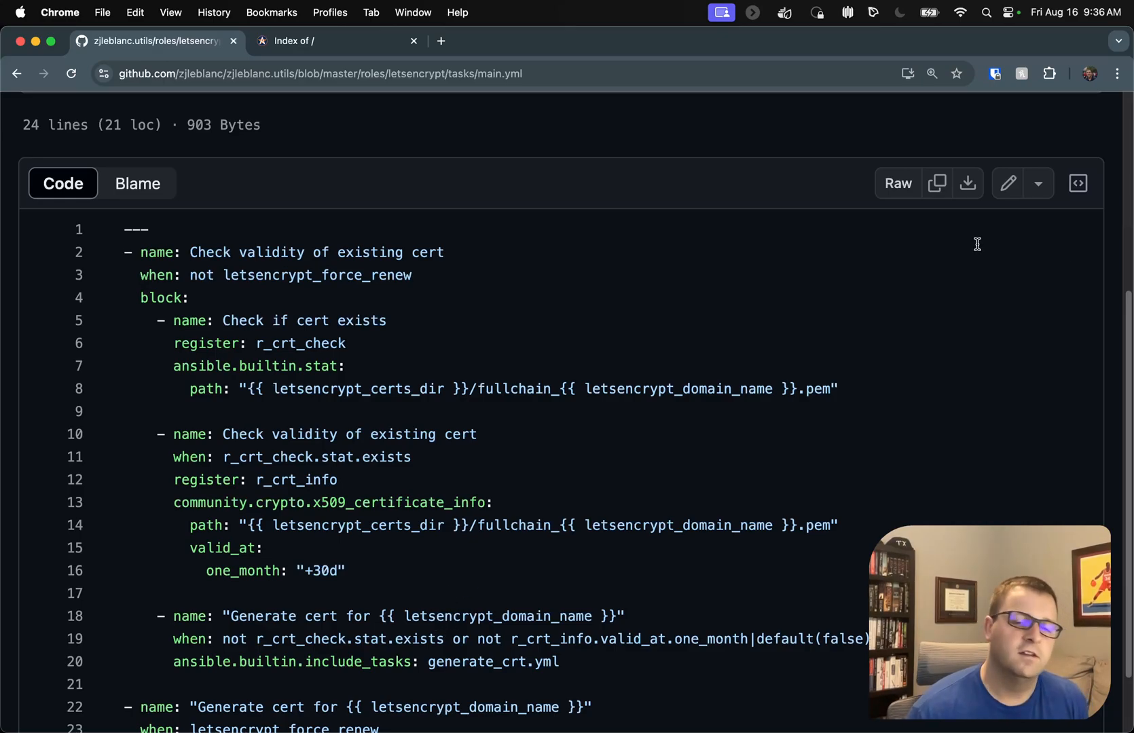
scroll(down, 3)
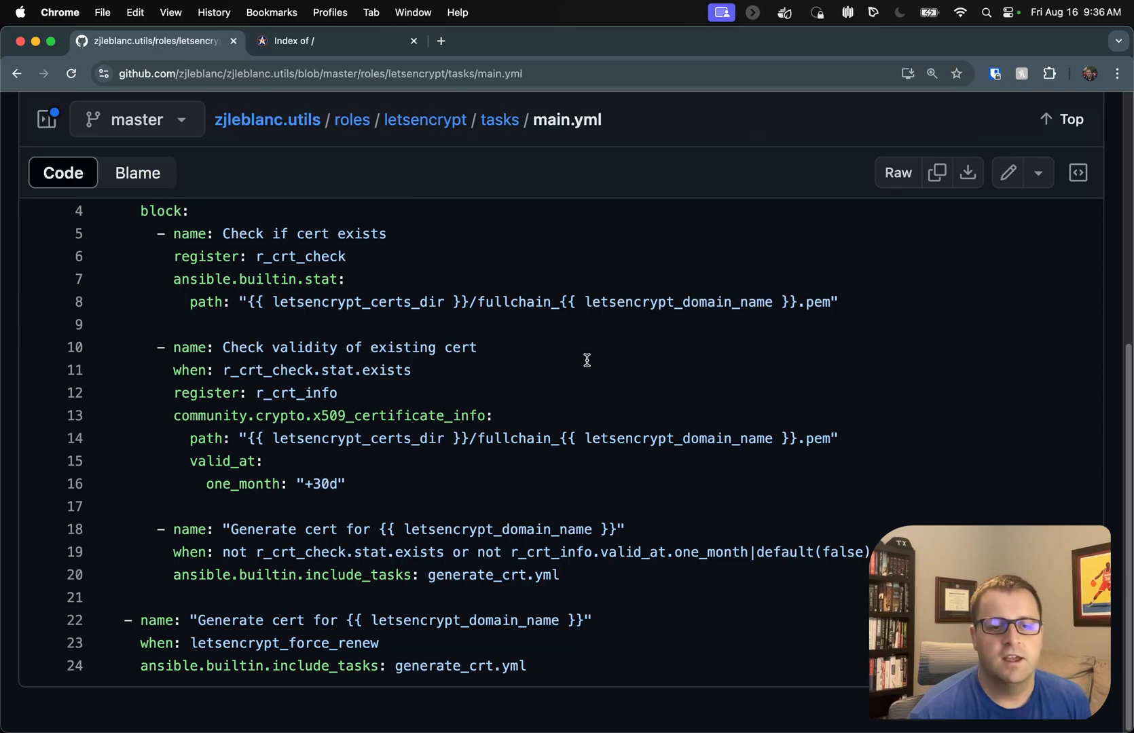
mouse_move(355, 679)
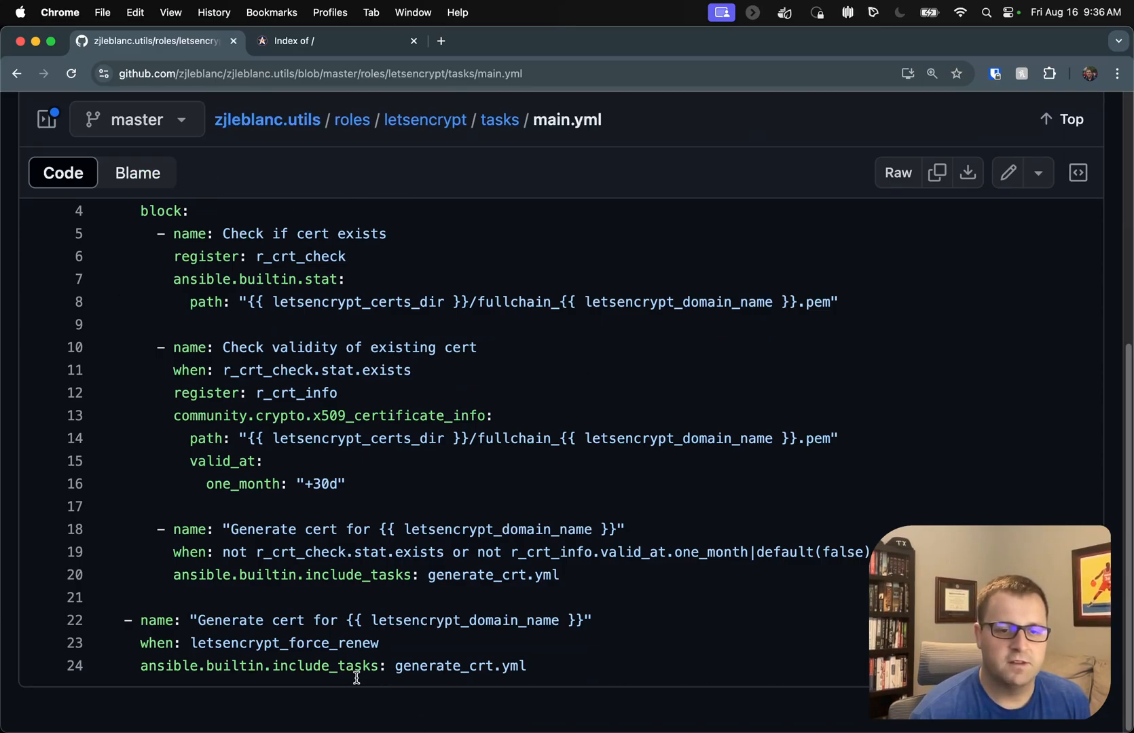
mouse_move(463, 694)
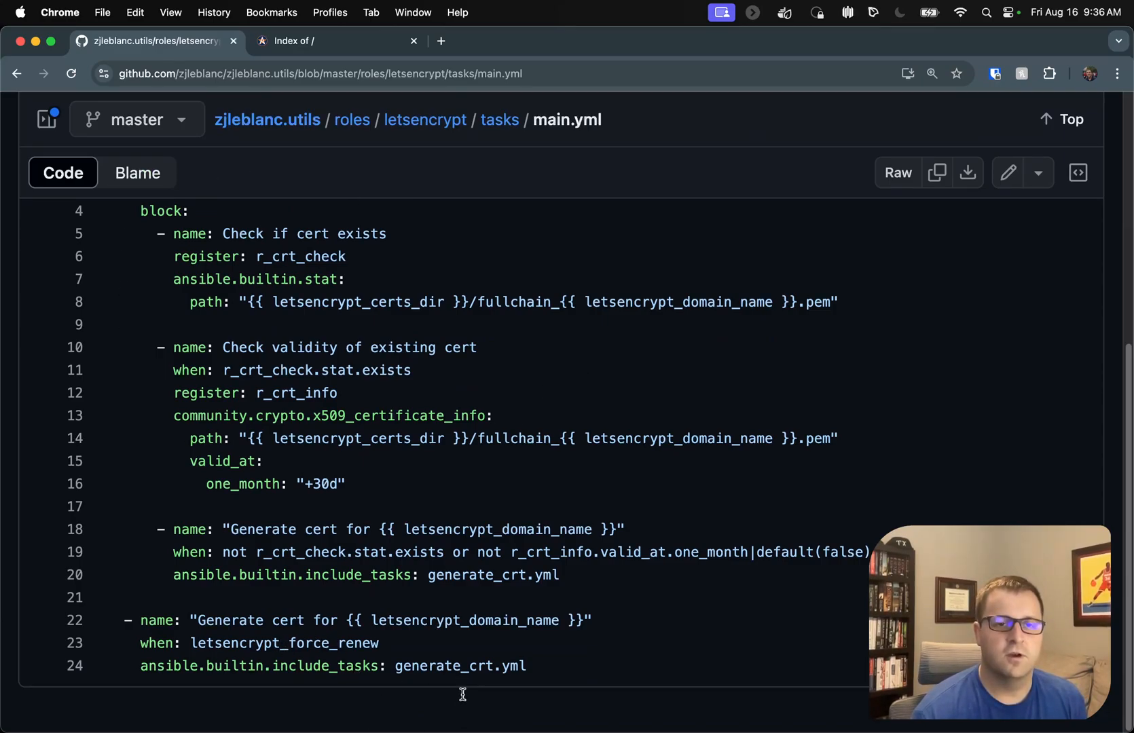
Step: View generate_crt.yml from the account key through the Begin, Implement and Complete challenge tasks
click(499, 120)
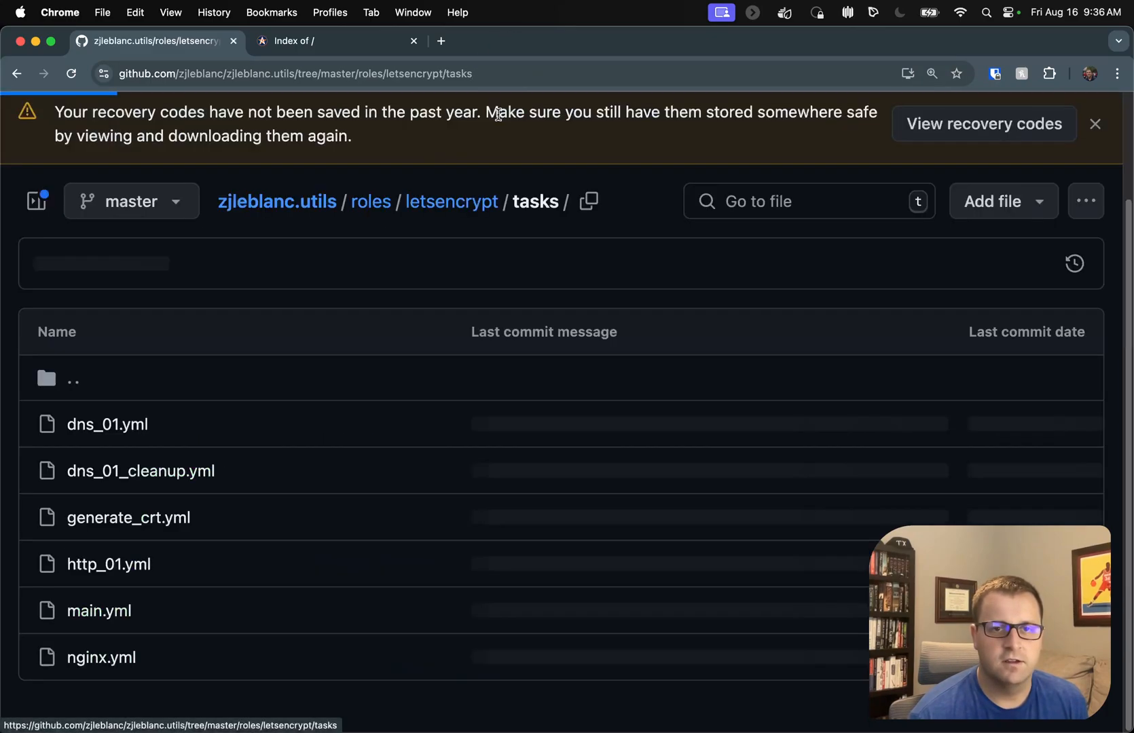
click(128, 517)
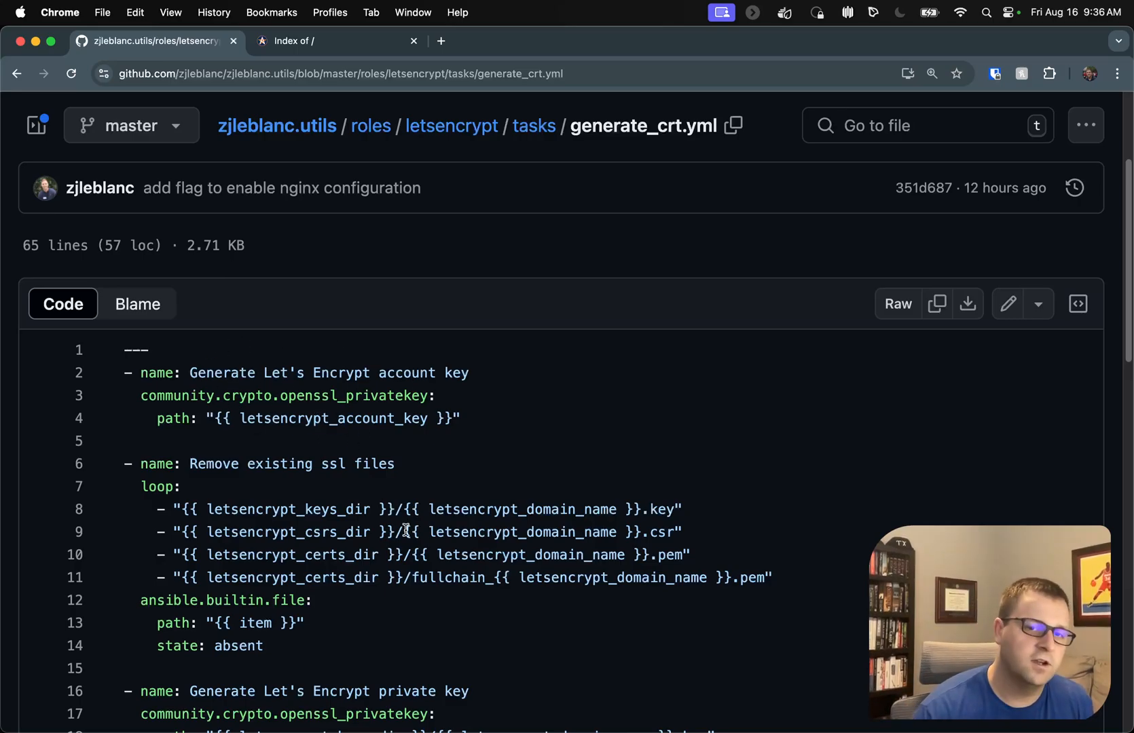
mouse_move(505, 591)
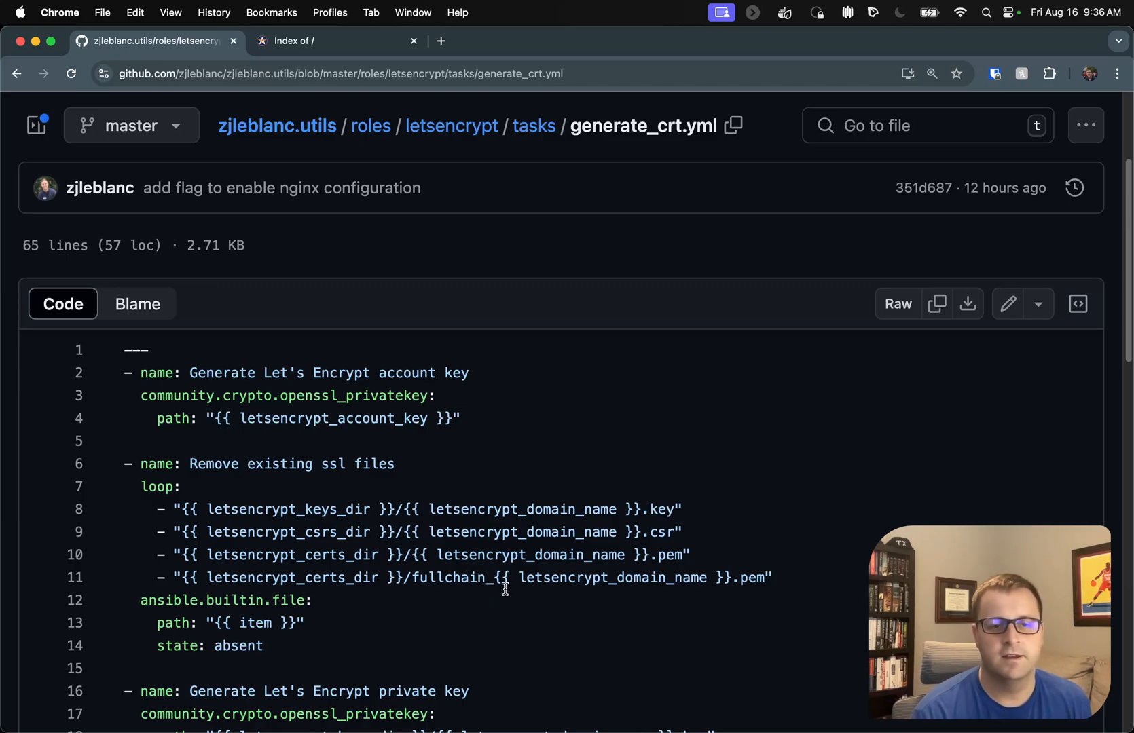
mouse_move(458, 399)
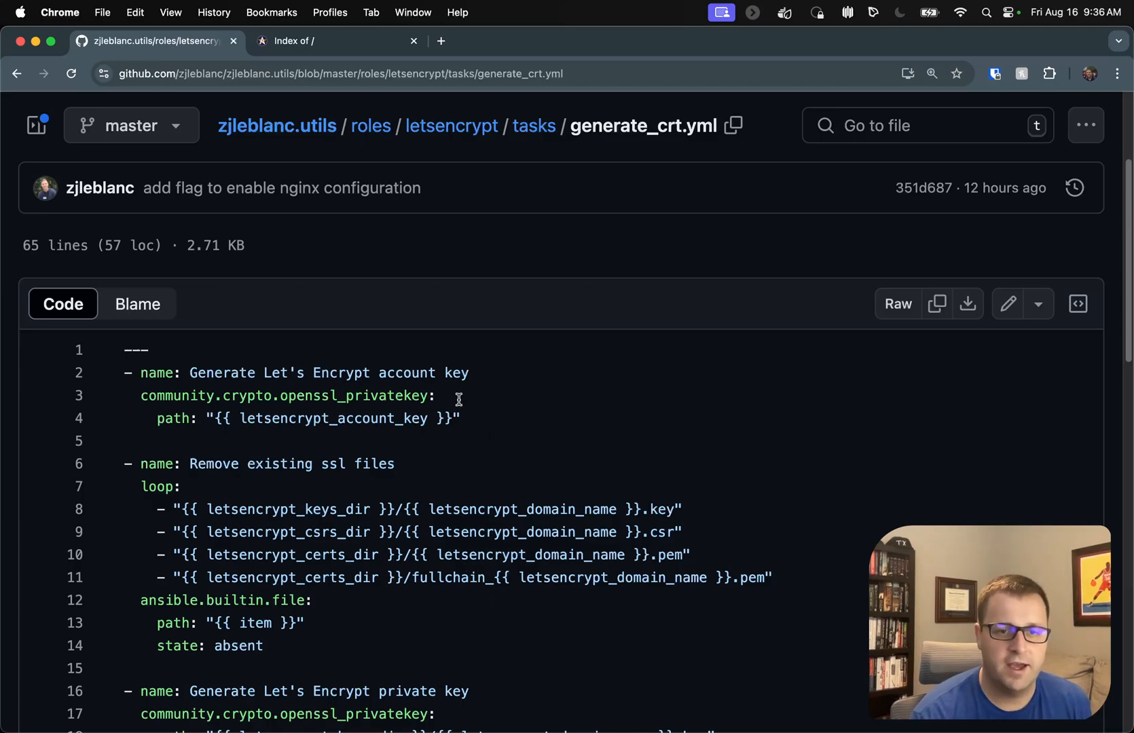
mouse_move(418, 448)
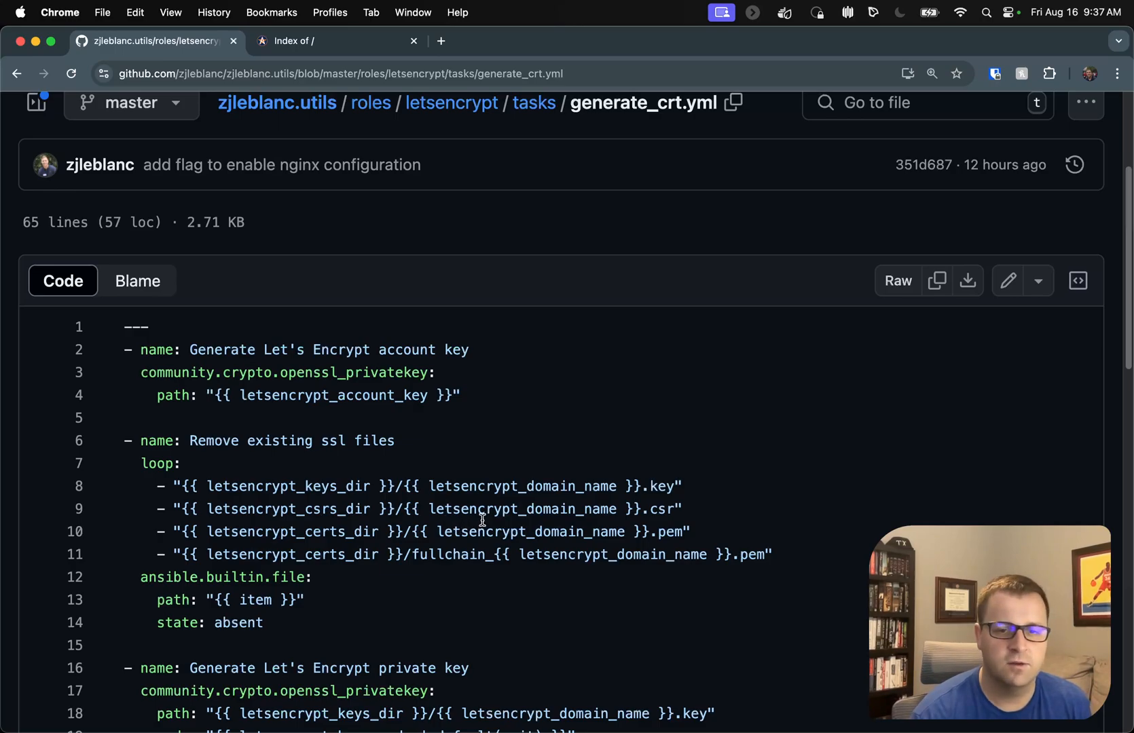
scroll(down, 3)
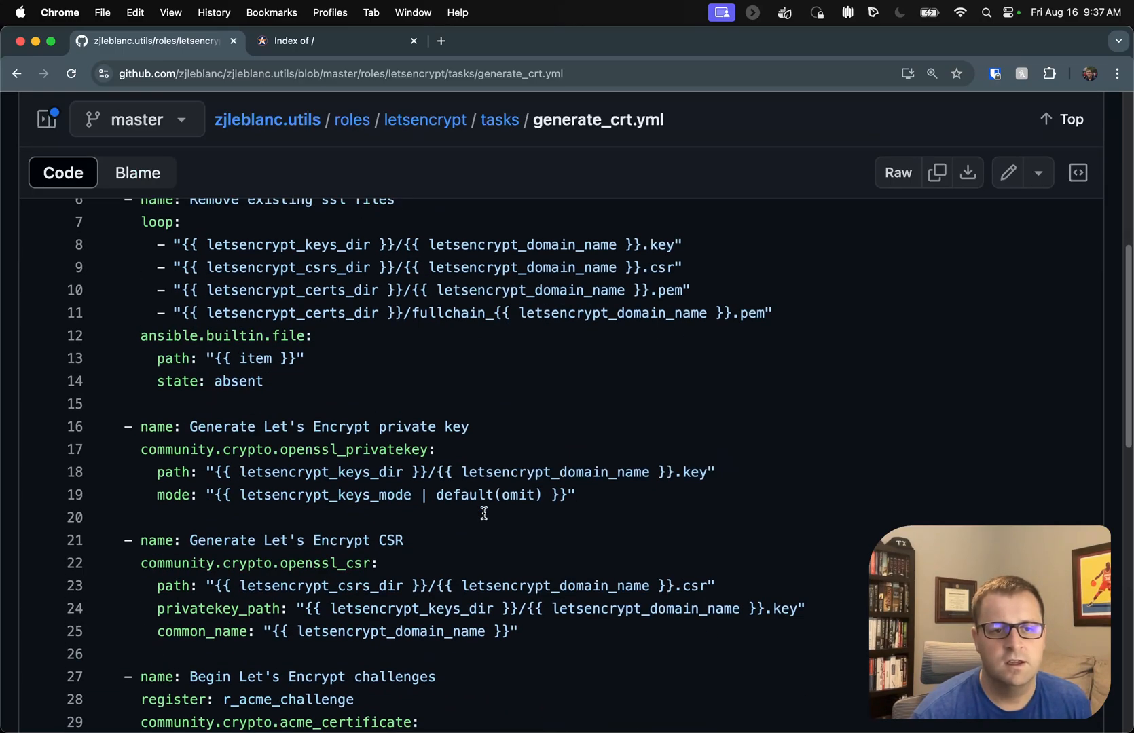
scroll(down, 3)
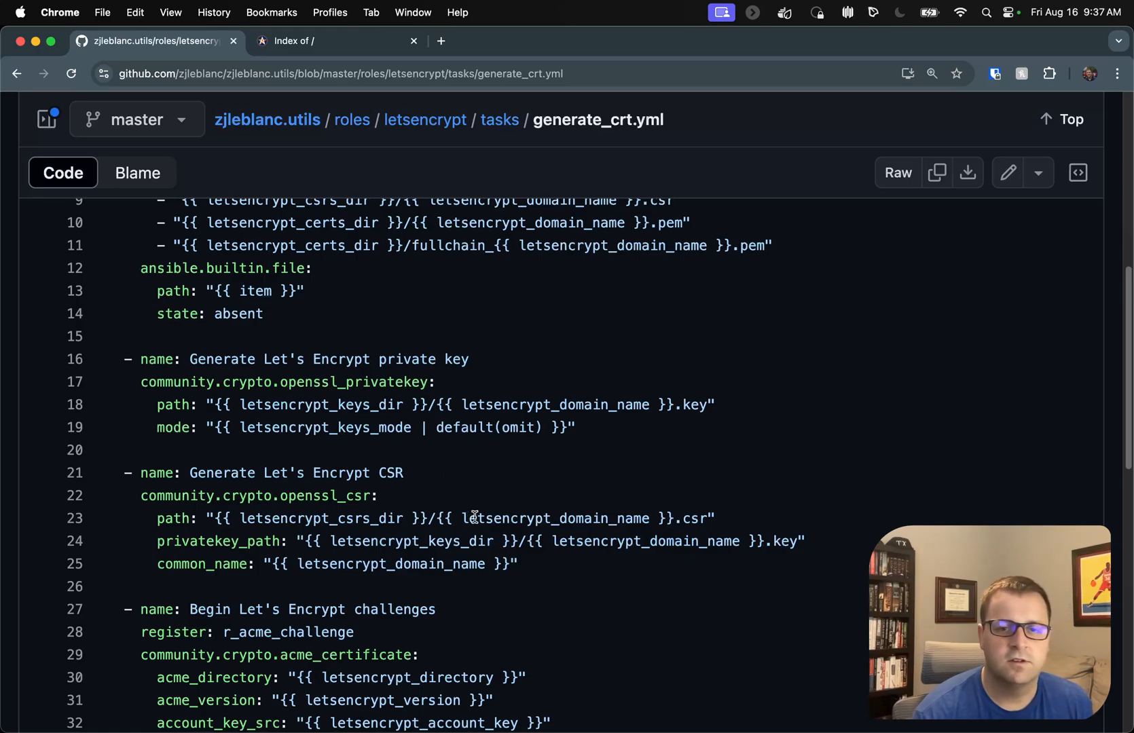
mouse_move(371, 427)
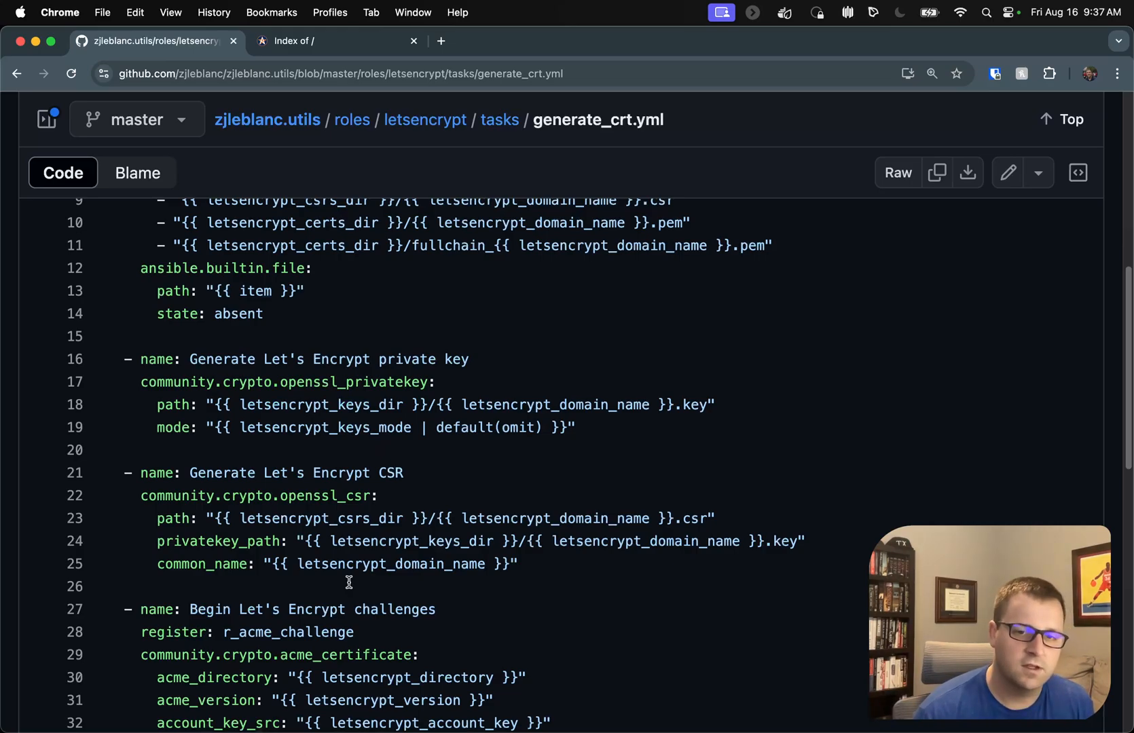
scroll(down, 3)
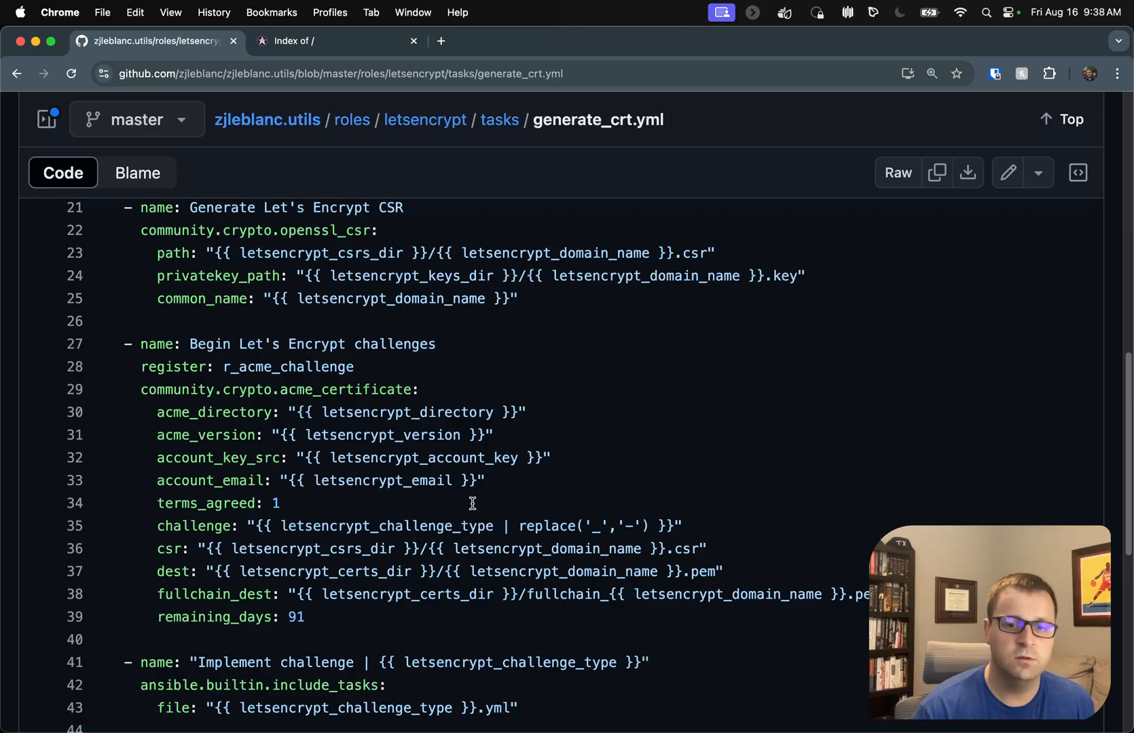
scroll(down, 3)
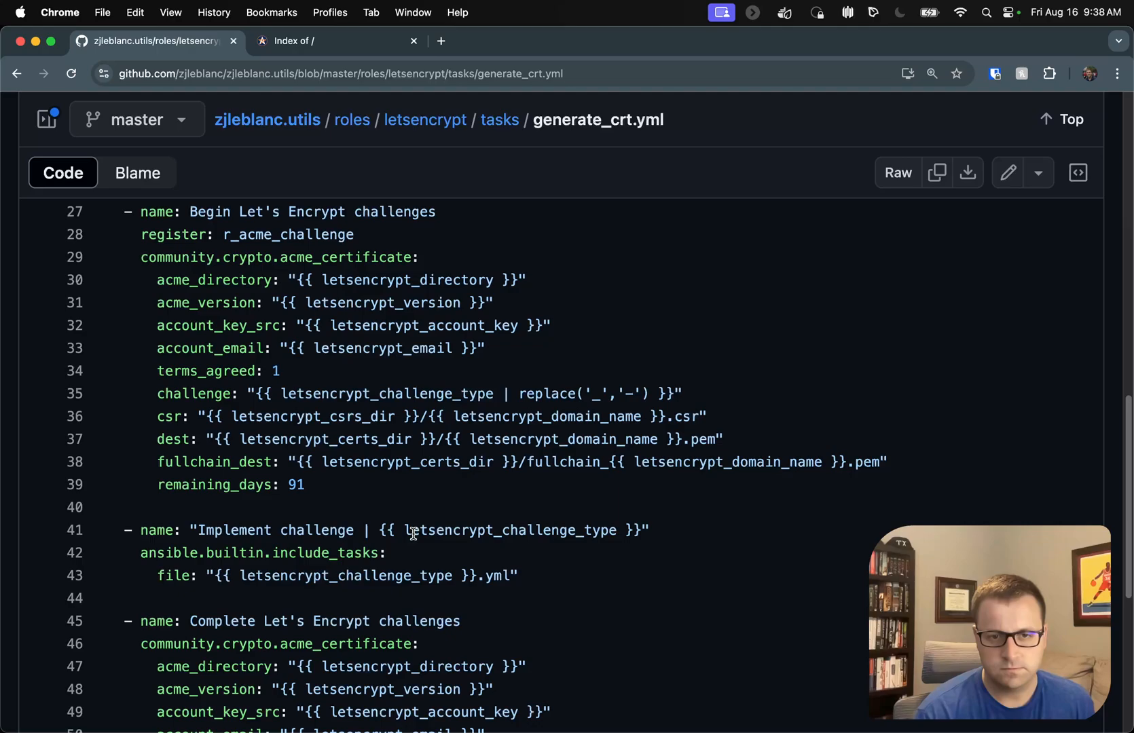
mouse_move(616, 544)
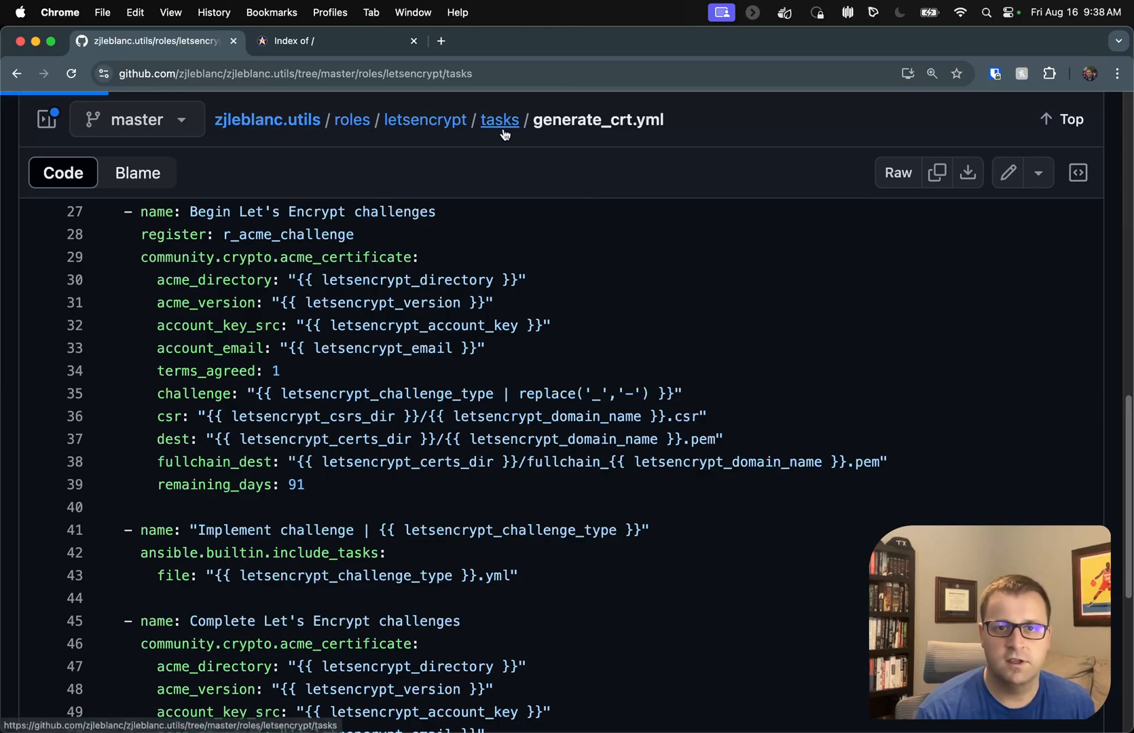
Step: View dns_01.yml in the tasks folder, showing its Create TXT record task for Cloudflare
click(499, 121)
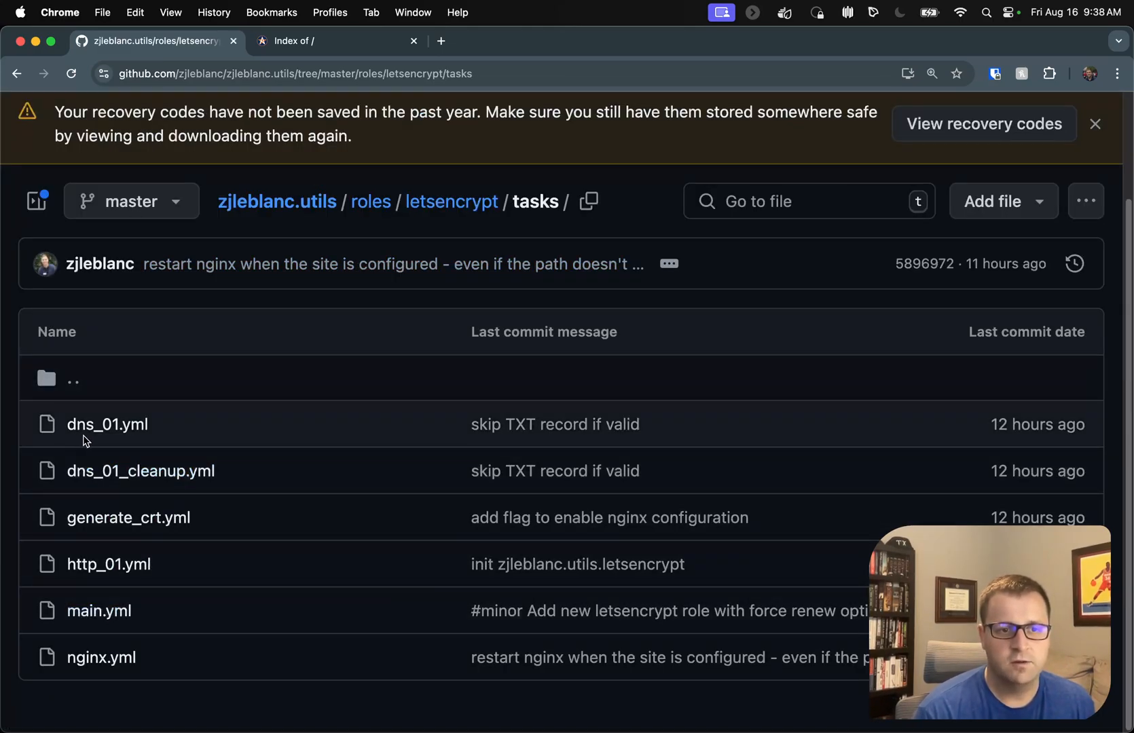
click(108, 423)
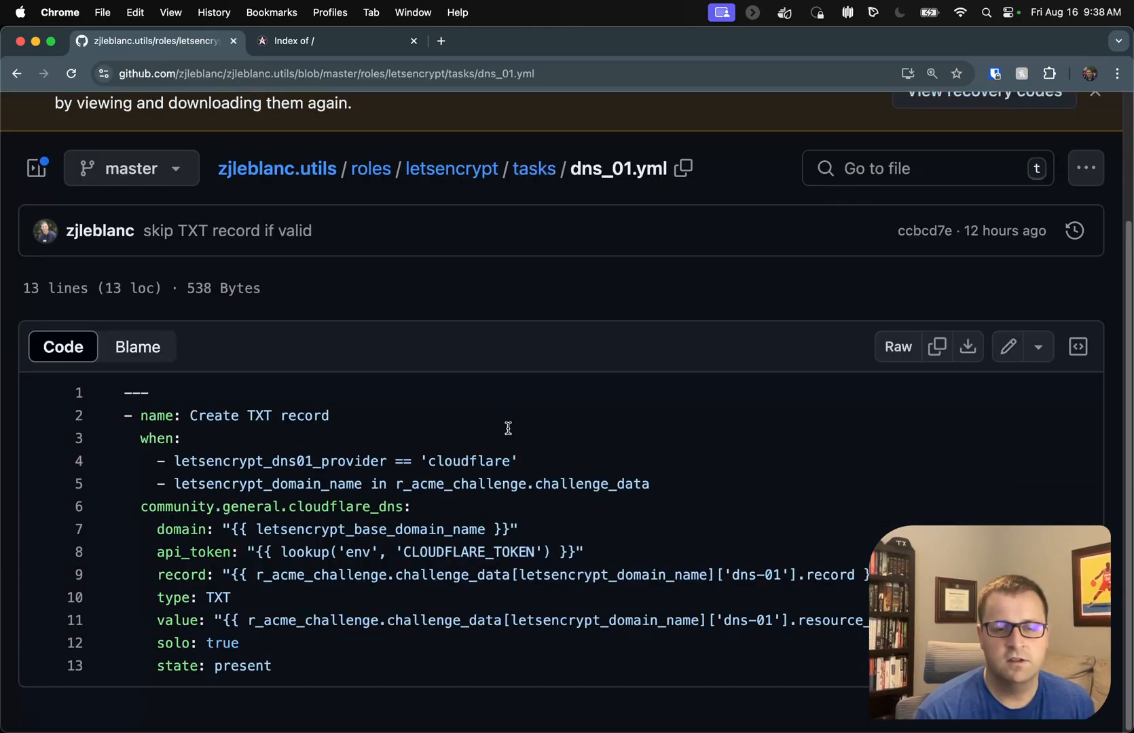
mouse_move(527, 436)
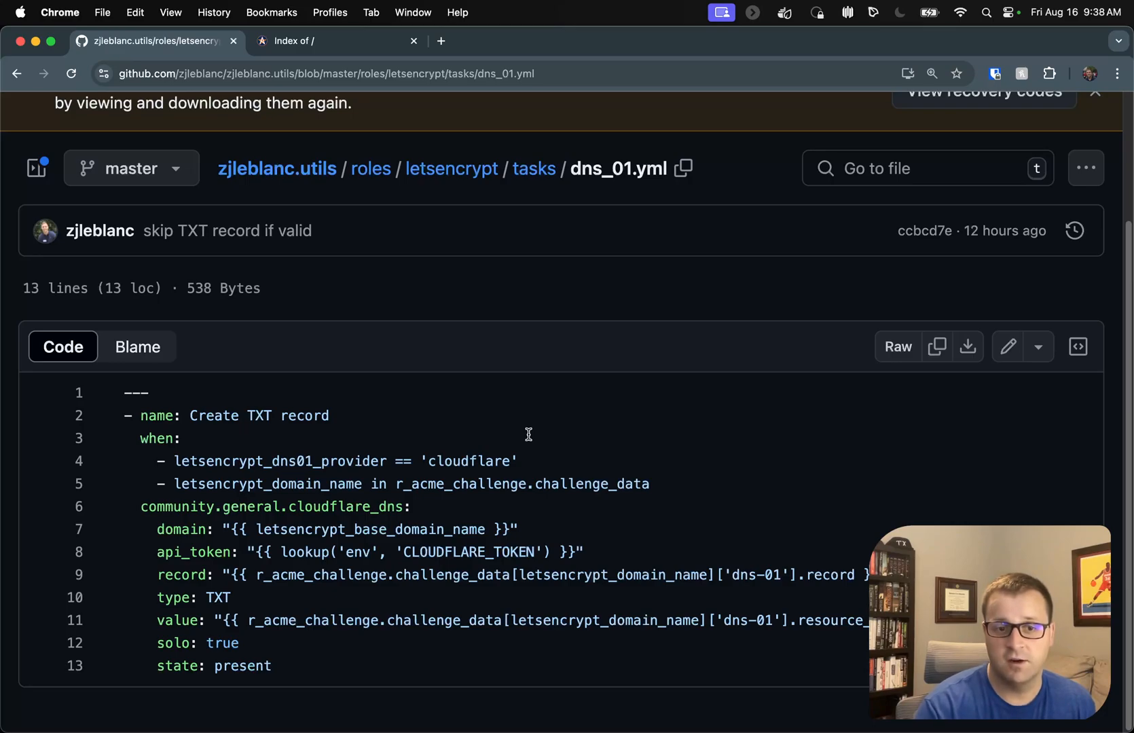
mouse_move(842, 586)
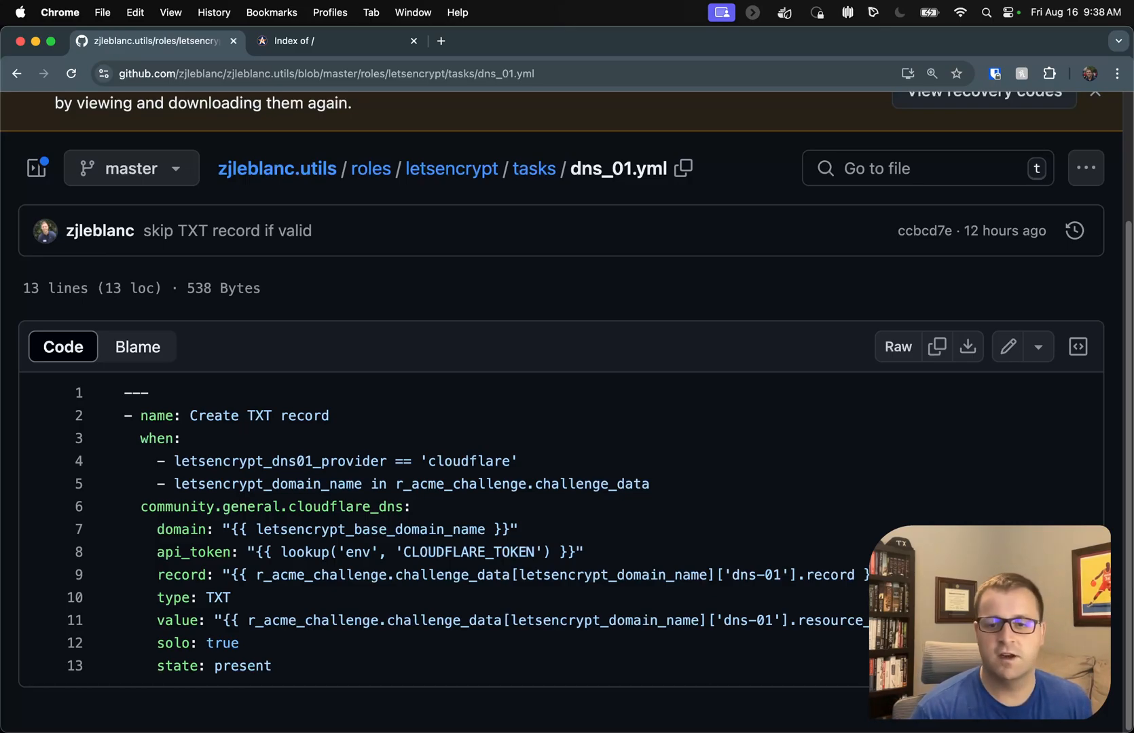
mouse_move(446, 112)
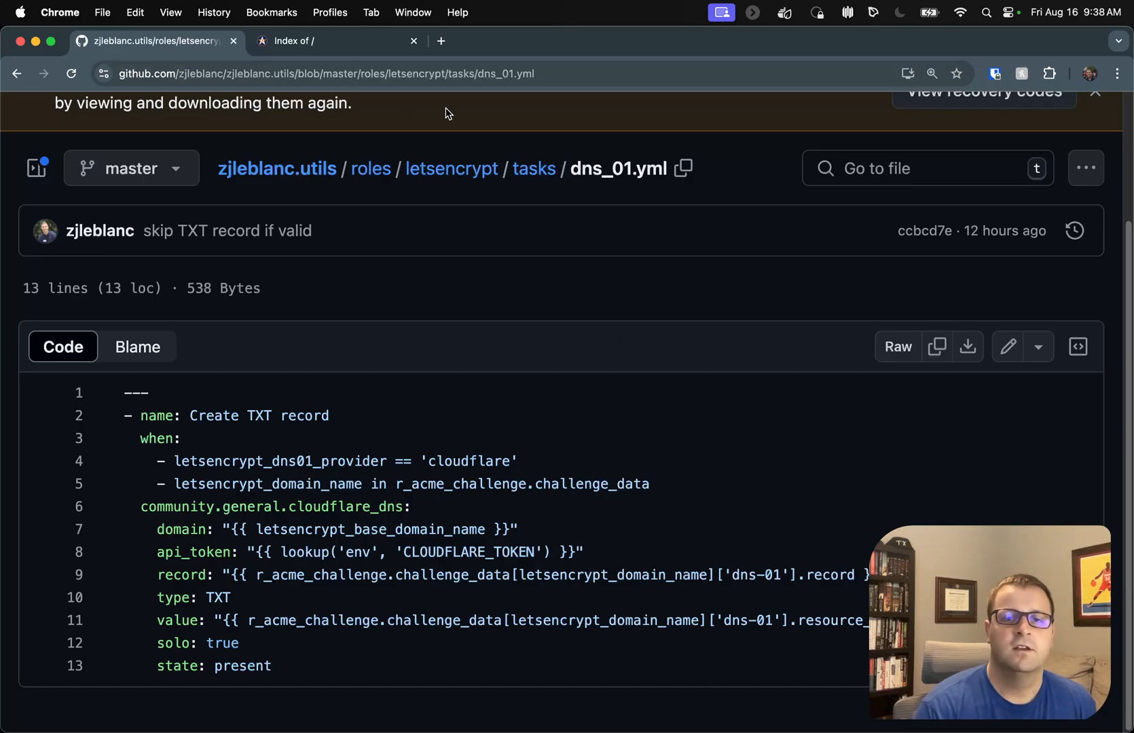
Step: Read generate_crt.yml to its end: challenge completion, Cleanup dns-01 and Configure nginx tasks
click(534, 168)
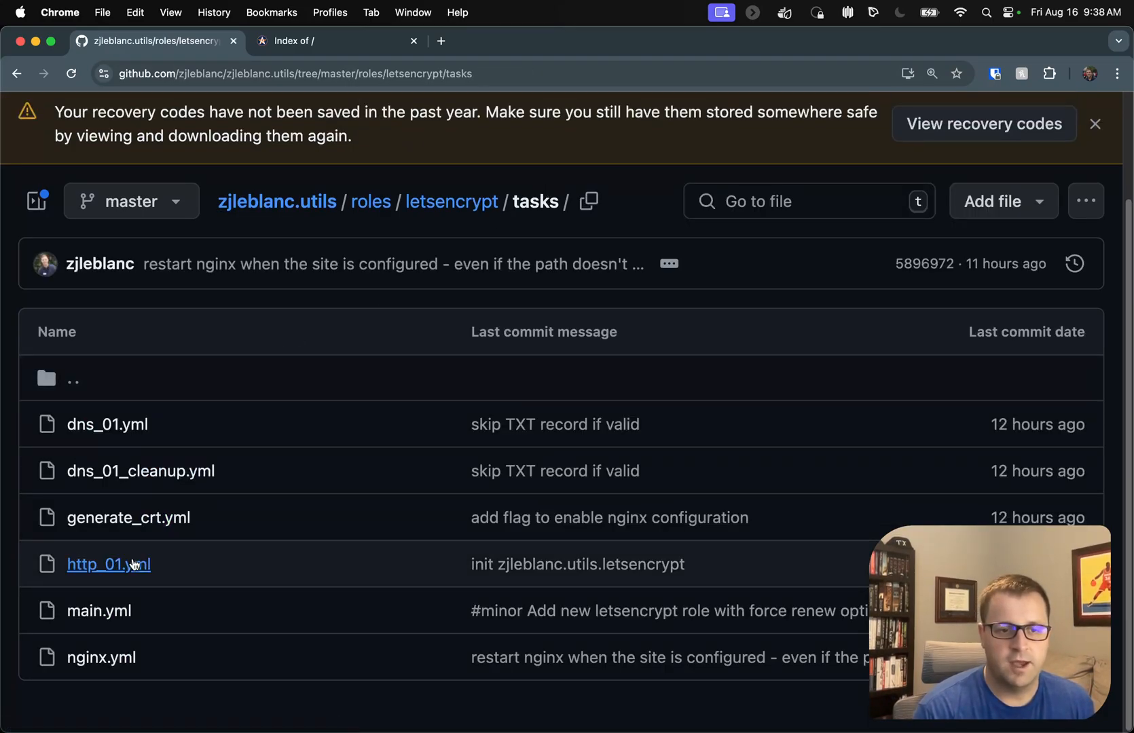
click(129, 517)
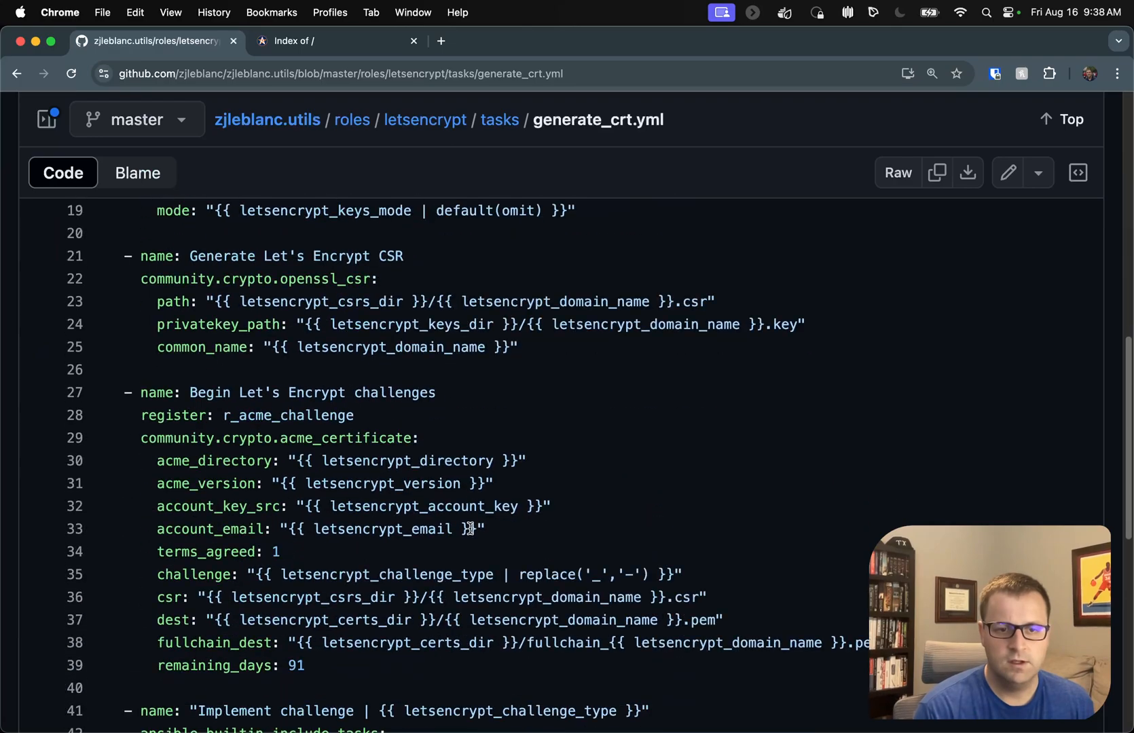
scroll(down, 3)
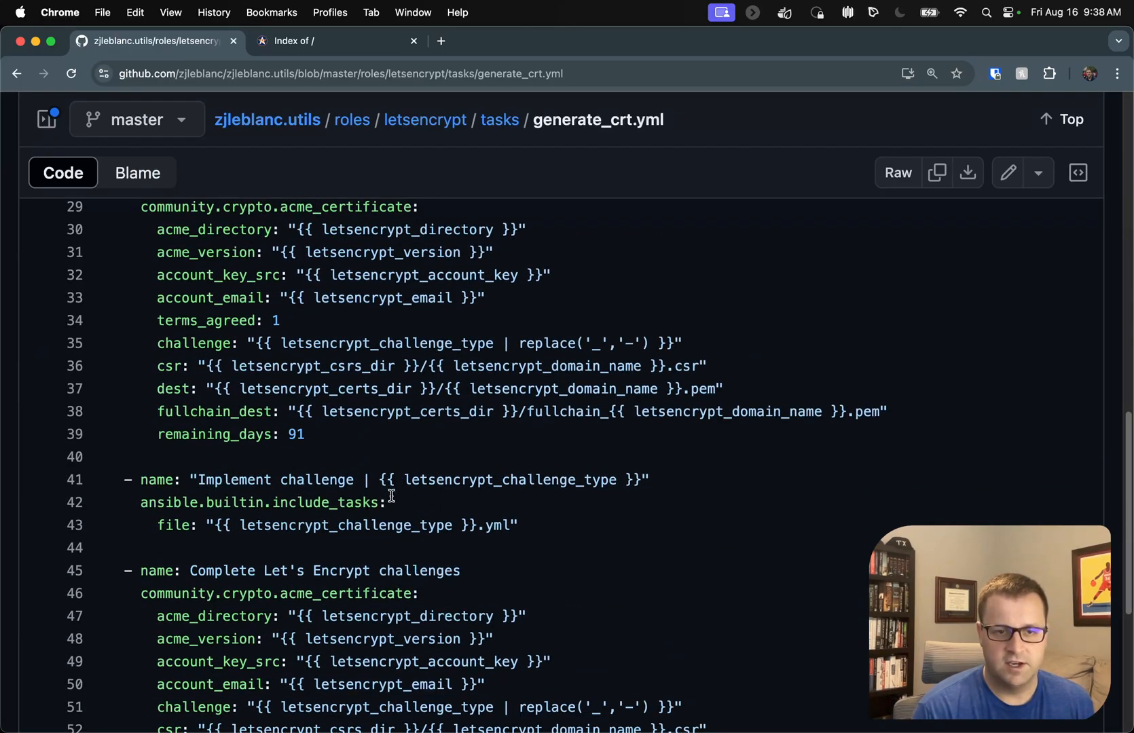
scroll(down, 3)
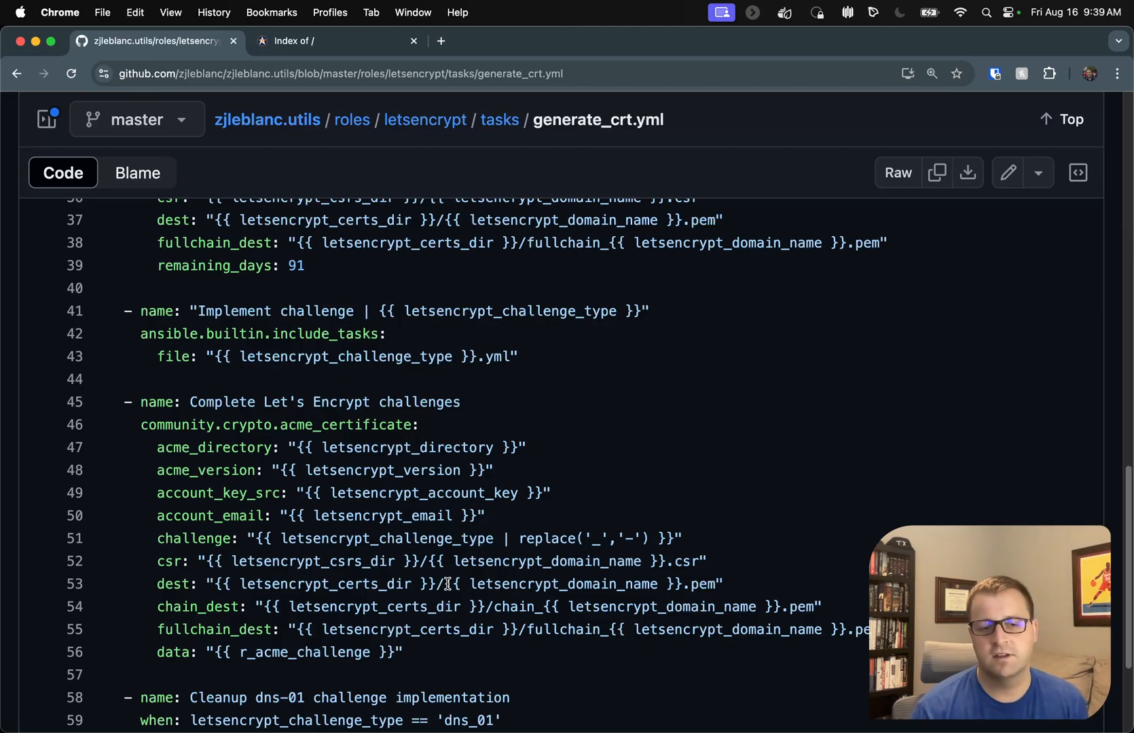
scroll(down, 3)
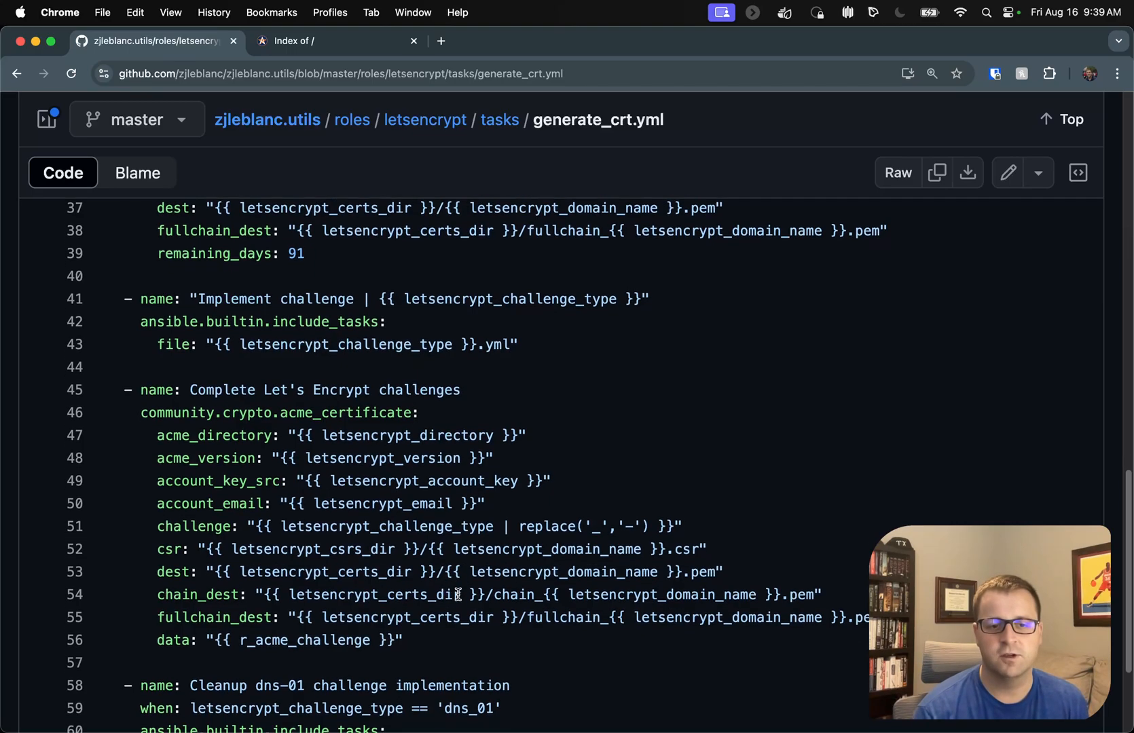
scroll(down, 3)
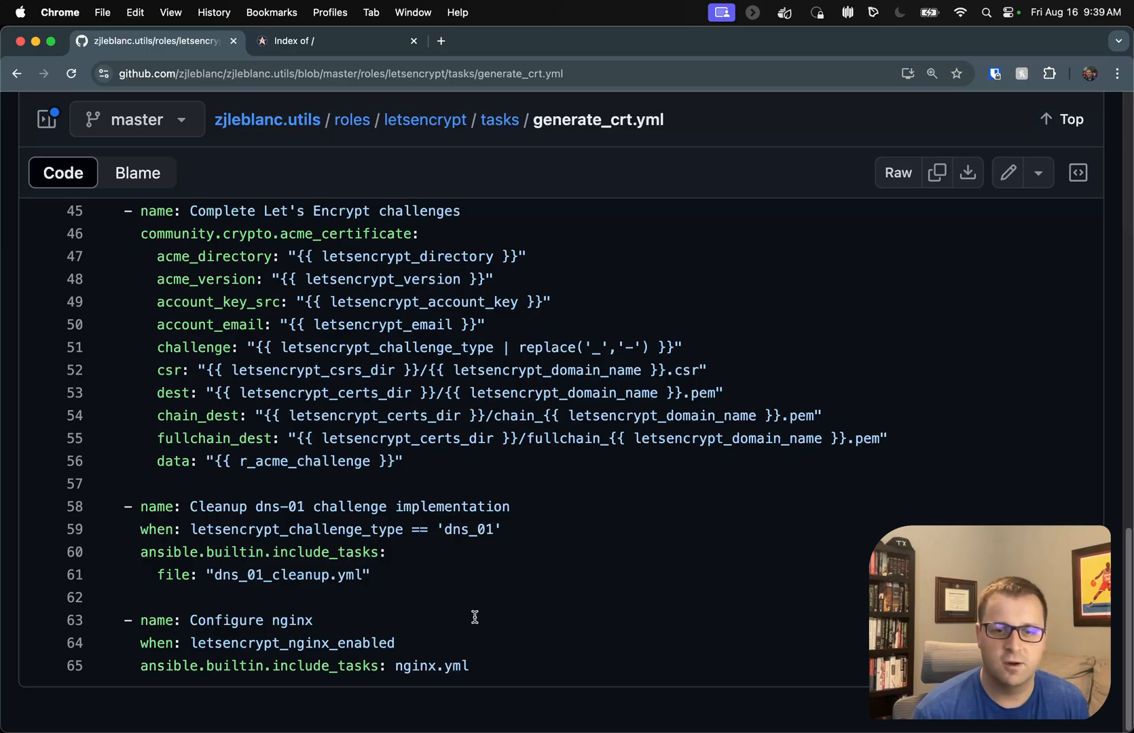
mouse_move(342, 484)
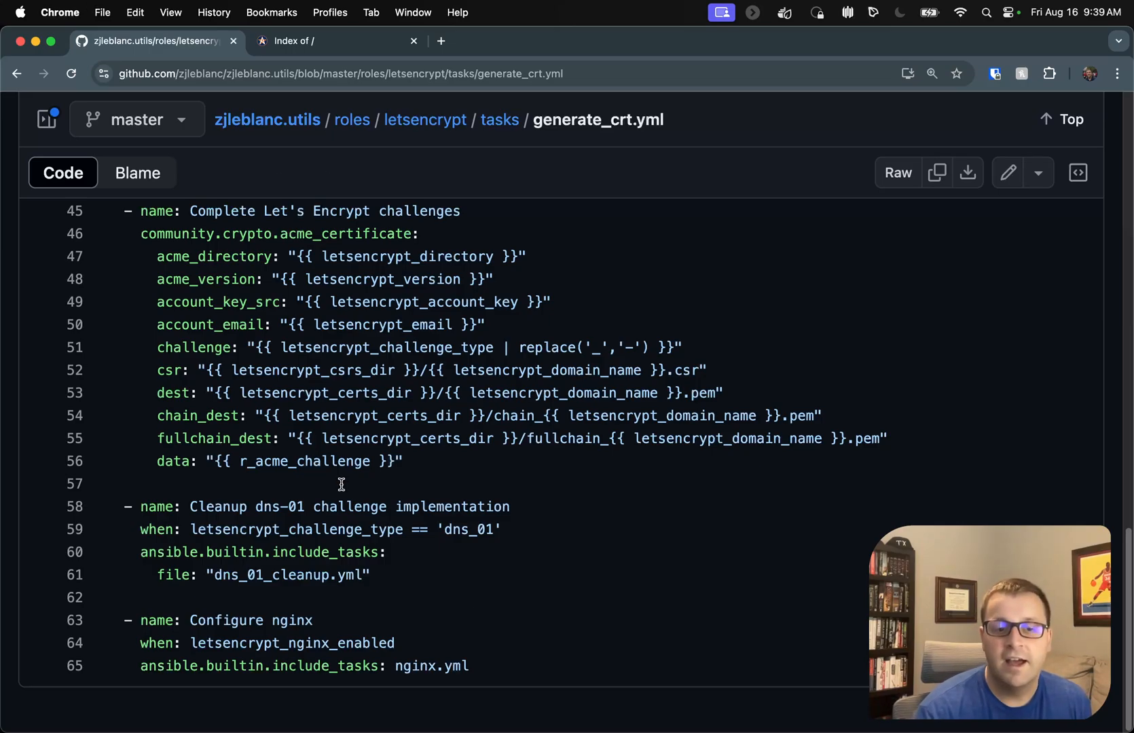
mouse_move(248, 590)
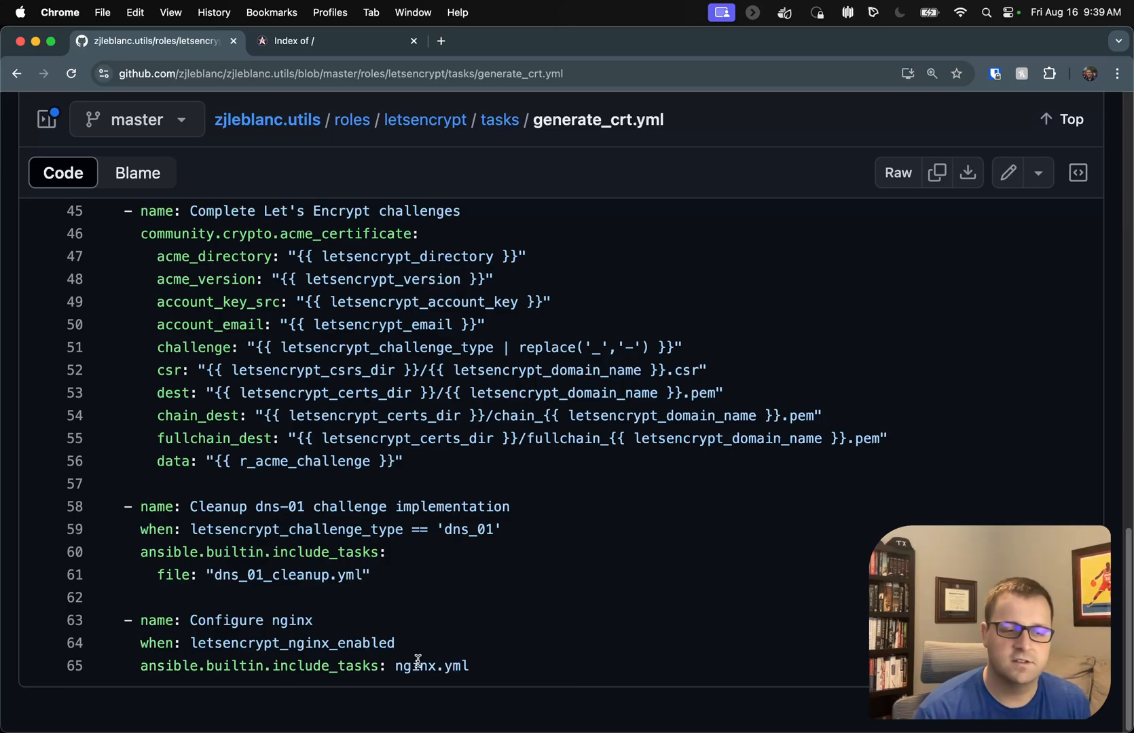
mouse_move(449, 715)
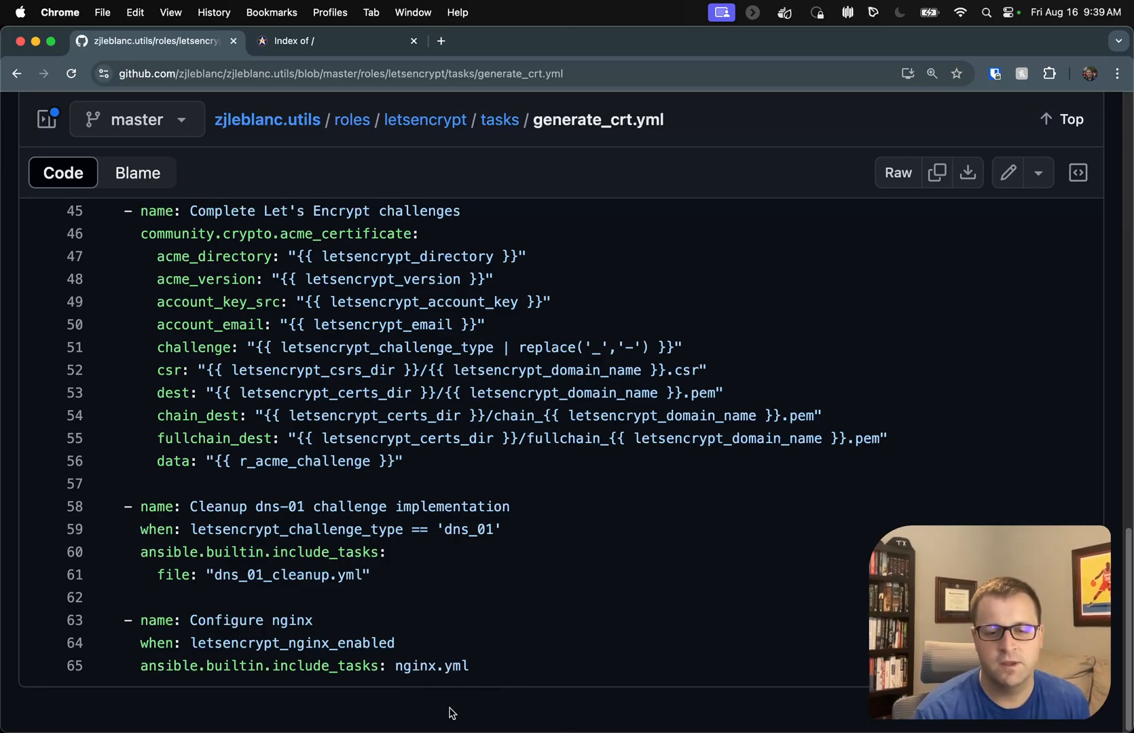
mouse_move(403, 729)
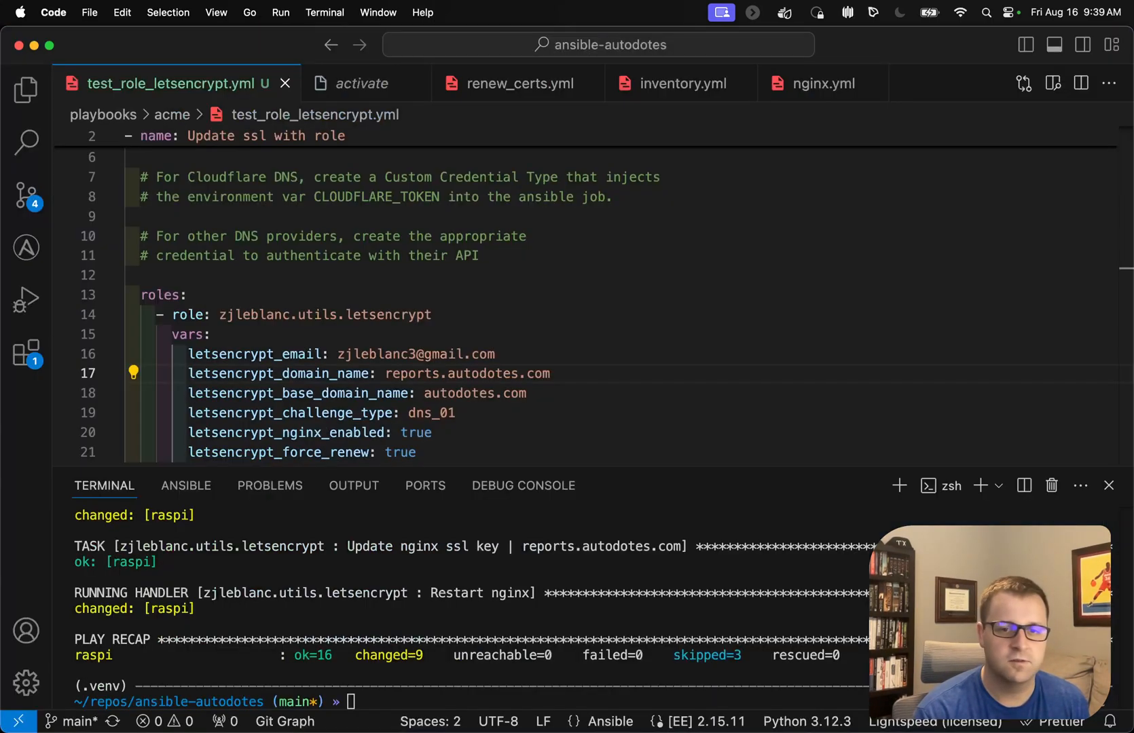
mouse_move(425, 625)
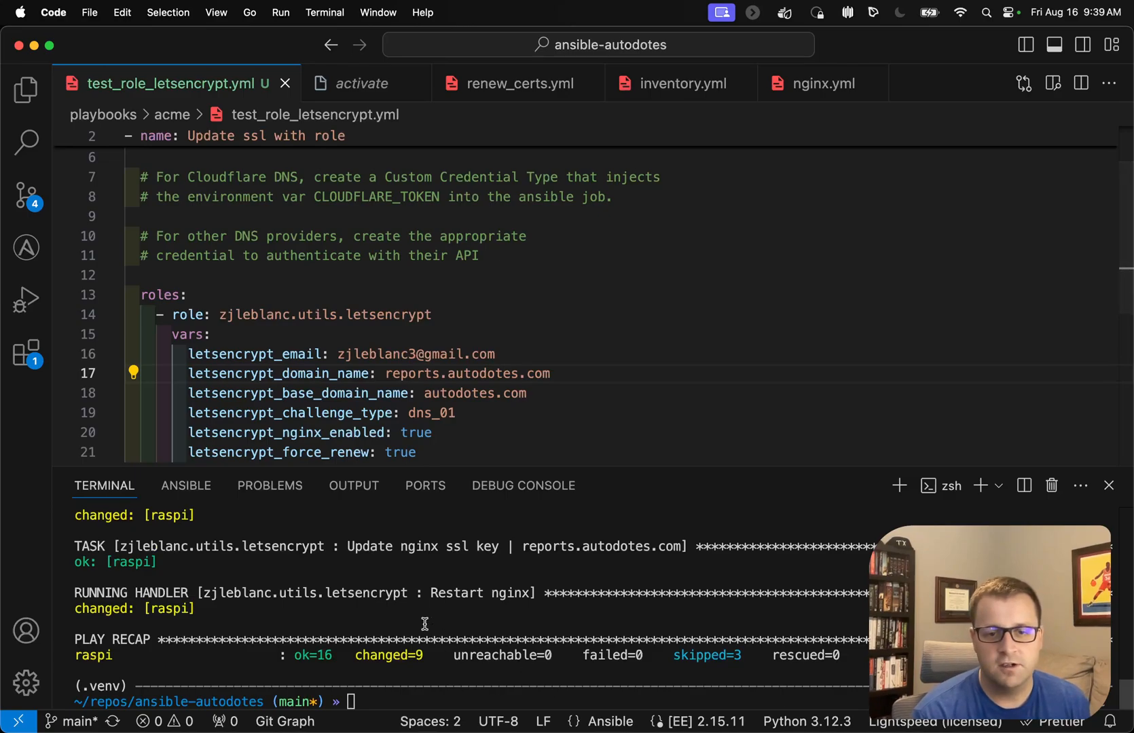
mouse_move(601, 613)
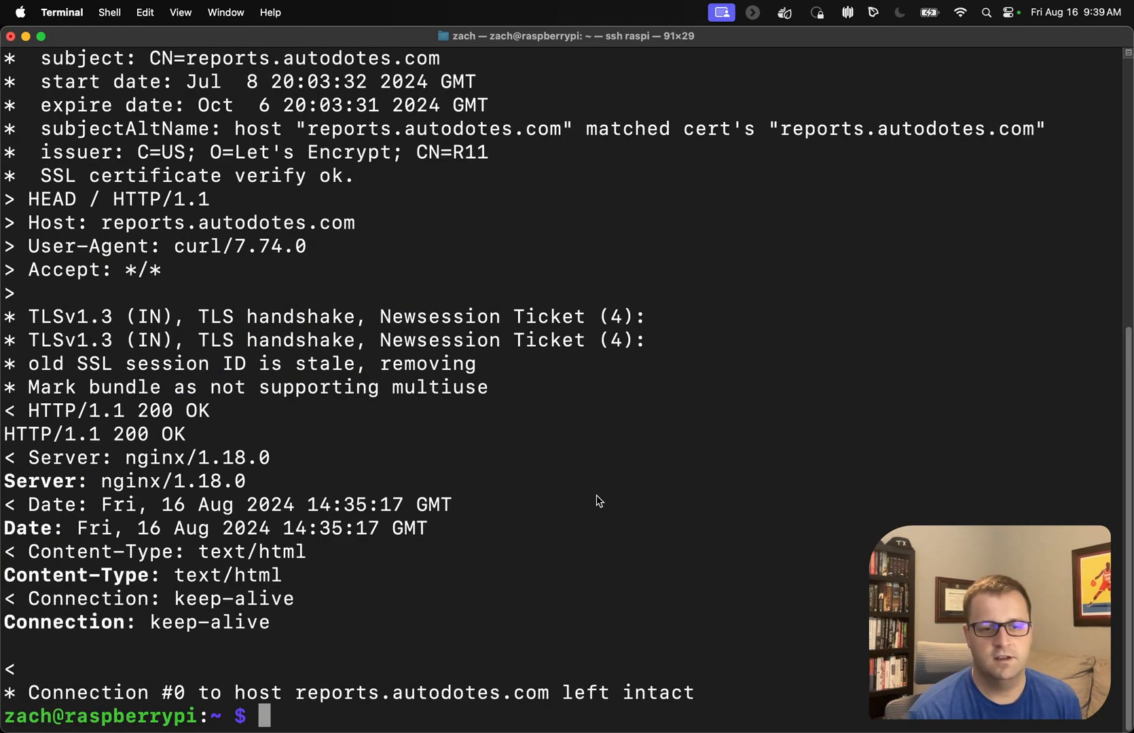
text(curl https://reports.autodotes.com -vI)
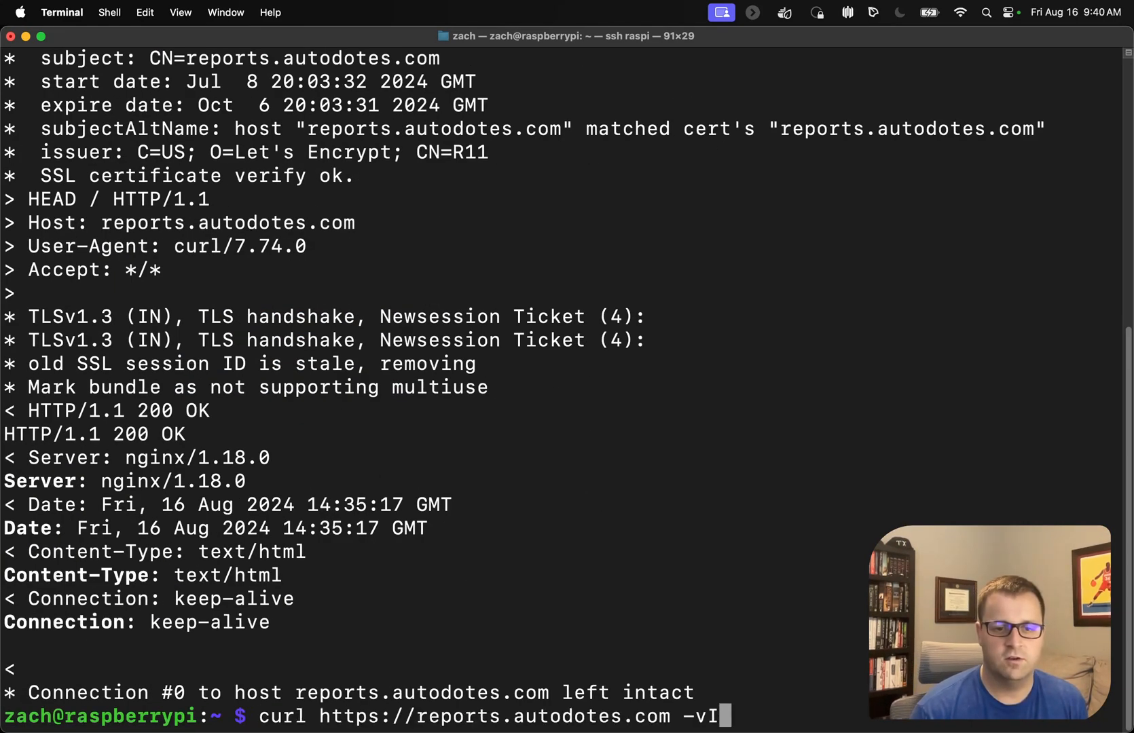
key(Return)
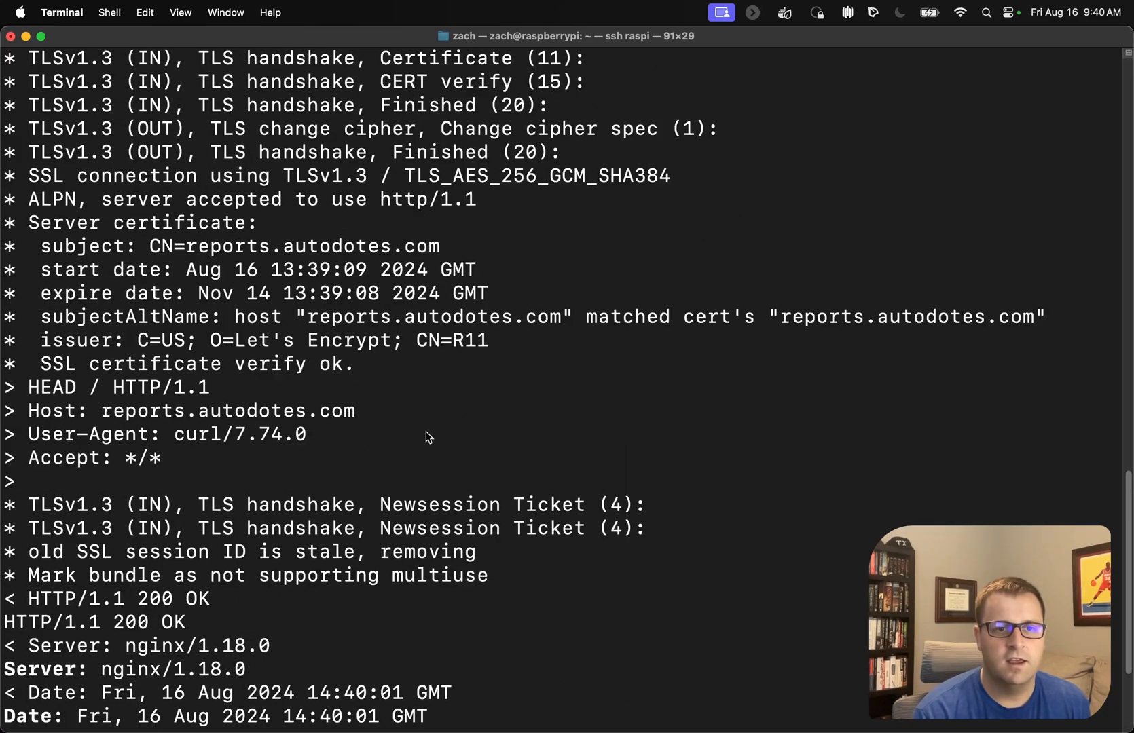
mouse_move(178, 281)
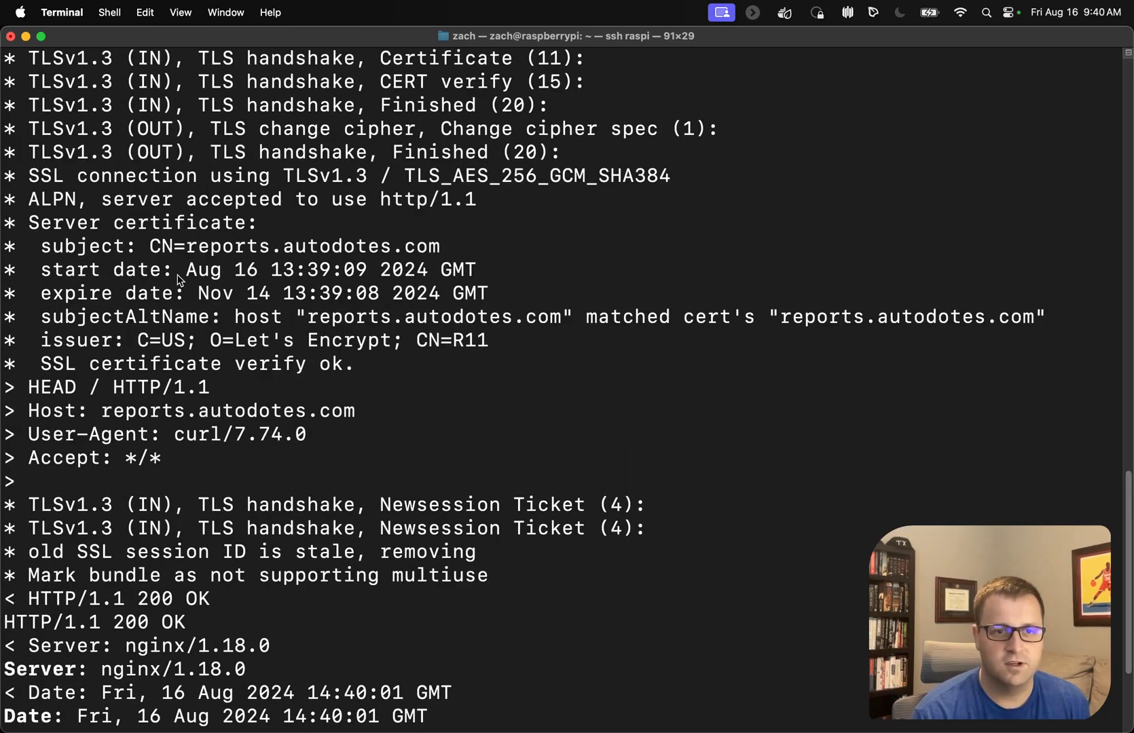
mouse_move(336, 280)
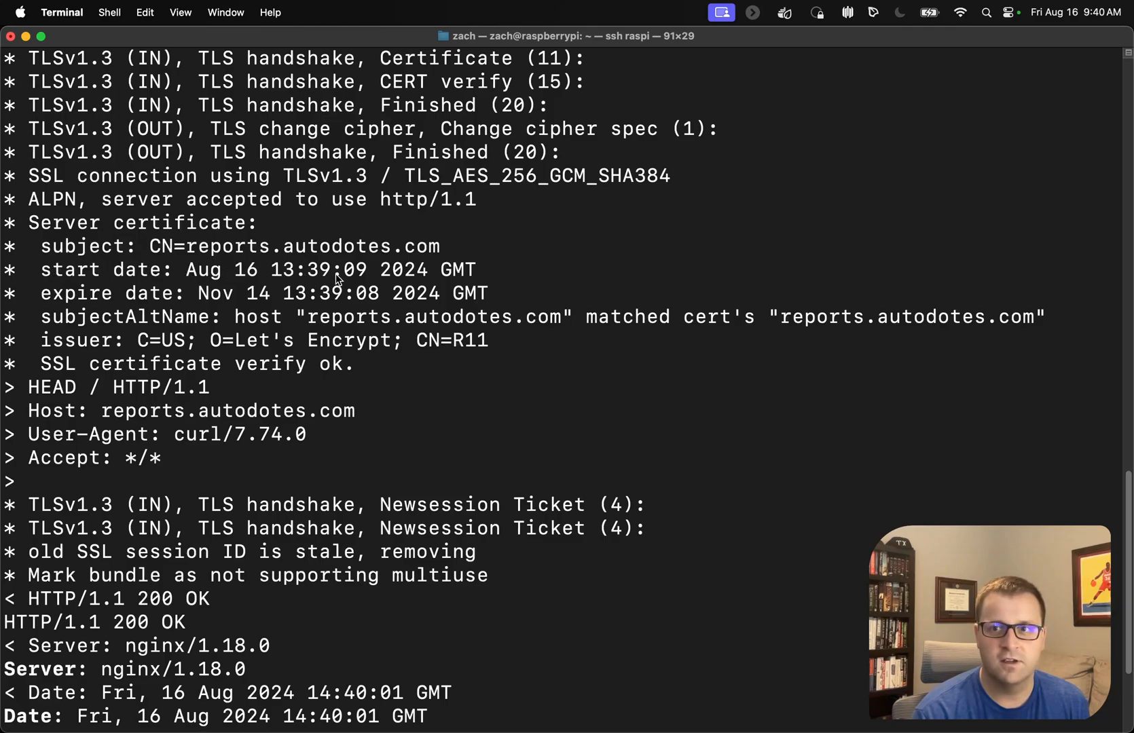
mouse_move(228, 302)
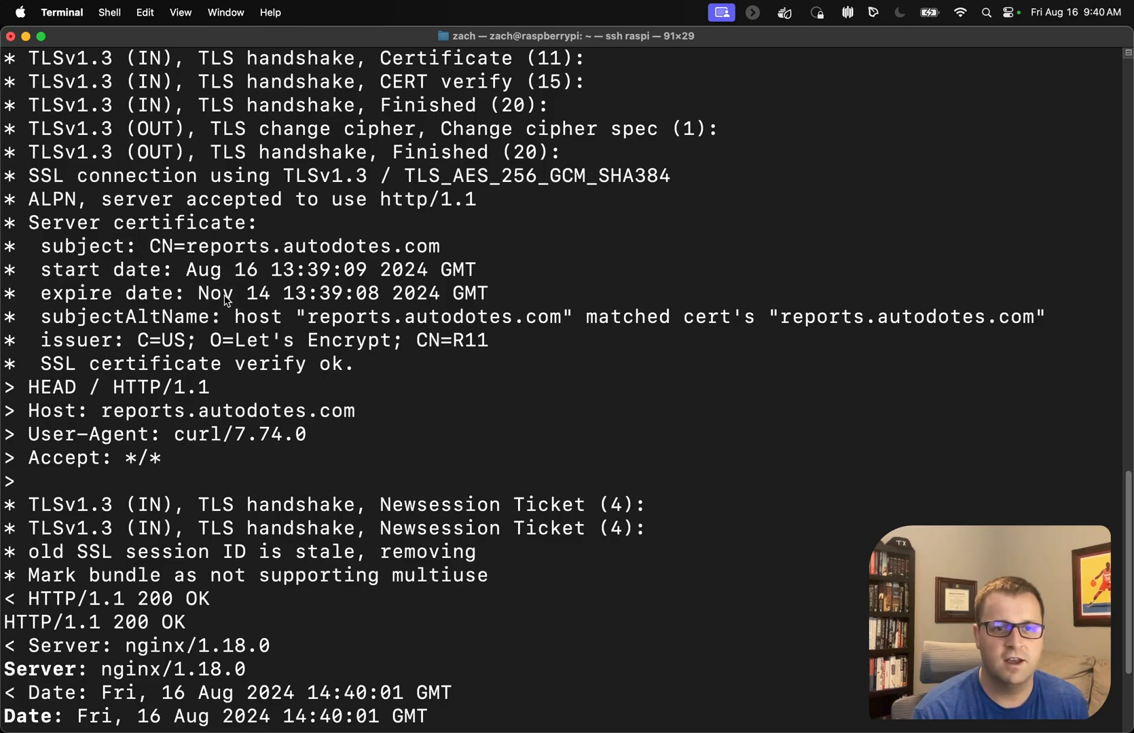
mouse_move(567, 307)
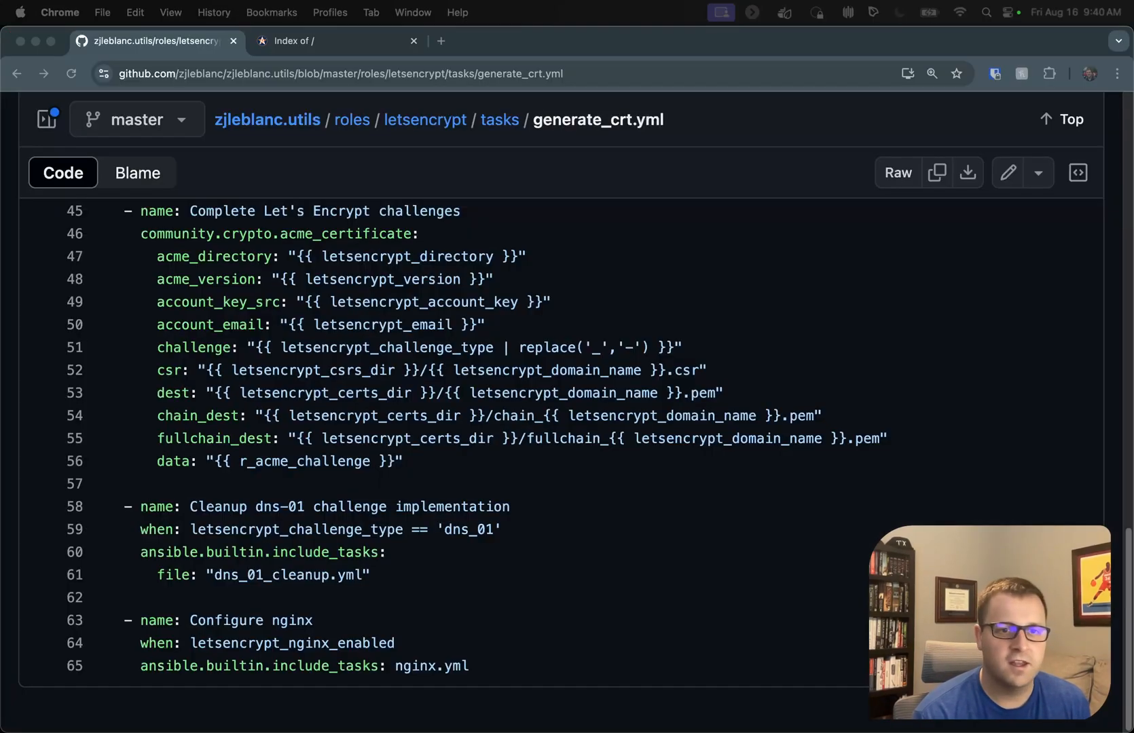
Step: Confirm in Chrome's certificate viewer the renewed cert issued August 16, expiring November 14, 2024, and close it
click(335, 41)
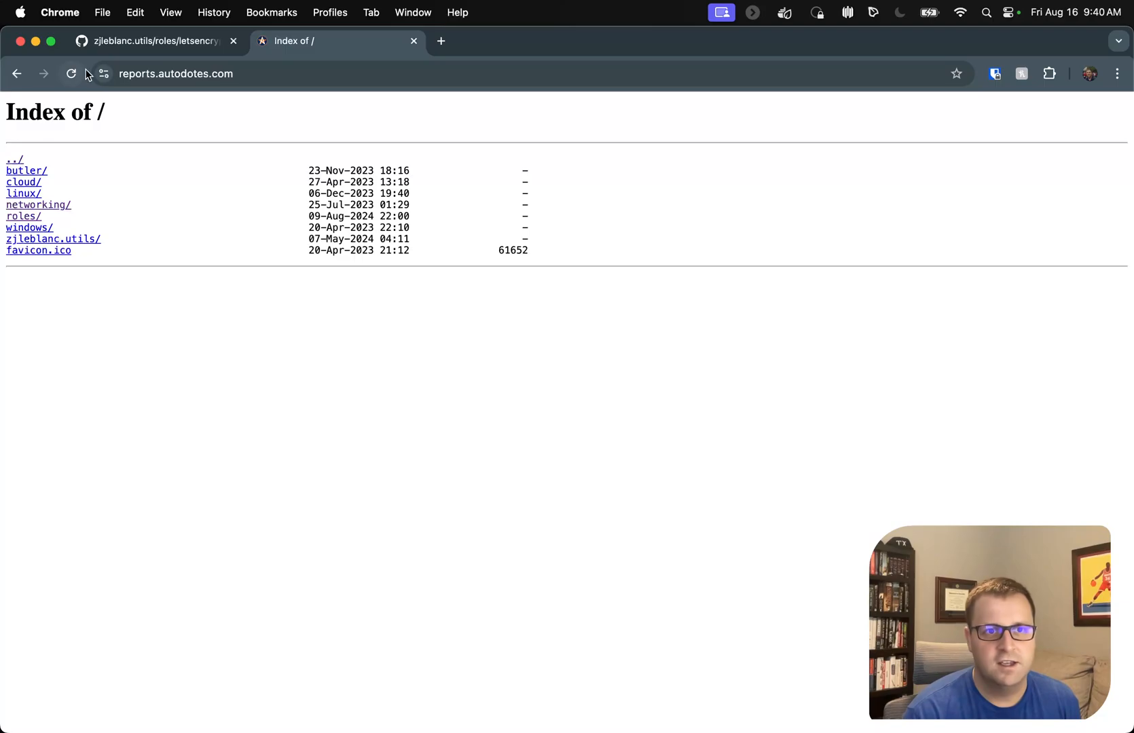
click(103, 73)
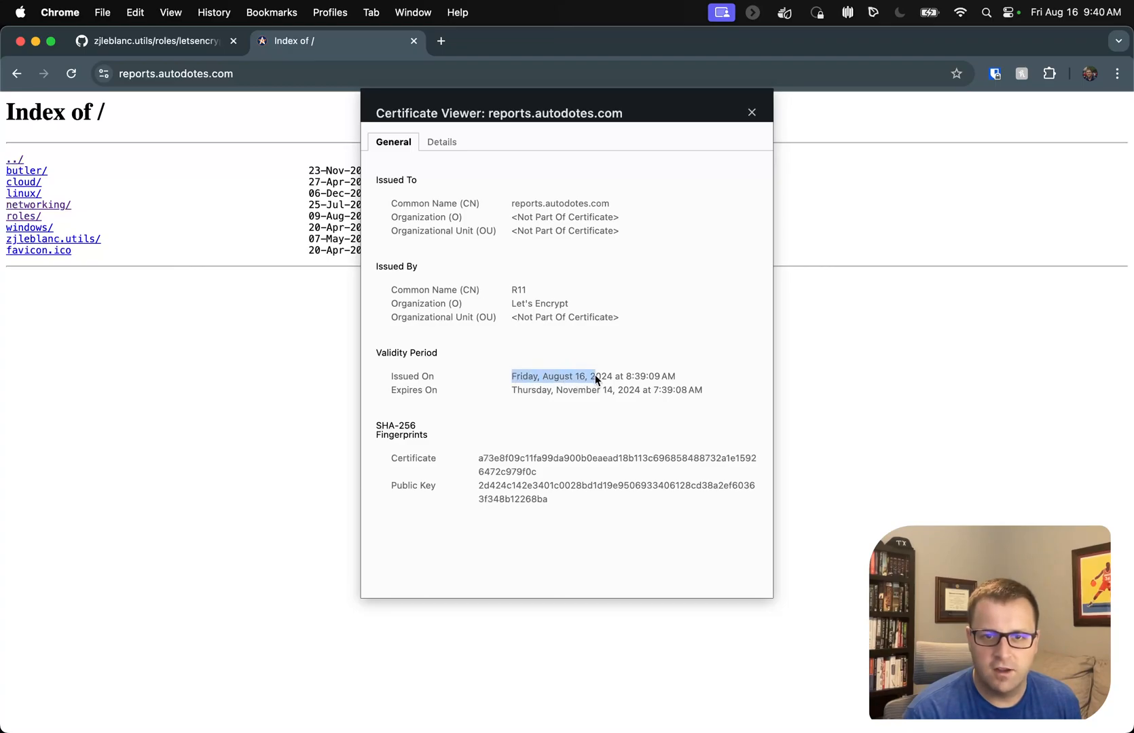
click(751, 112)
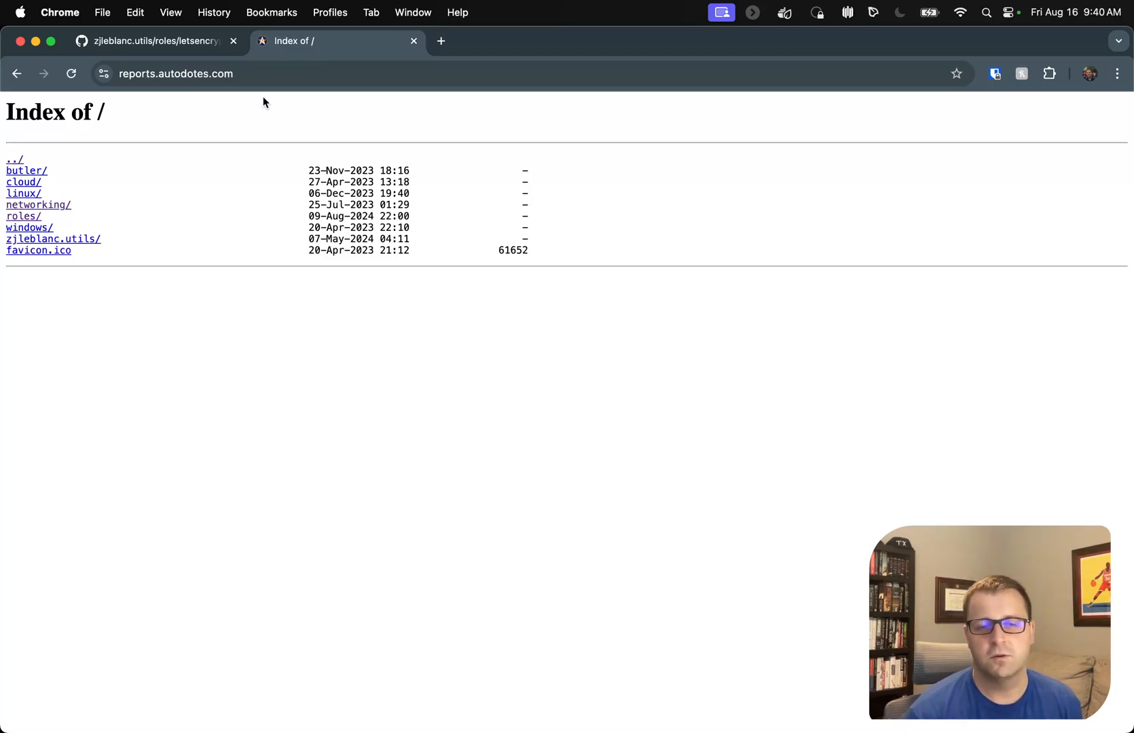
mouse_move(292, 136)
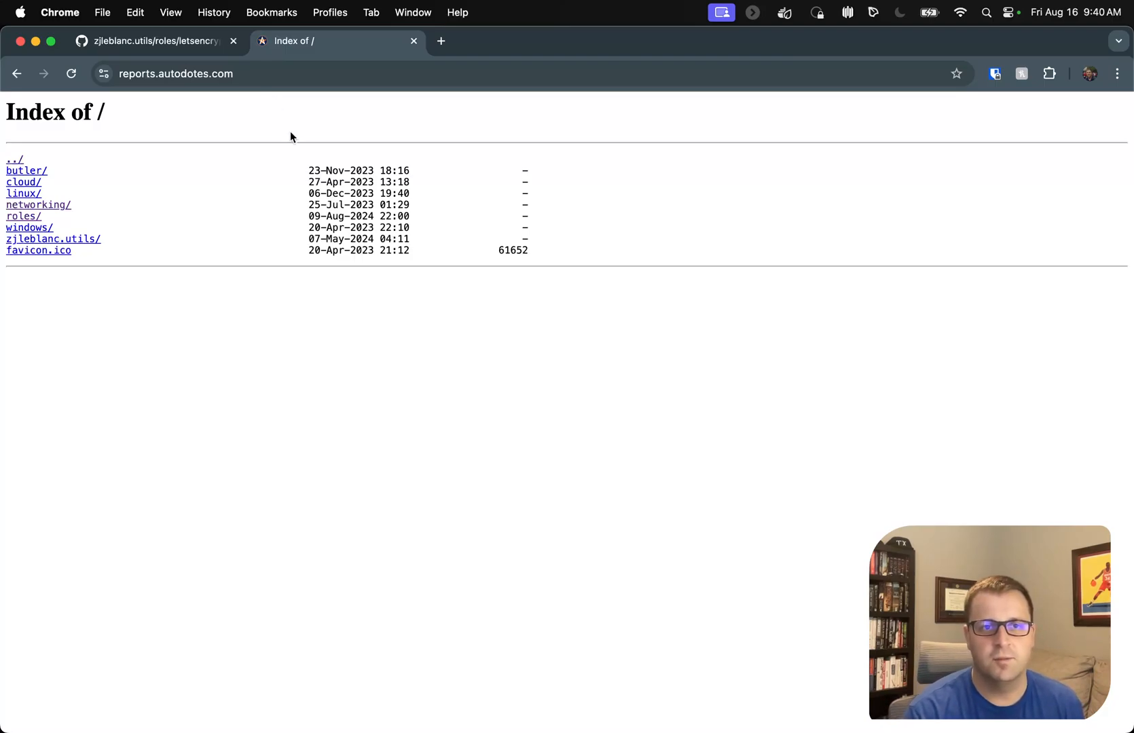